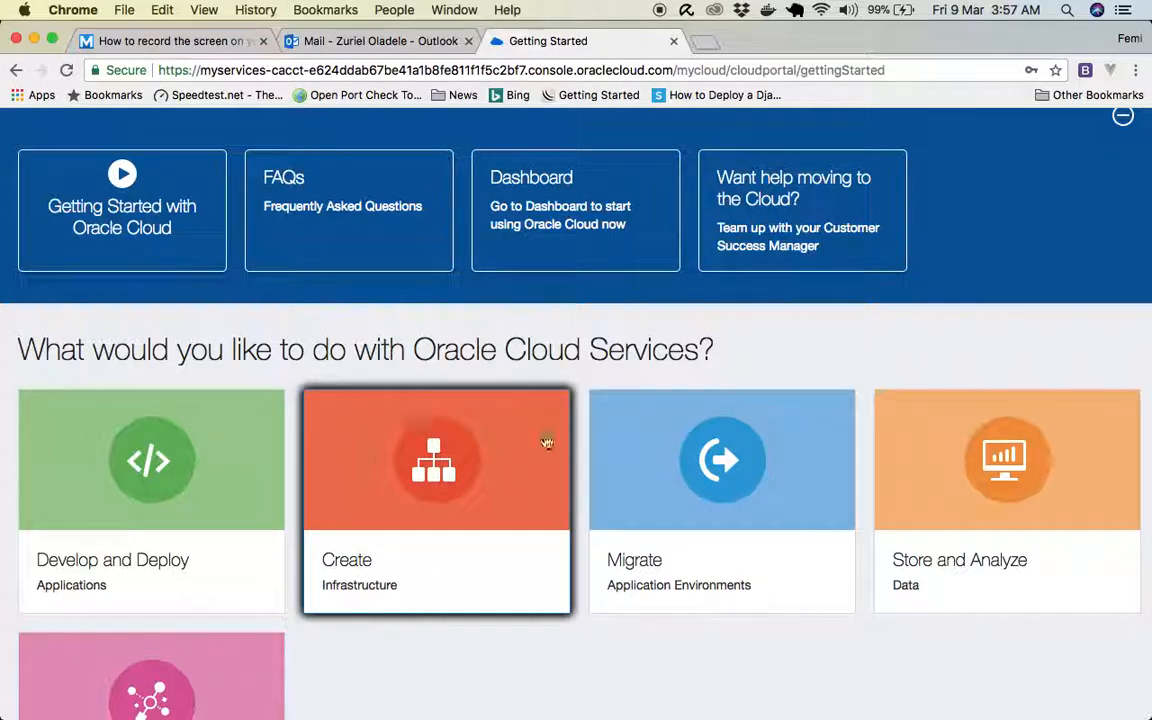
# Scroll down the My Services page toward the Create Infrastructure options for Compute virtual machines.
pyautogui.scroll(-3)
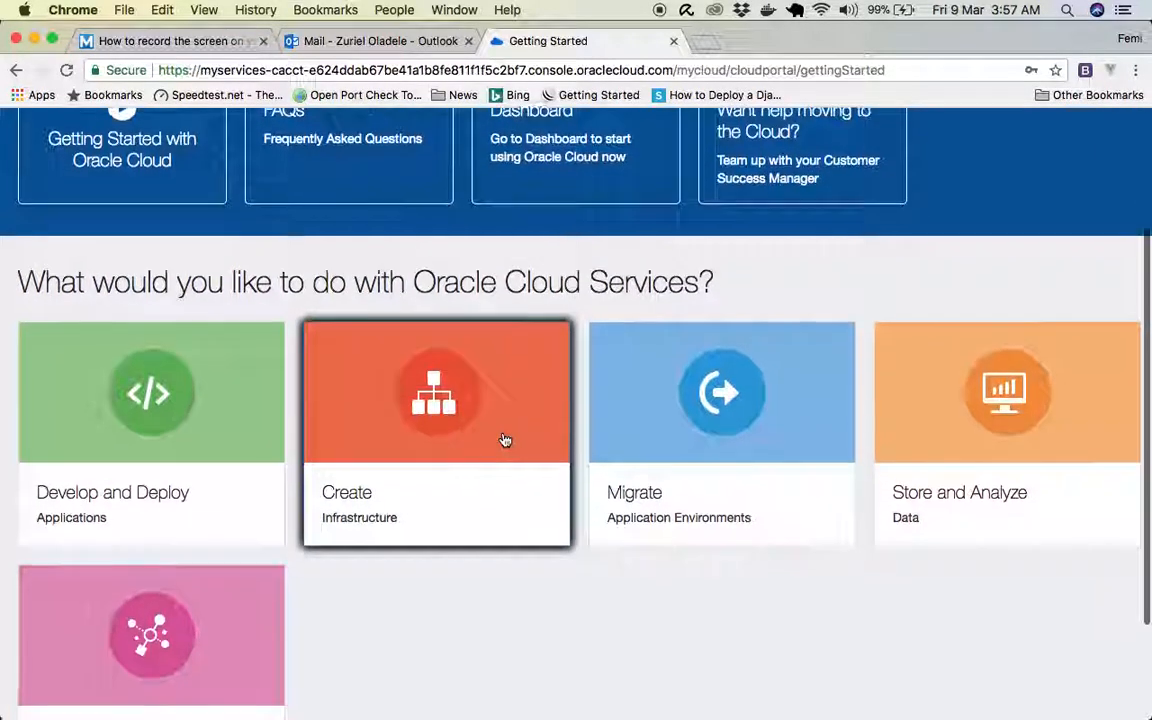
pyautogui.scroll(-3)
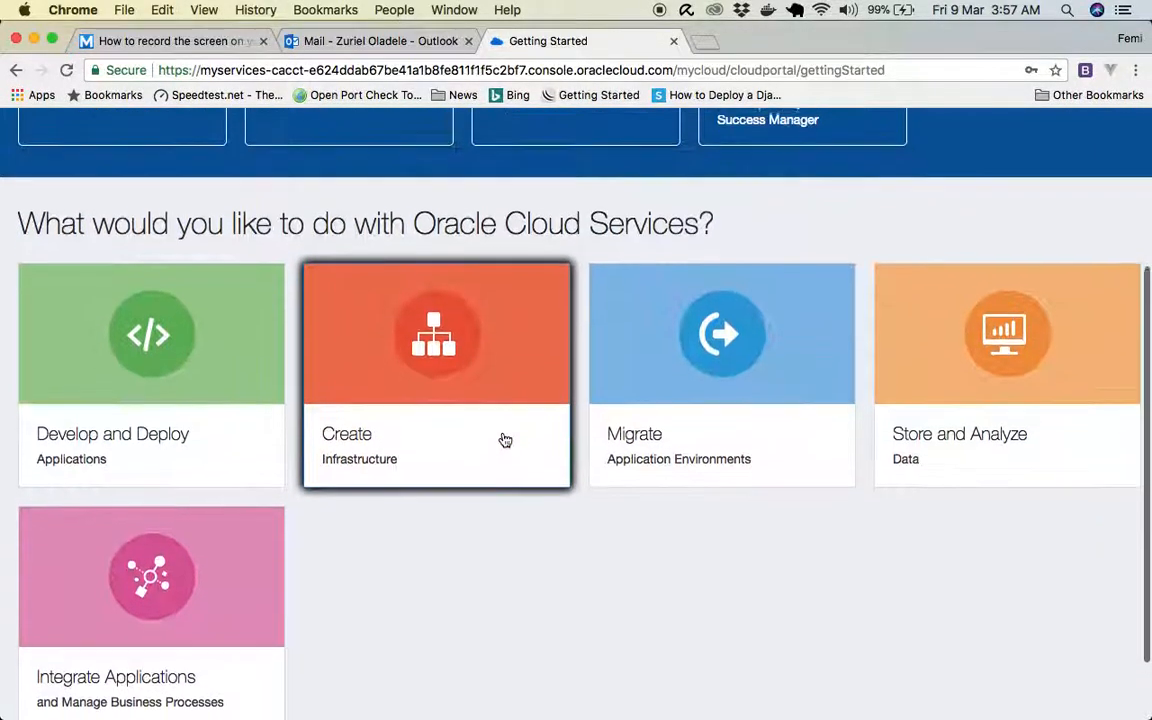
pyautogui.scroll(-3)
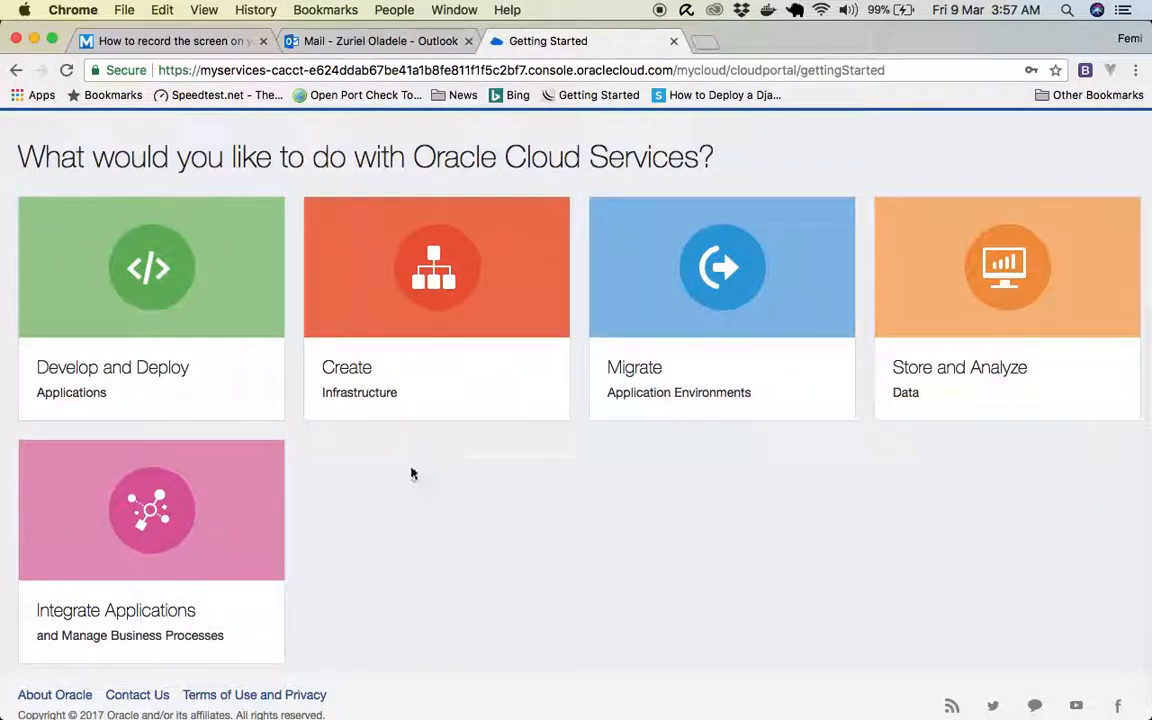
pyautogui.moveTo(464, 360)
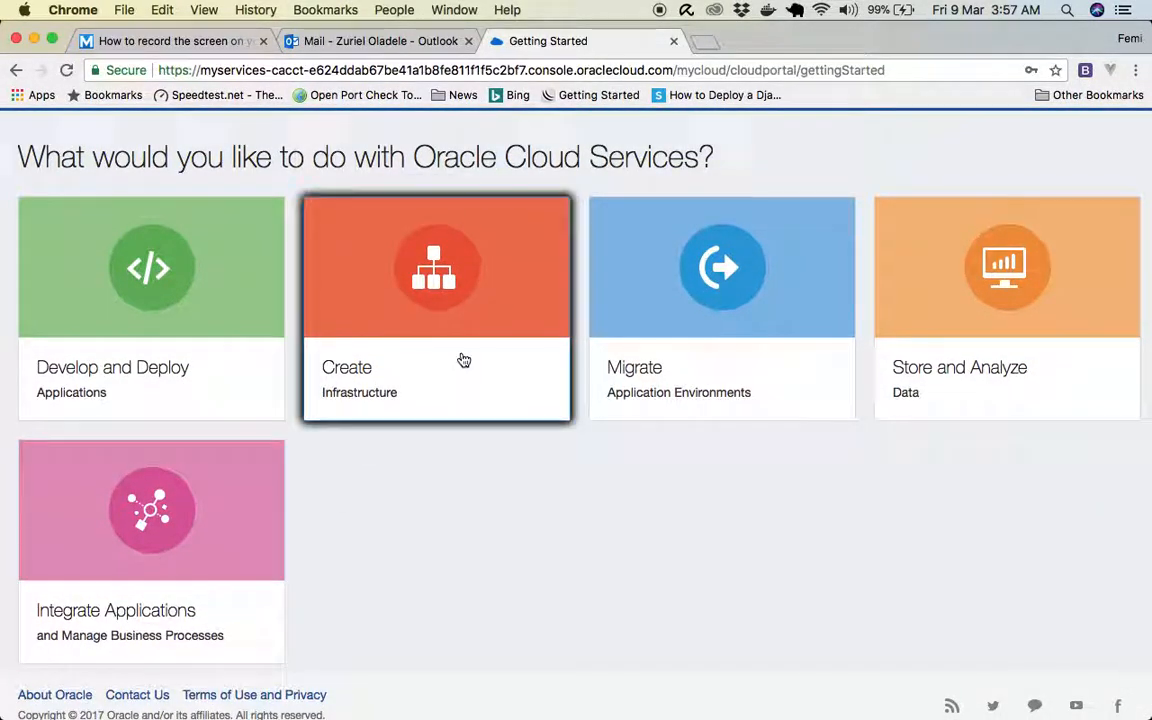
pyautogui.moveTo(719, 373)
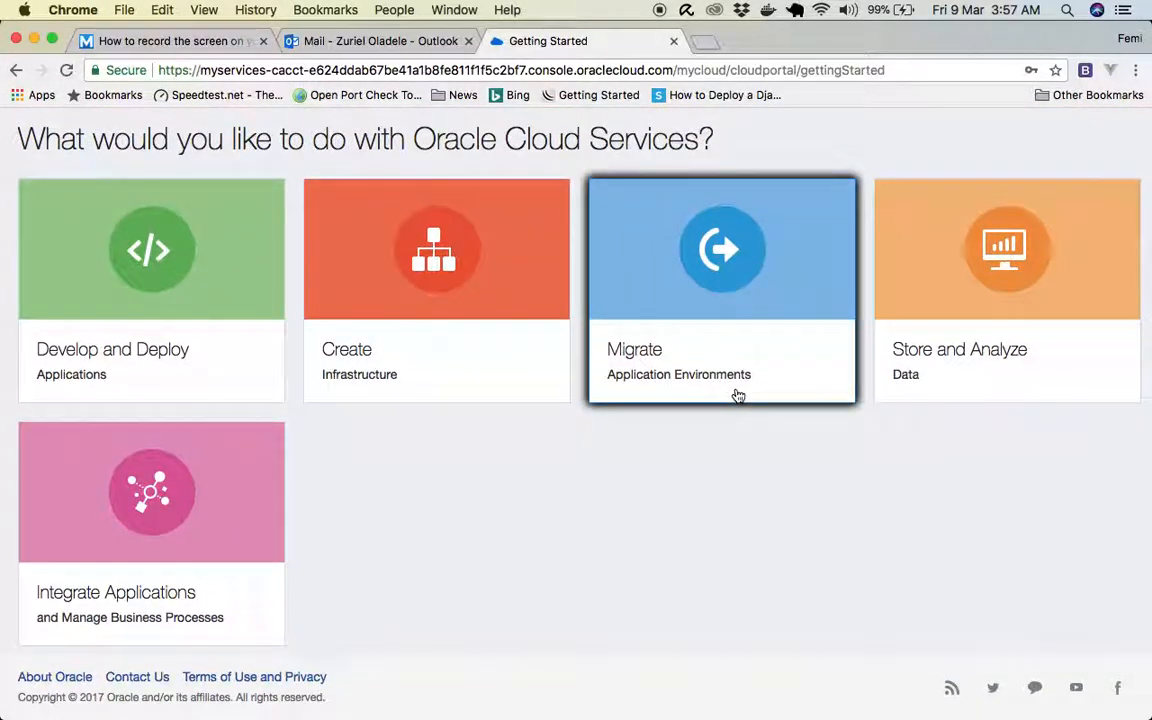
pyautogui.moveTo(972, 338)
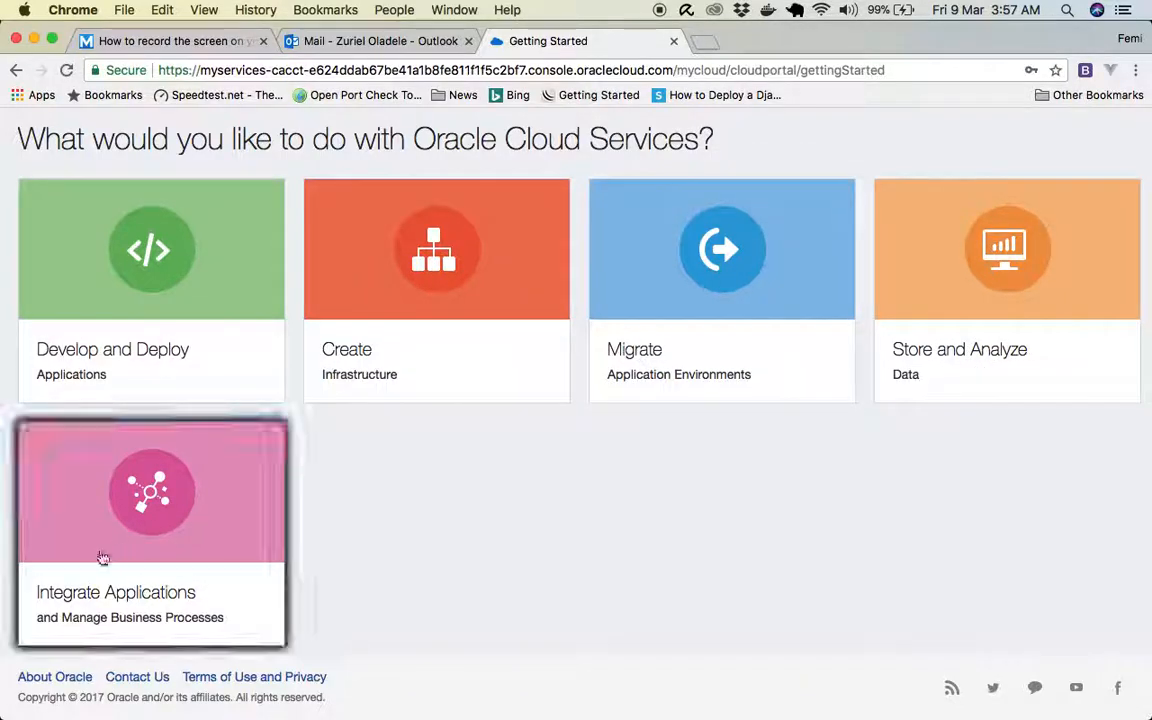
pyautogui.moveTo(271, 584)
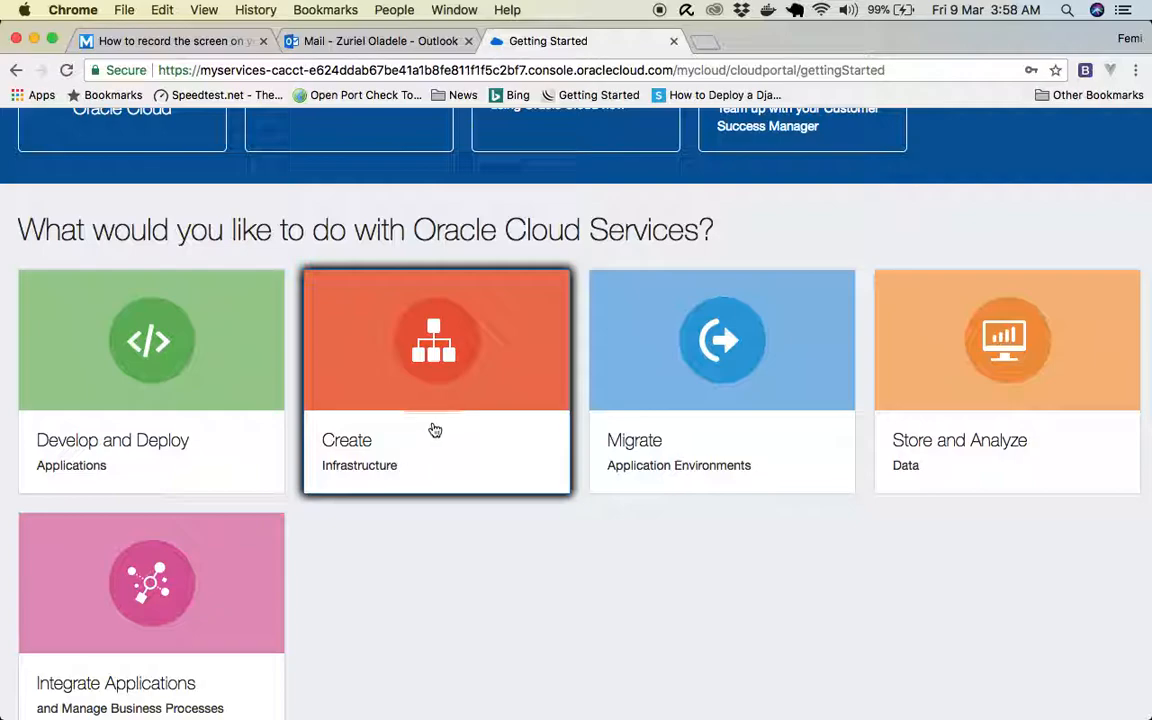
pyautogui.moveTo(429, 409)
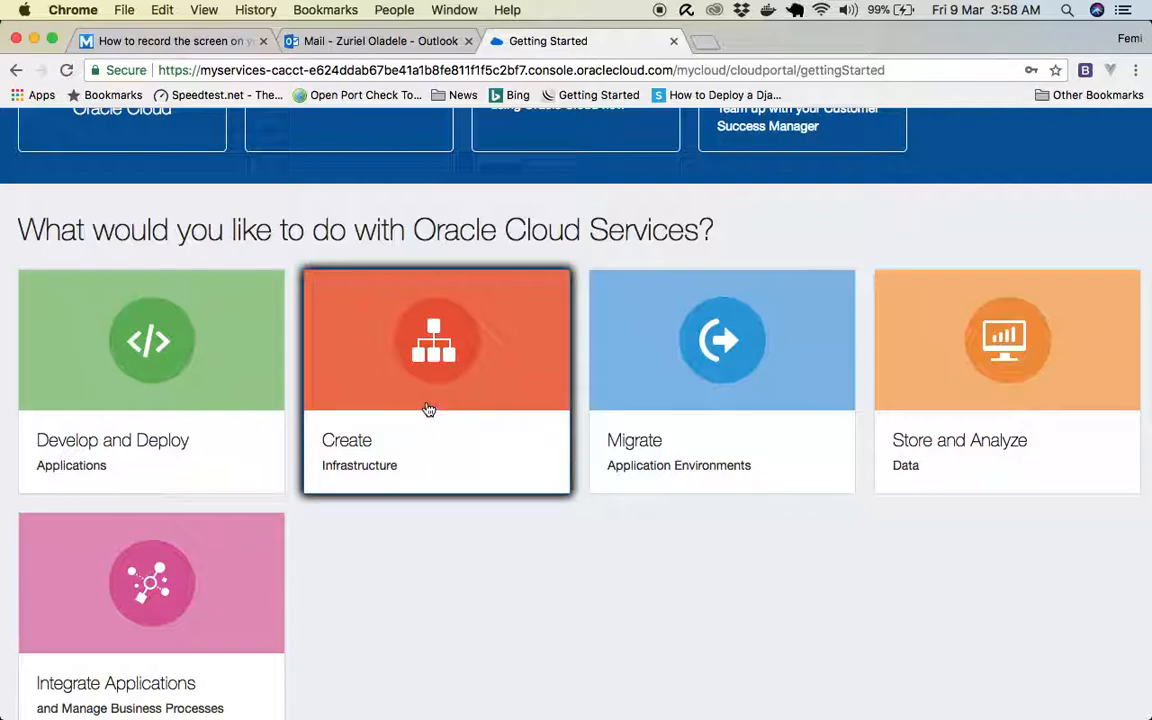
pyautogui.moveTo(405, 397)
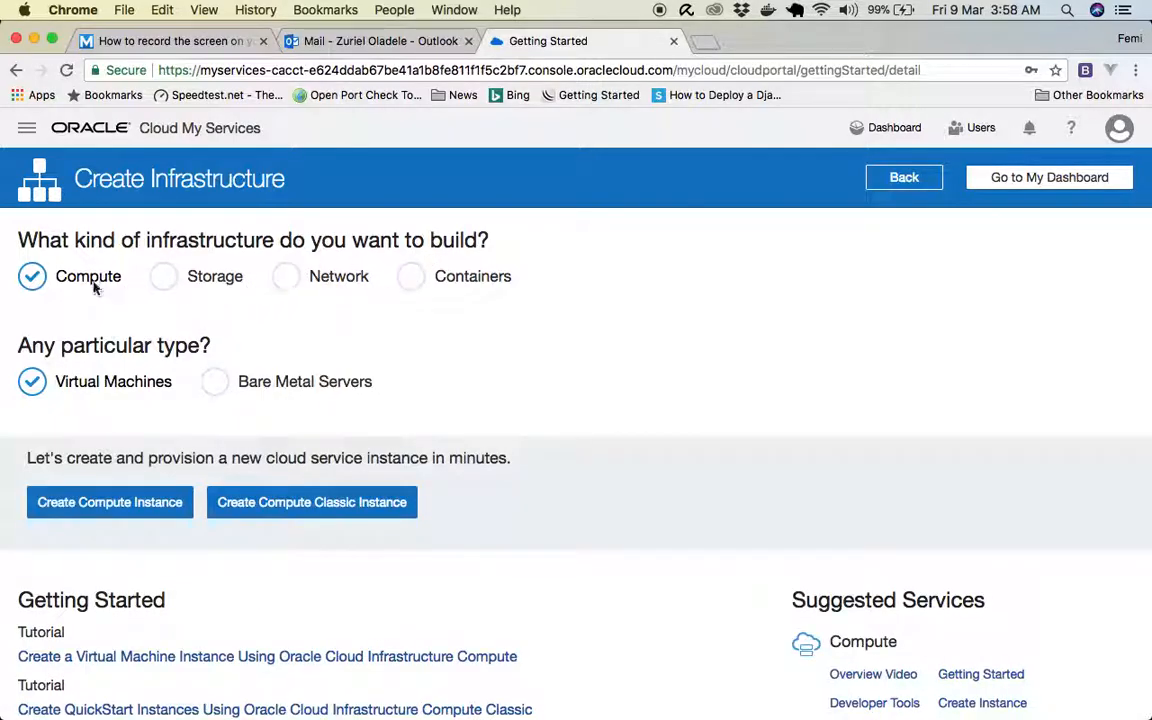
pyautogui.moveTo(227, 290)
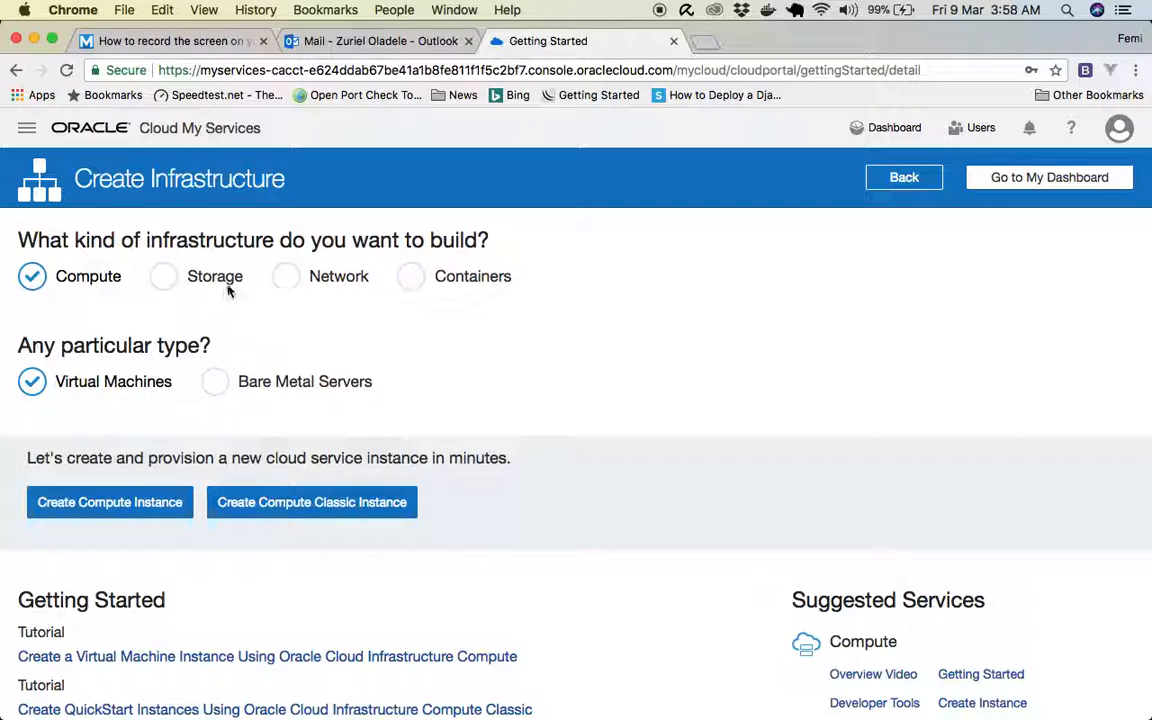
pyautogui.moveTo(294, 316)
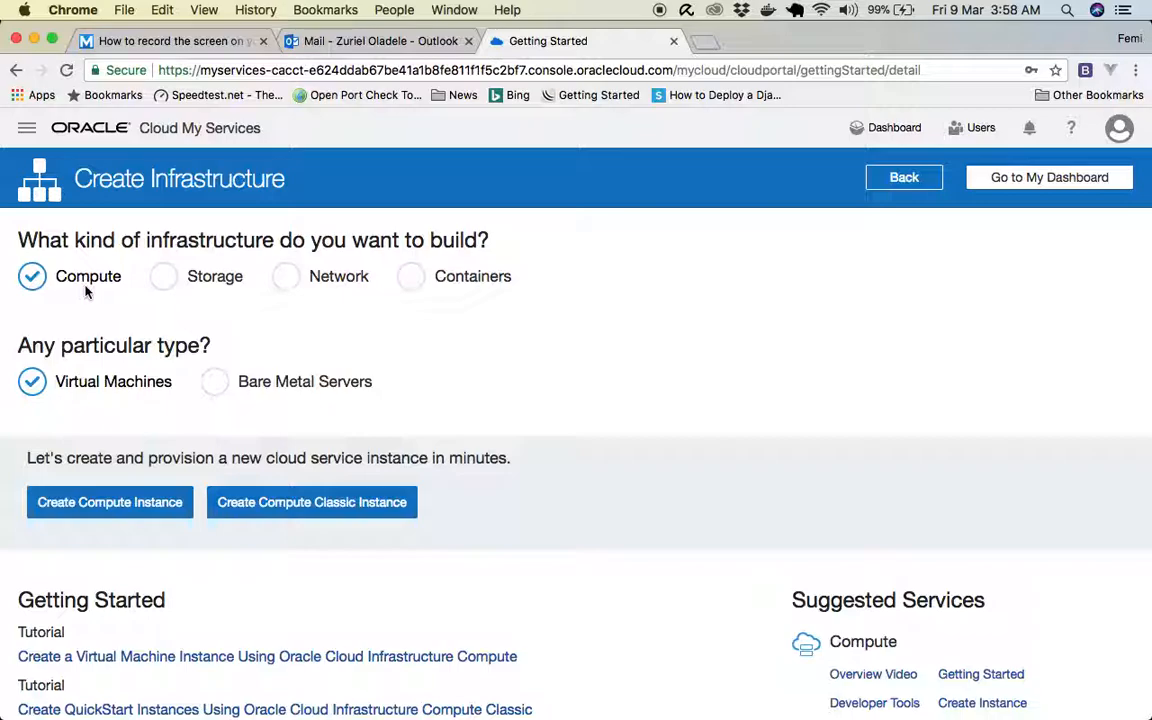
pyautogui.moveTo(140, 390)
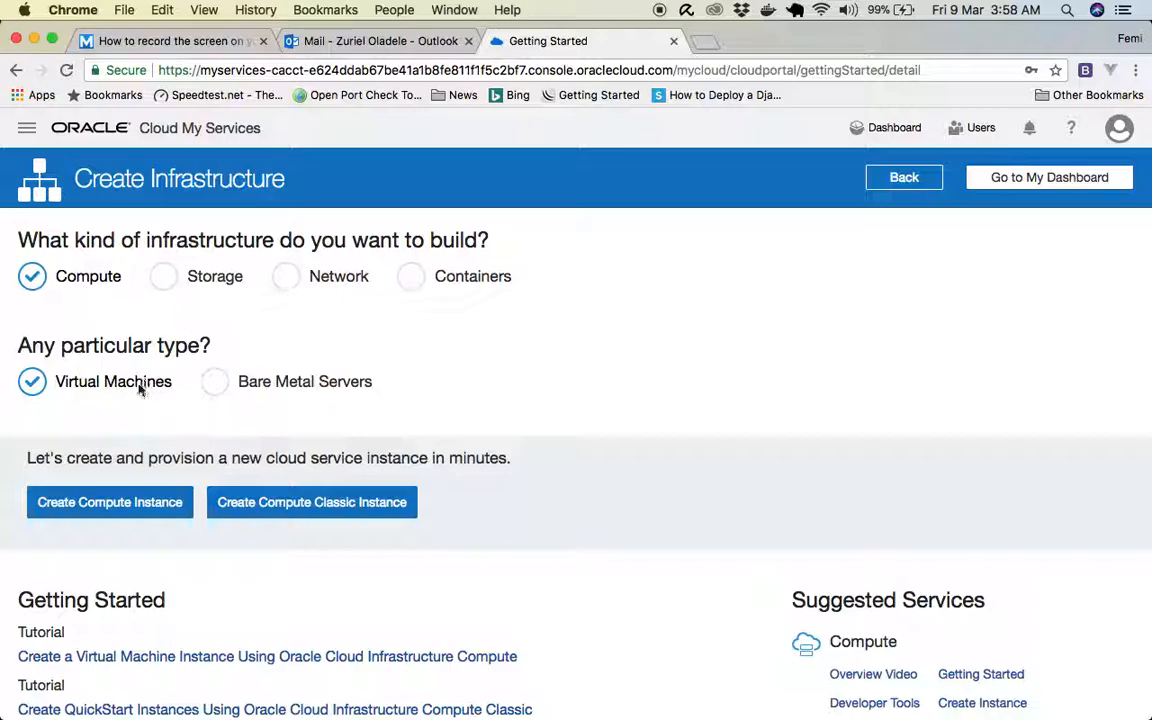
pyautogui.moveTo(135, 388)
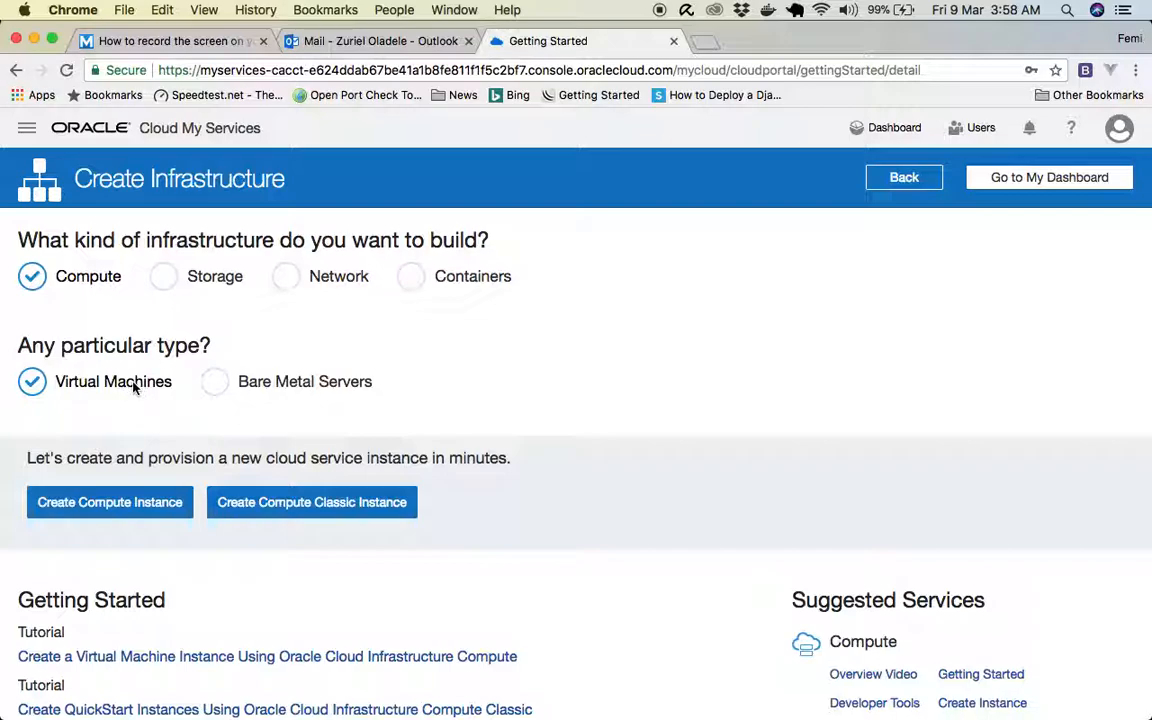
pyautogui.moveTo(338, 393)
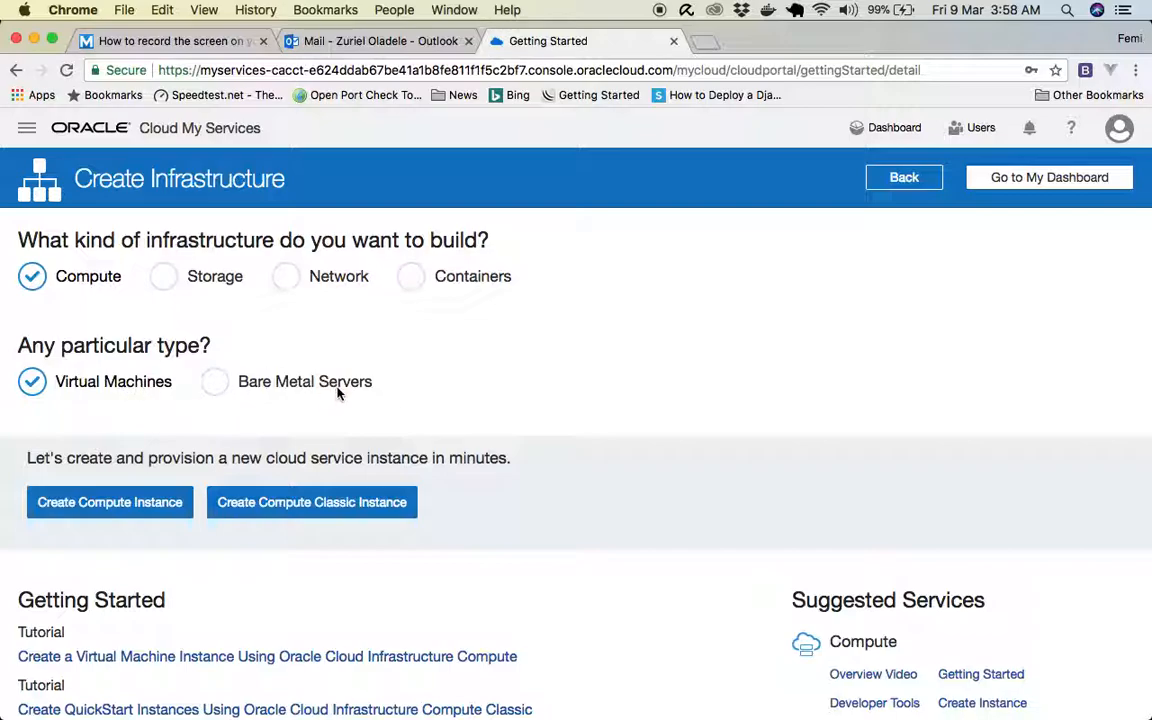
pyautogui.moveTo(281, 398)
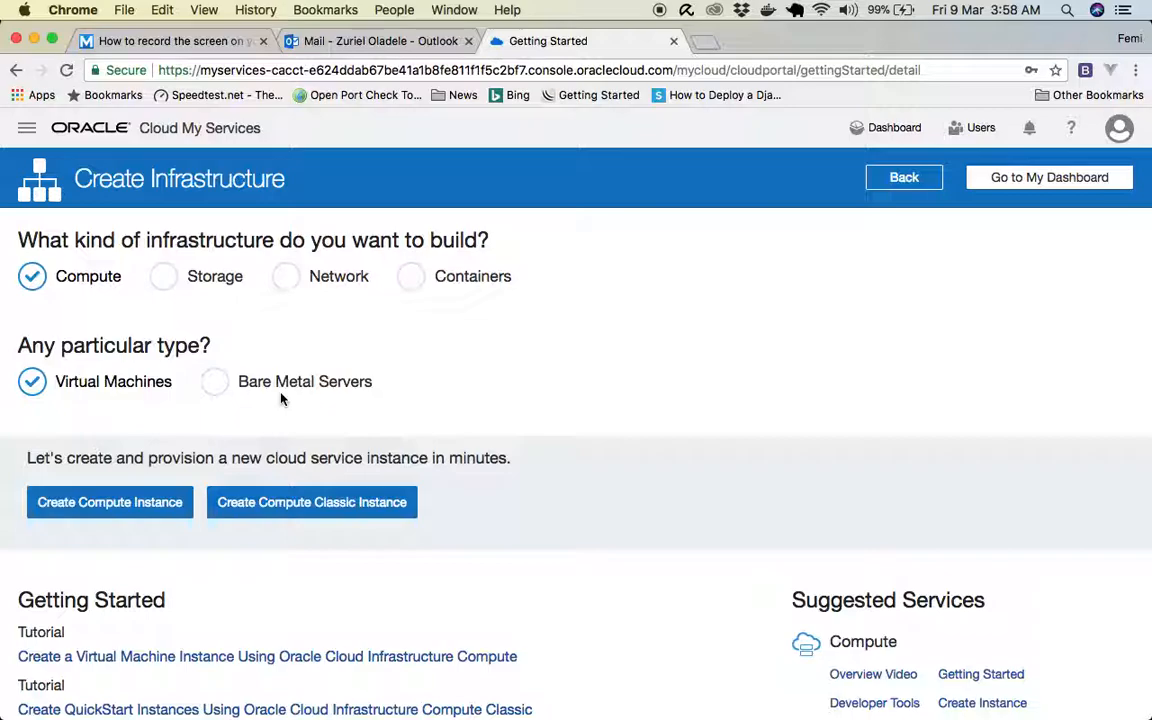
pyautogui.moveTo(94, 368)
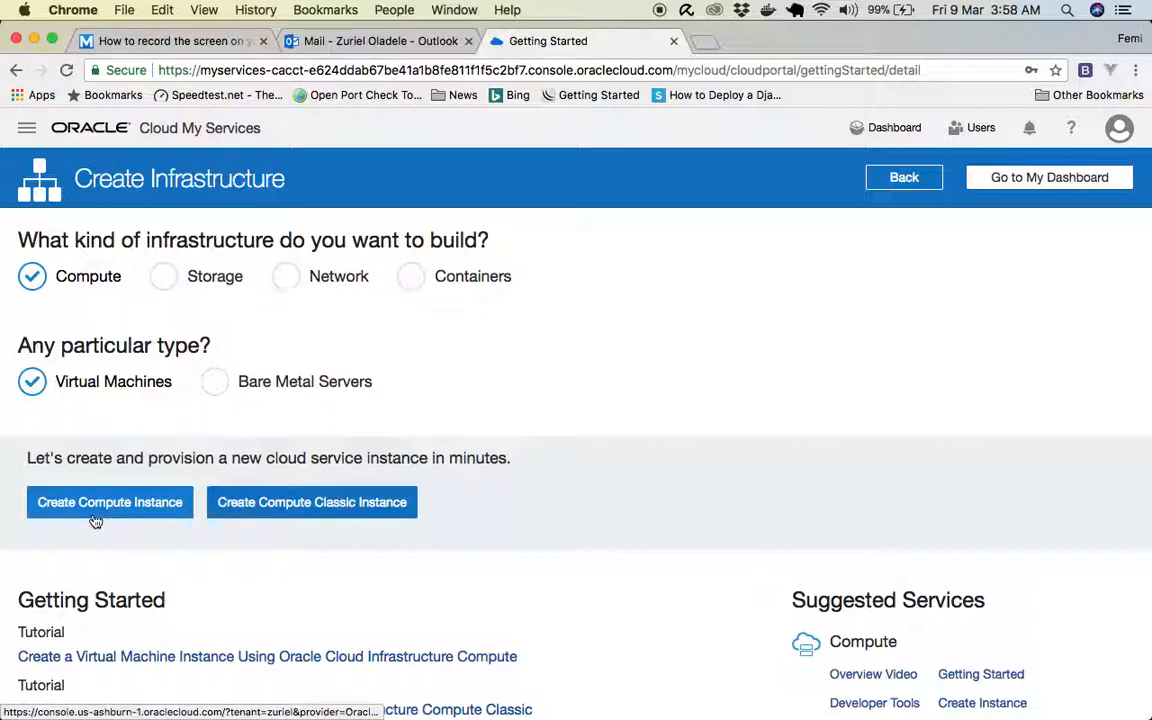
pyautogui.moveTo(340, 516)
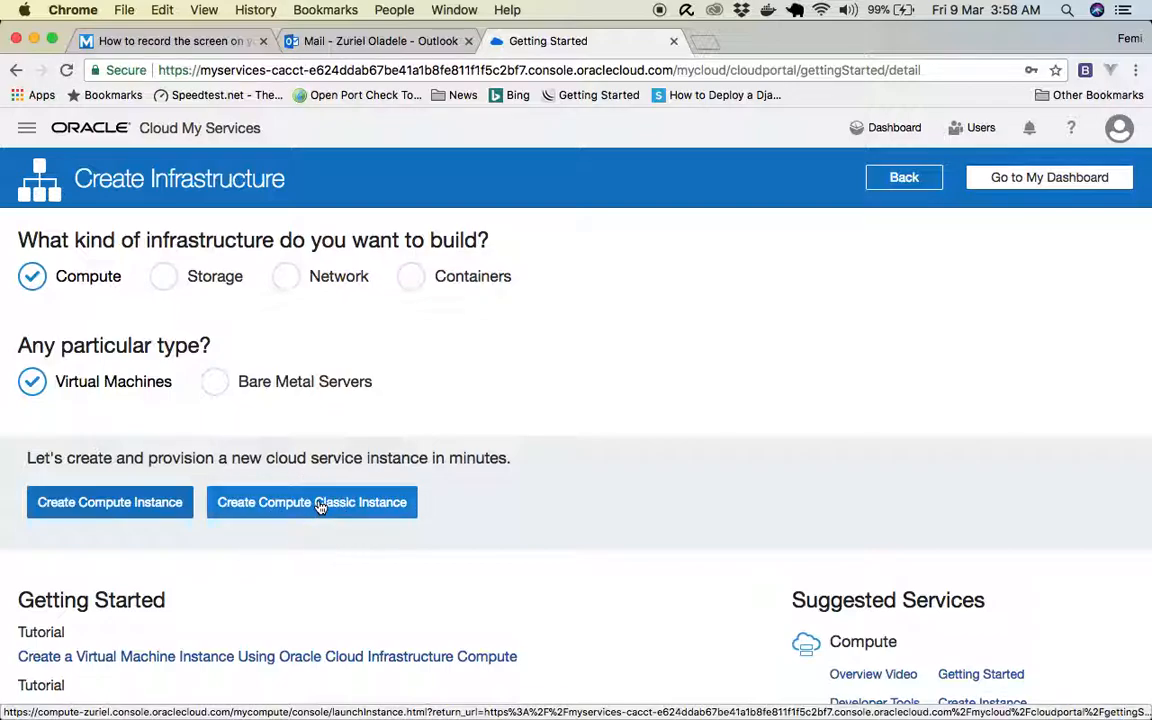
# Start a Compute Classic quick-start instance and replace its default name with DevOps.
pyautogui.click(311, 502)
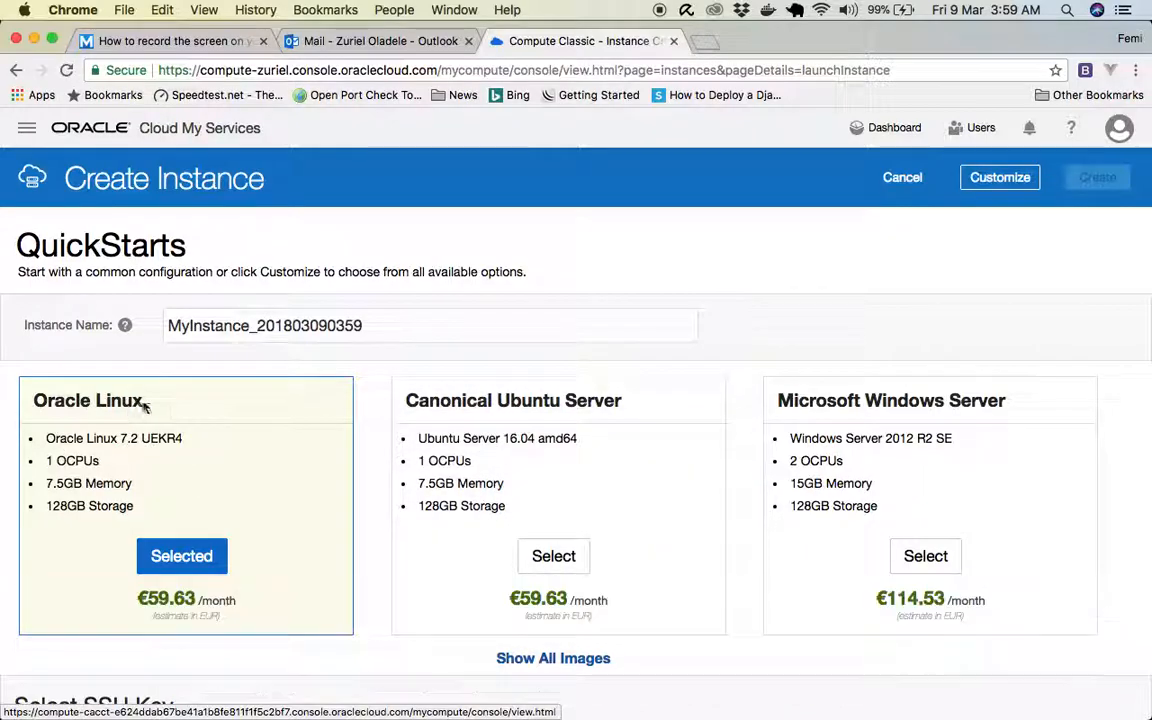
pyautogui.moveTo(591, 425)
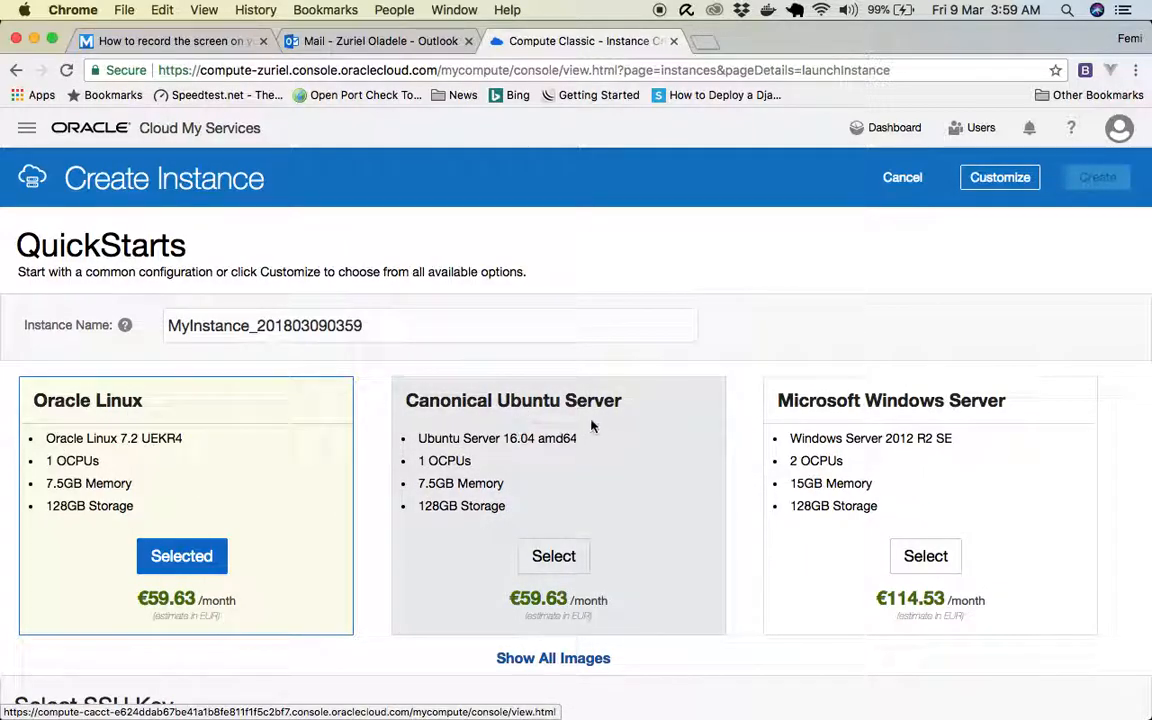
pyautogui.moveTo(878, 452)
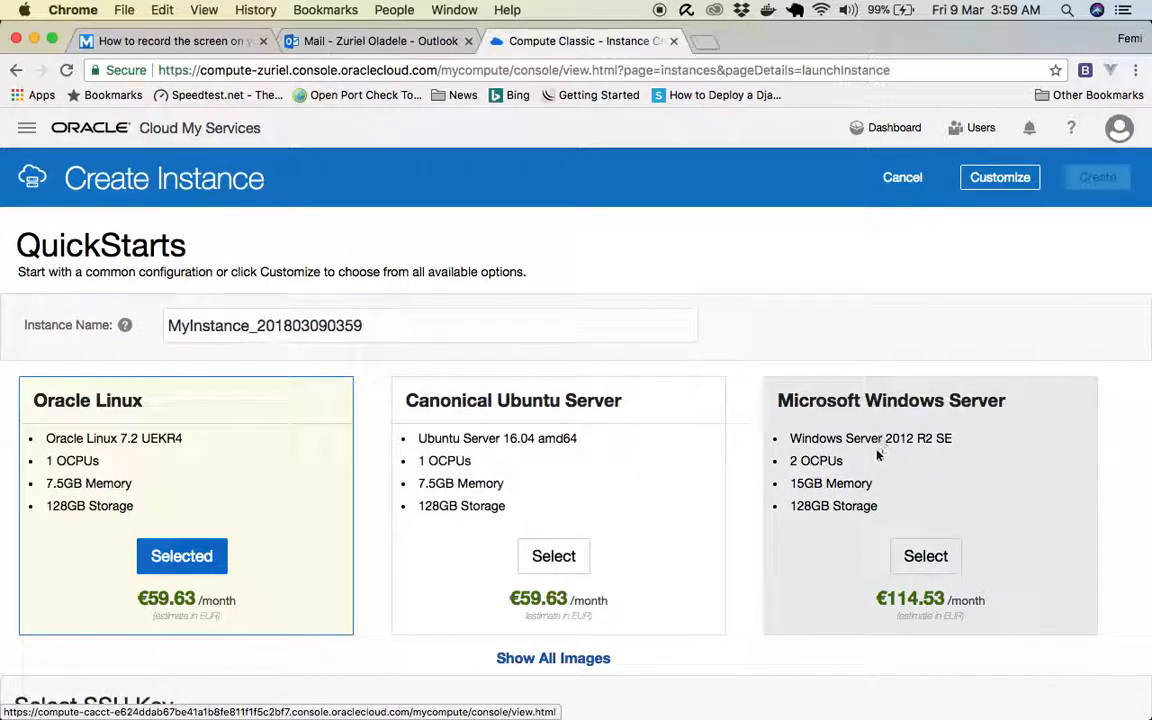
pyautogui.moveTo(489, 413)
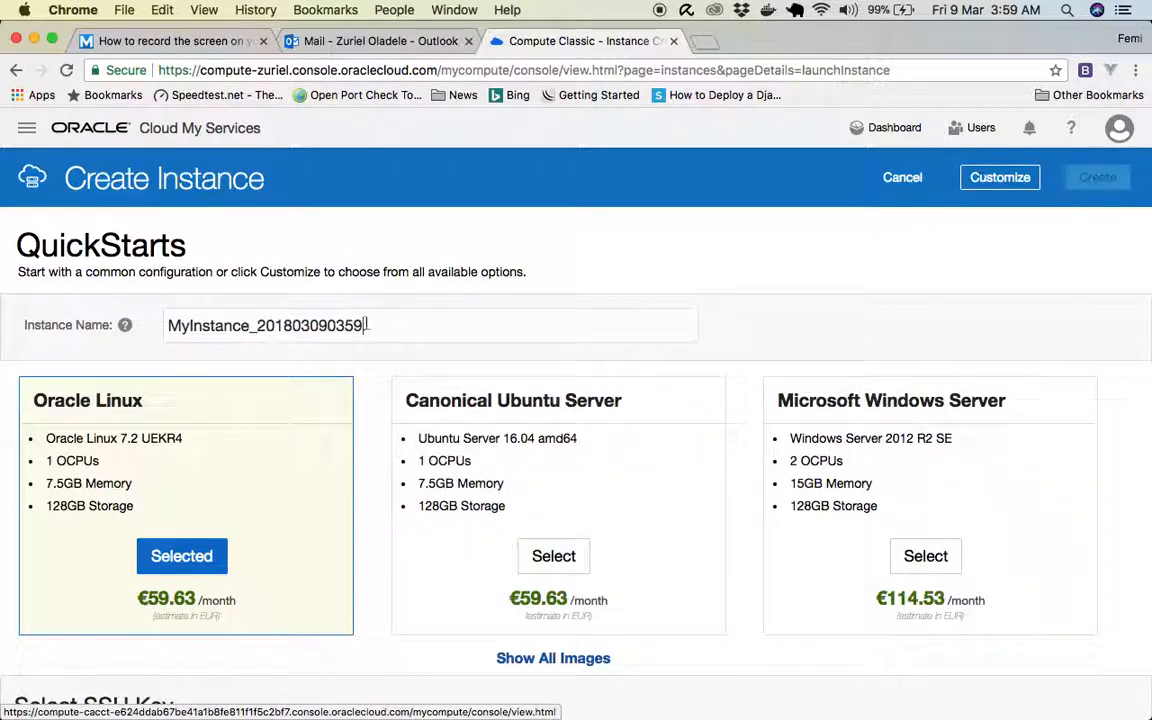
pyautogui.tripleClick(267, 325)
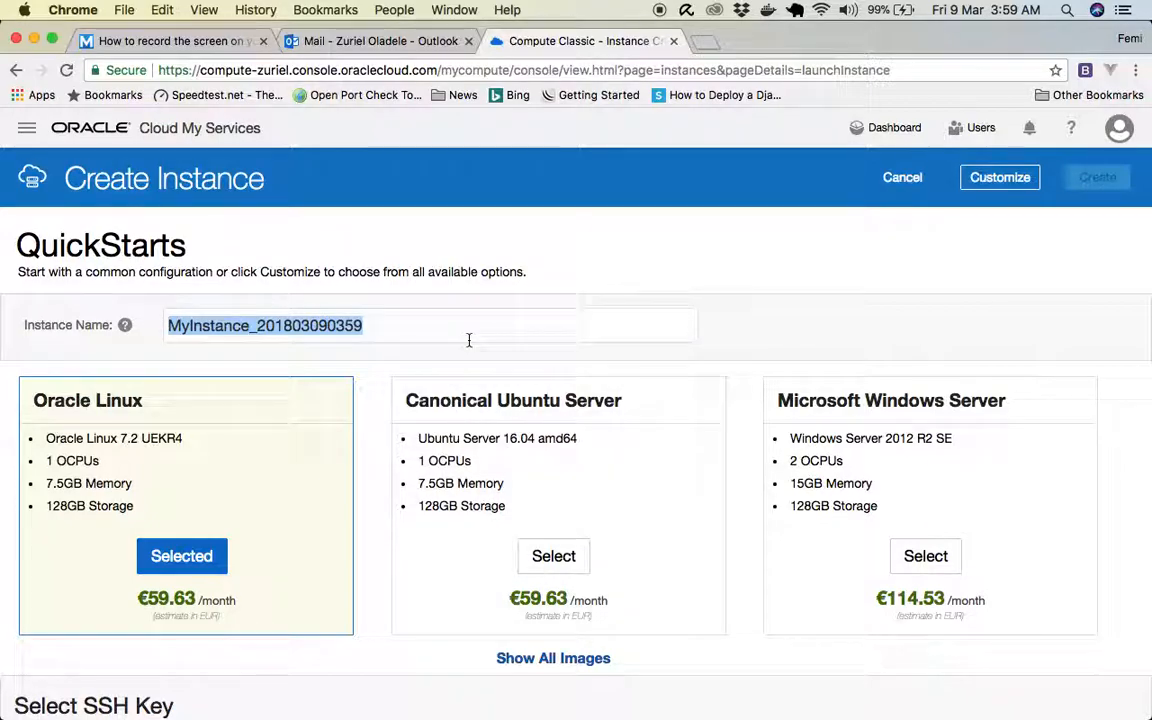
pyautogui.moveTo(389, 315)
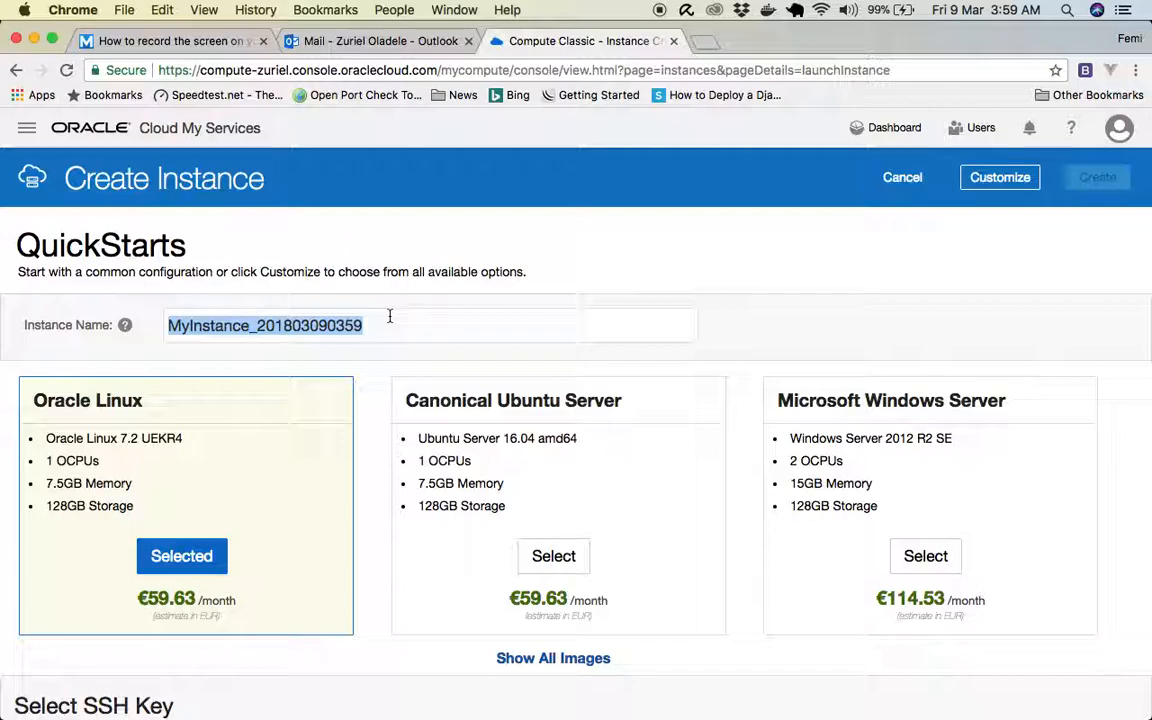
pyautogui.write('D')
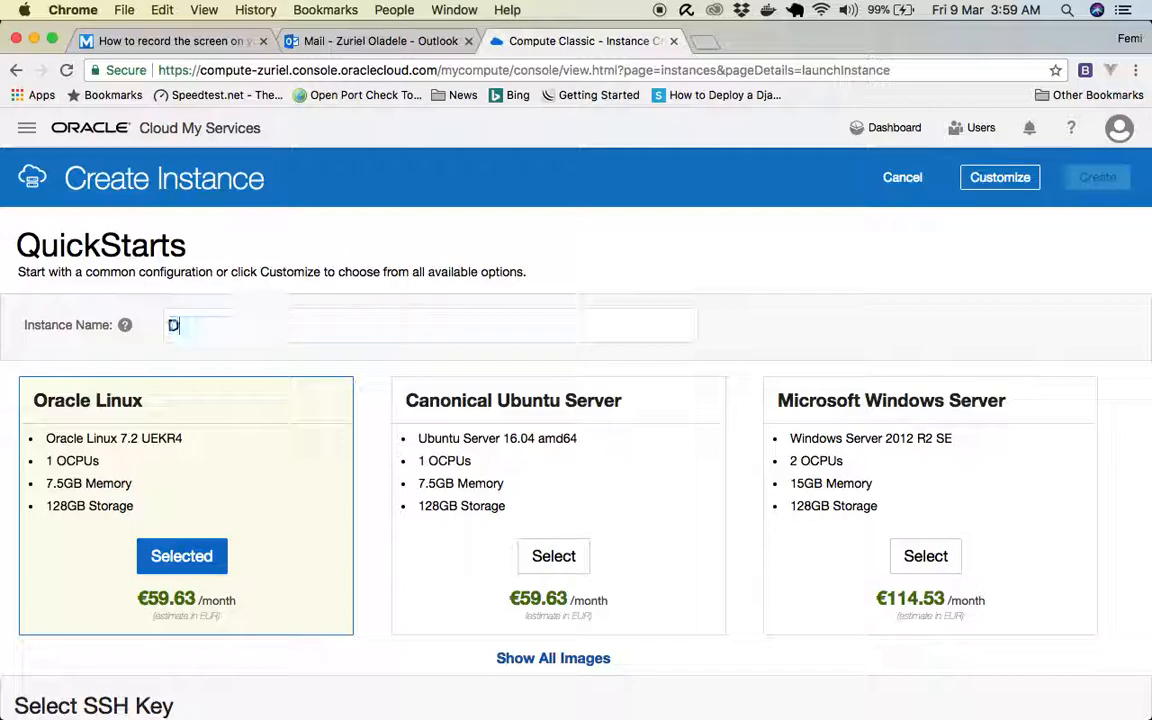
pyautogui.write('evOps')
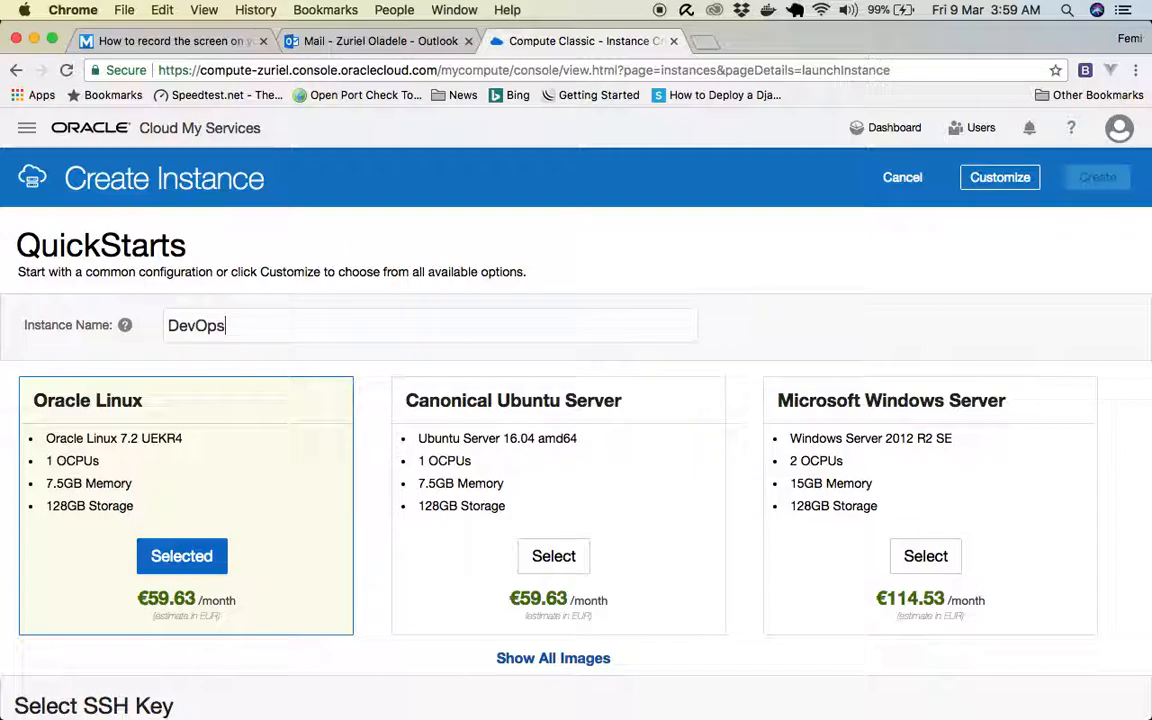
# Choose the Canonical Ubuntu Server 16.04 image, accept the Oracle terms and install it.
pyautogui.scroll(-3)
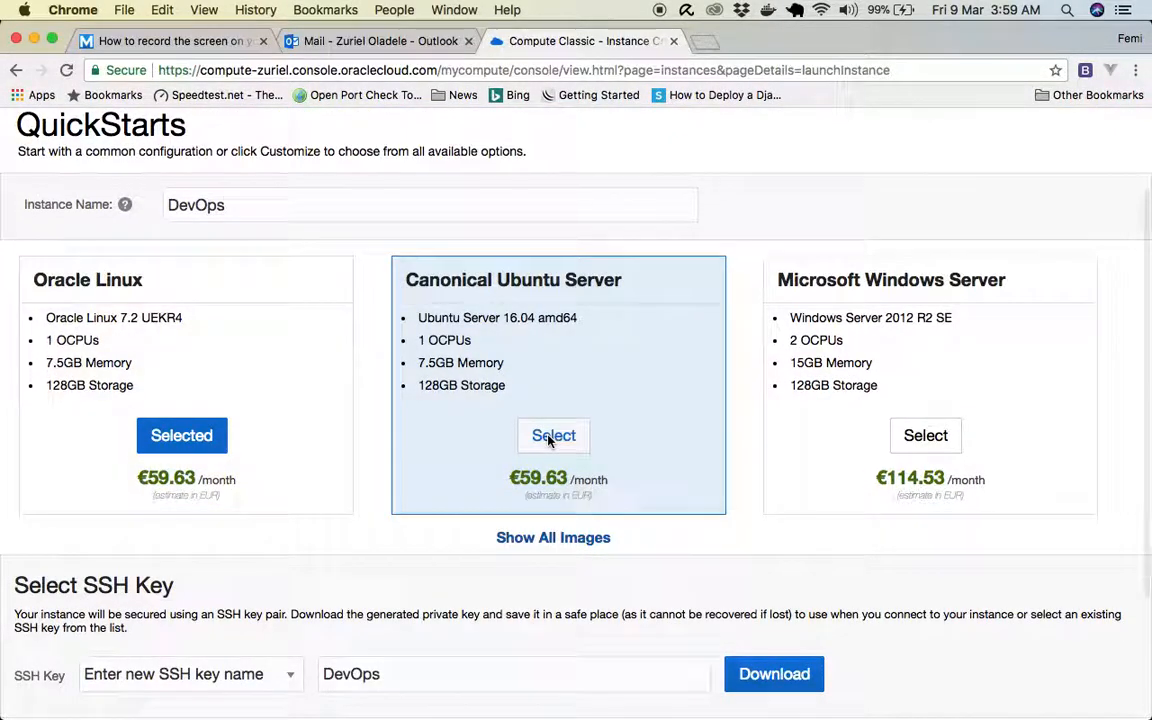
pyautogui.click(553, 435)
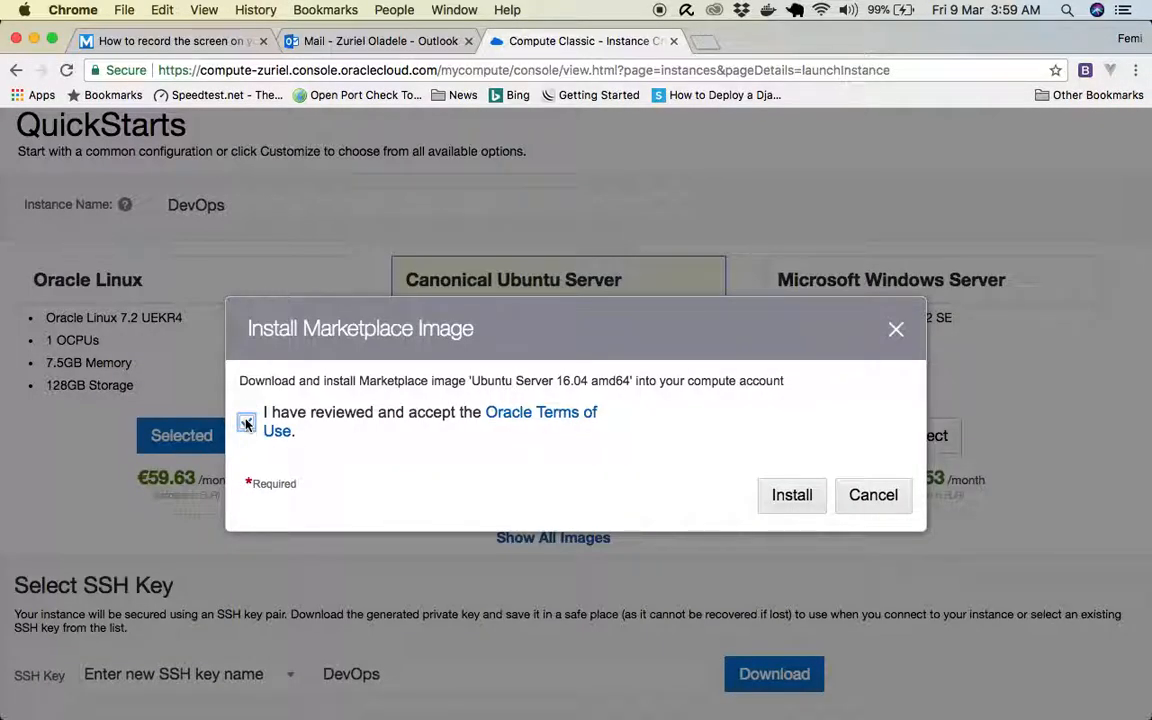
pyautogui.click(247, 421)
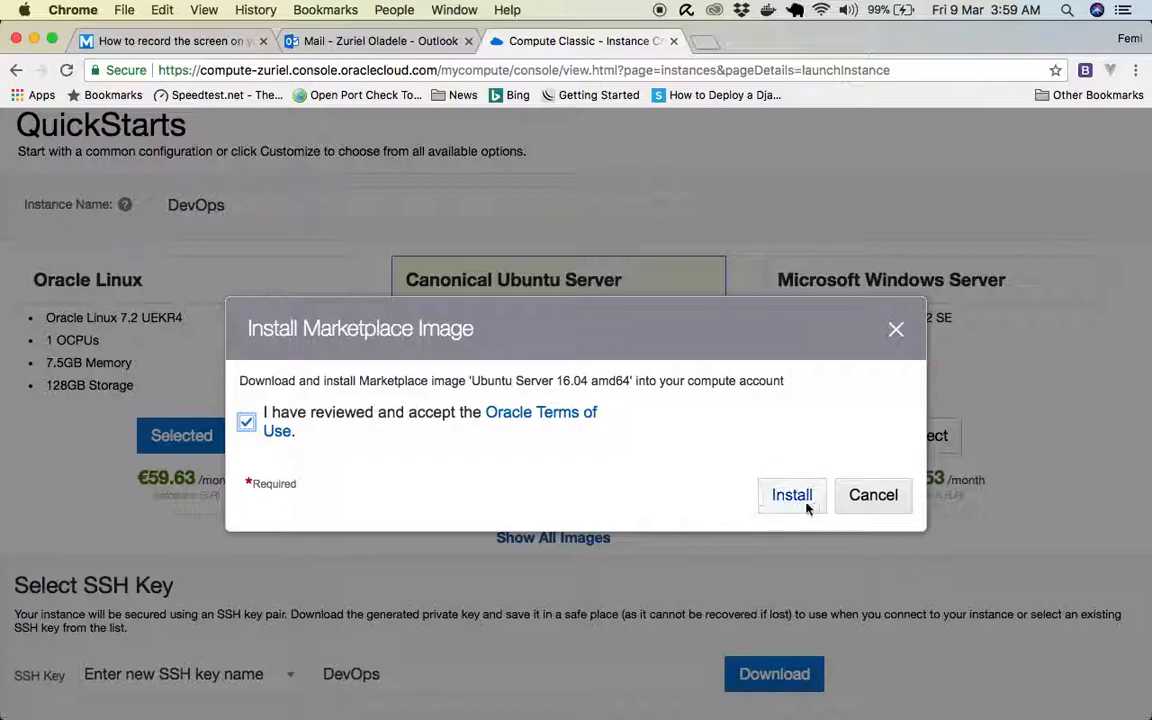
pyautogui.click(792, 494)
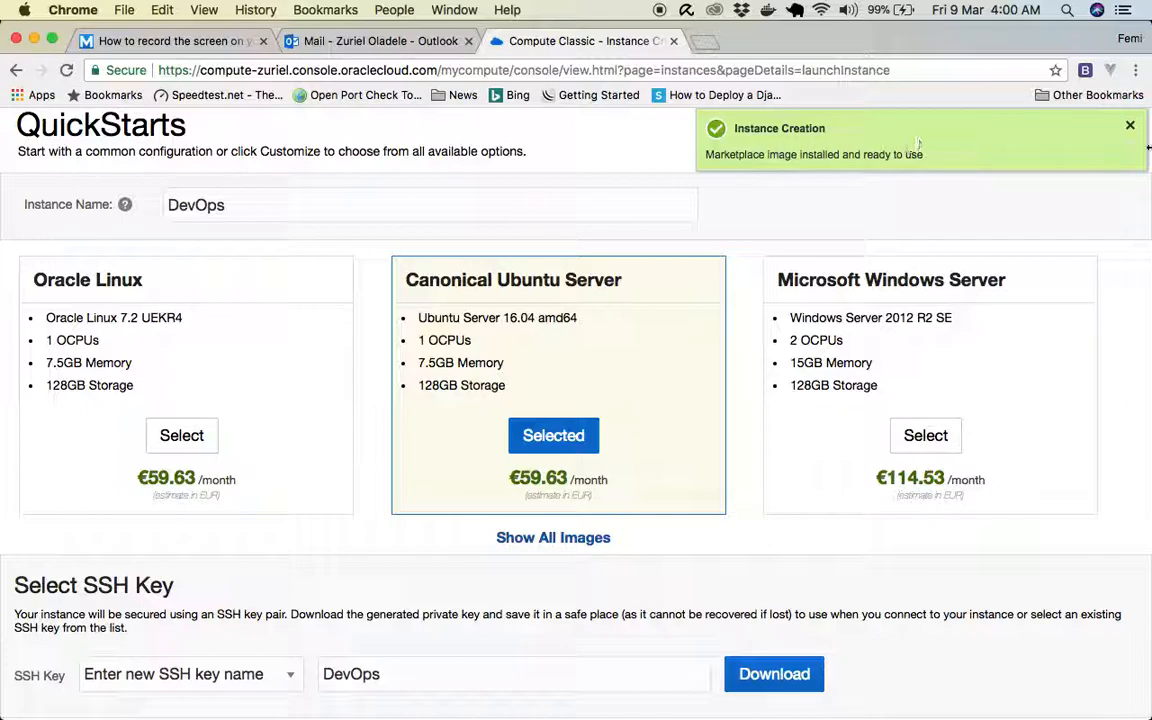
# Download the DevOps SSH key and always allow pop-ups from the Oracle console.
pyautogui.scroll(-3)
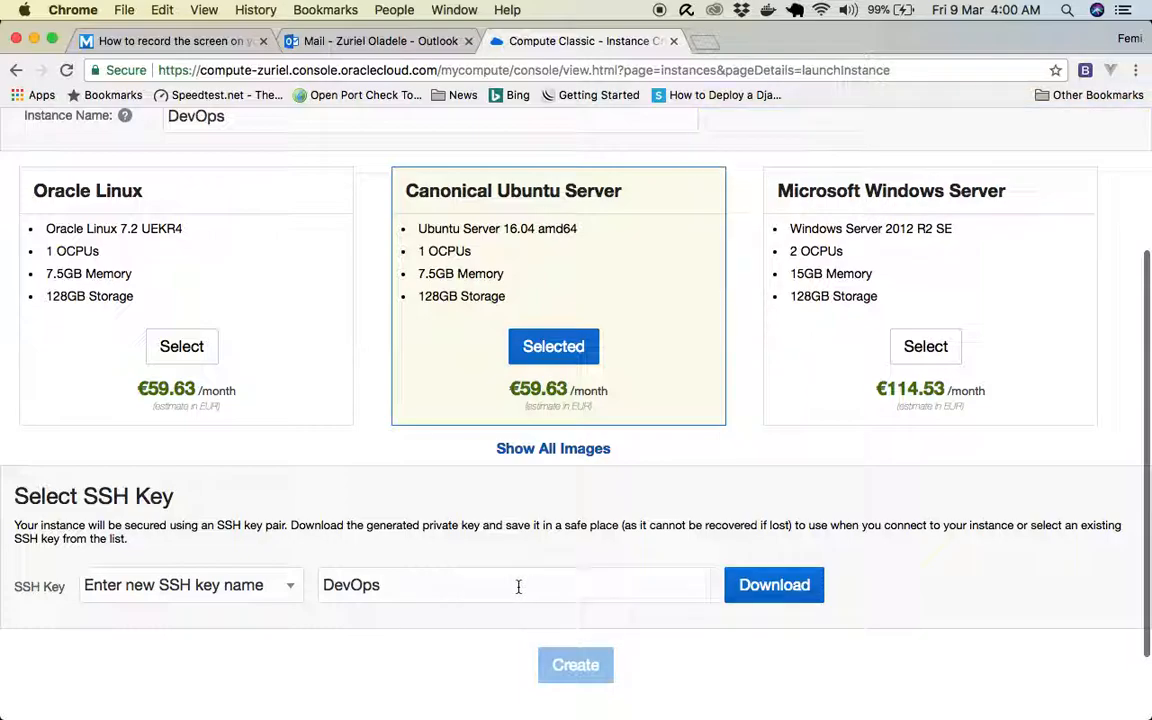
pyautogui.moveTo(515, 585)
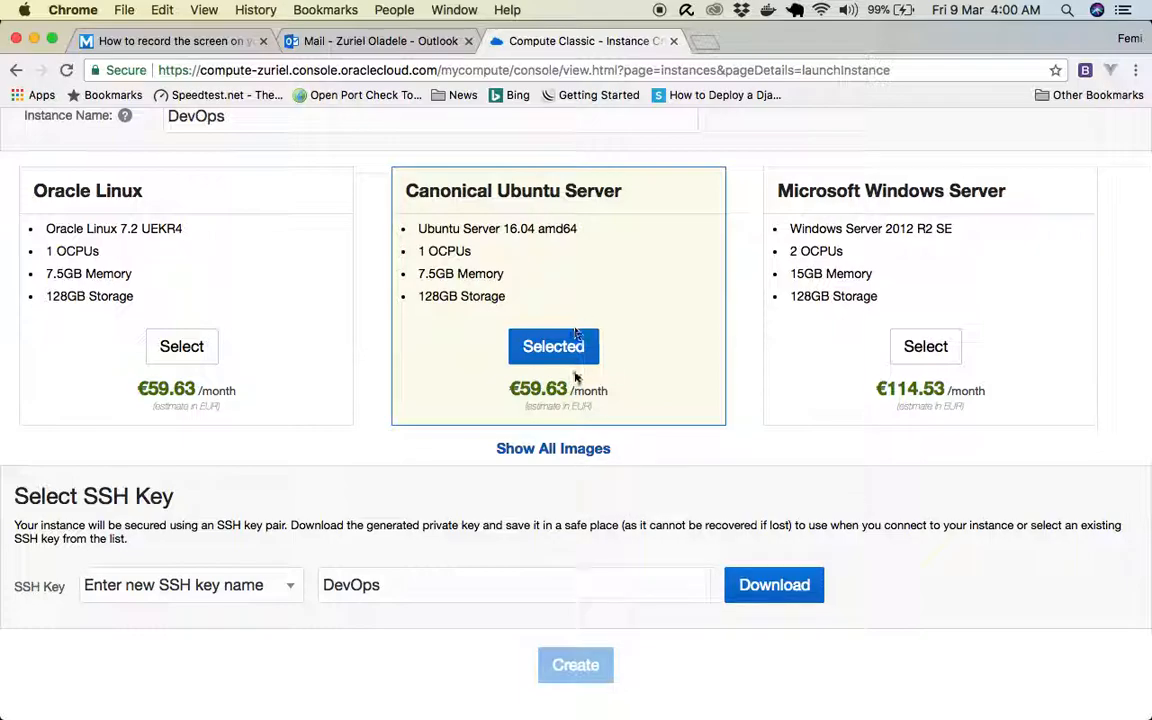
pyautogui.moveTo(774, 585)
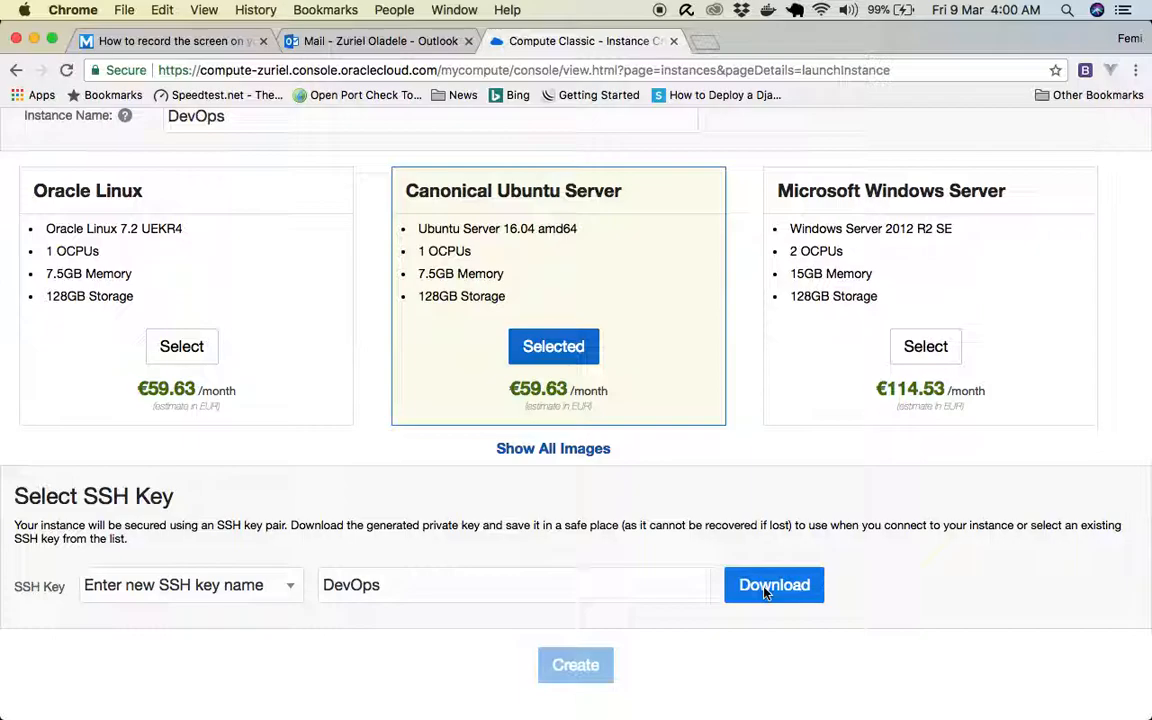
pyautogui.click(773, 585)
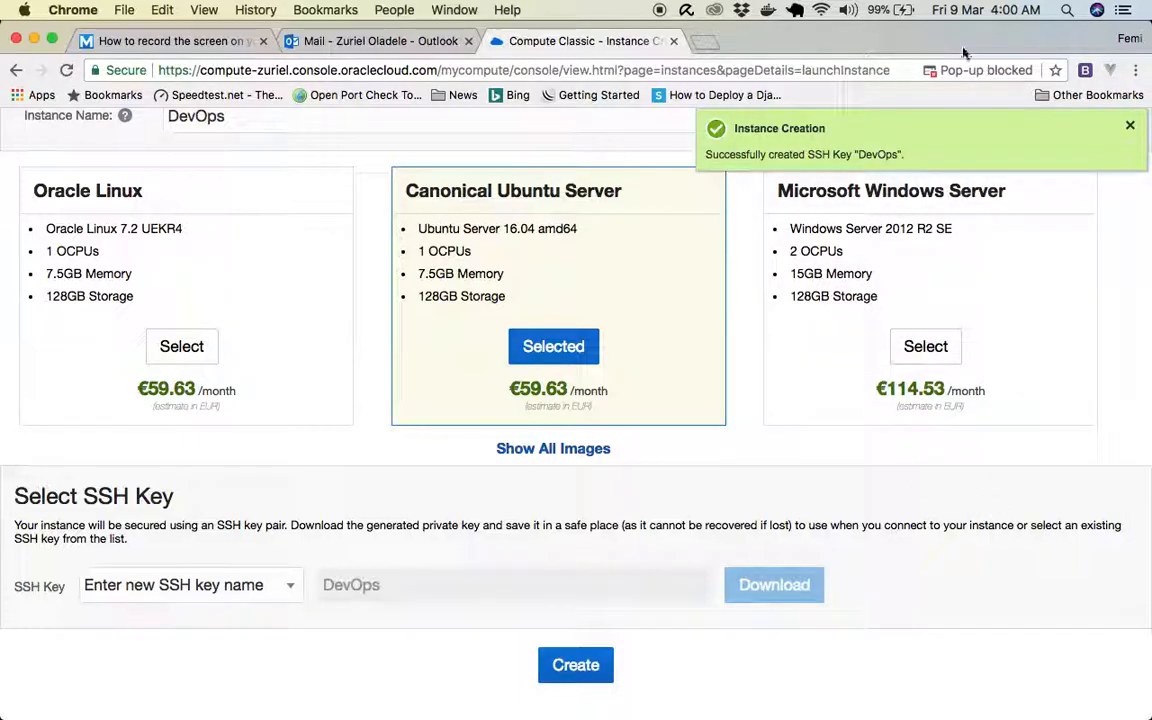
pyautogui.click(1030, 70)
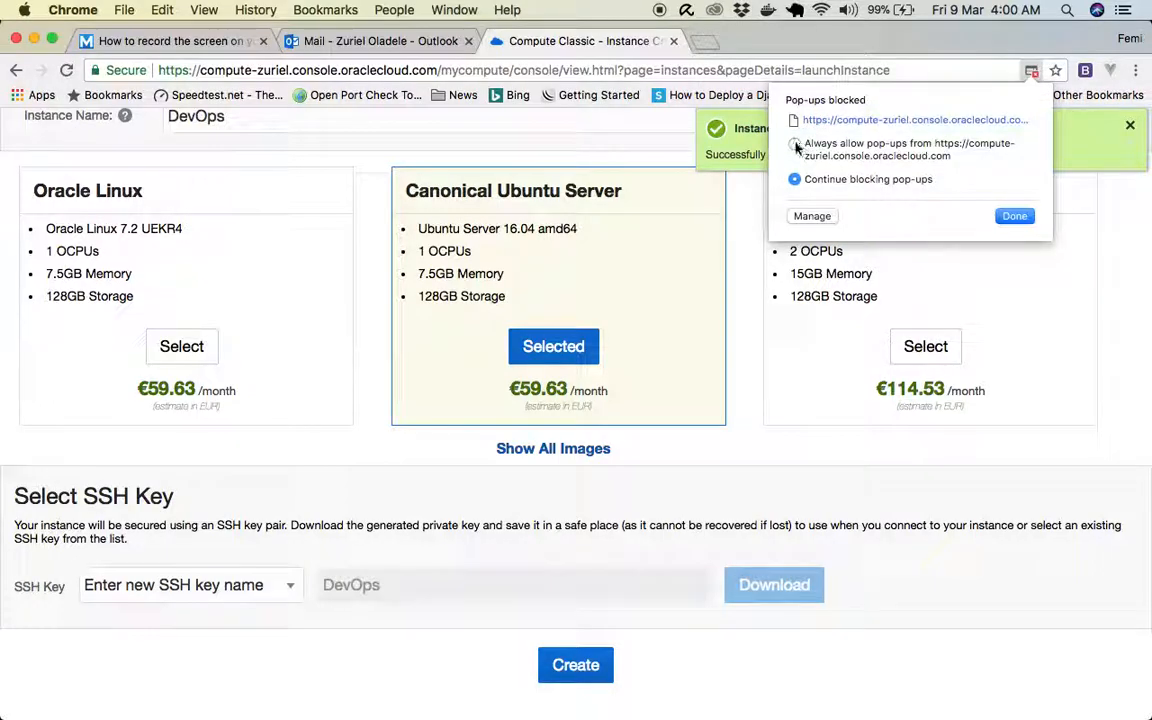
pyautogui.click(795, 143)
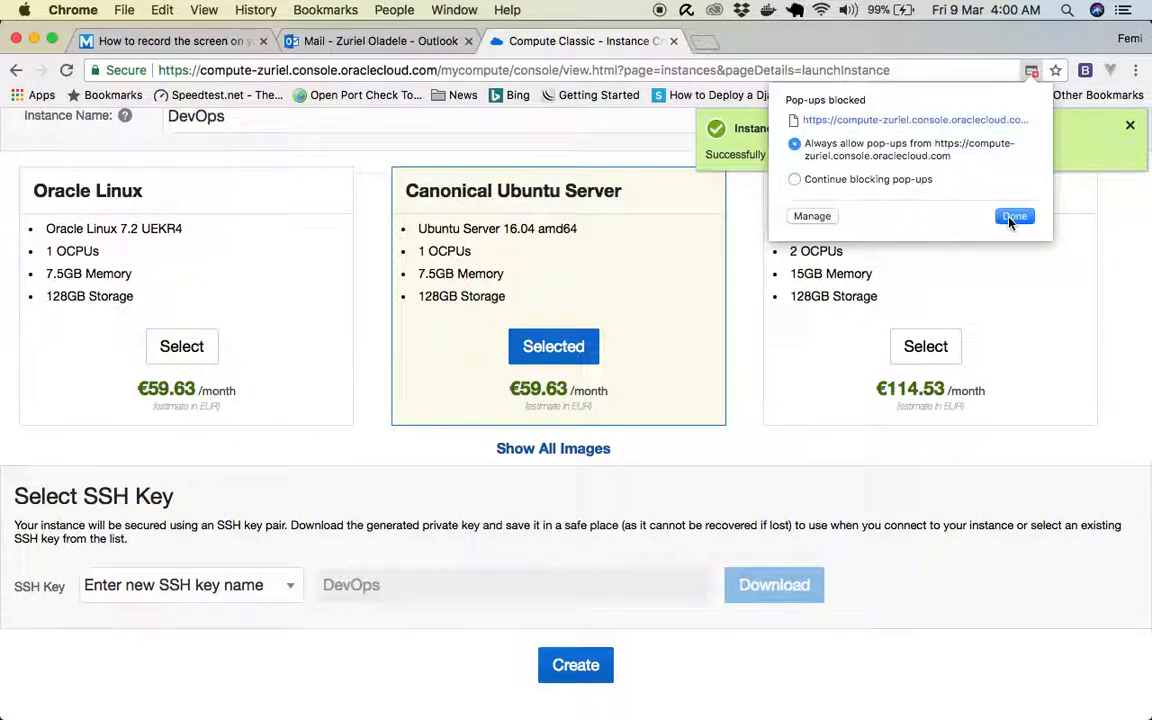
pyautogui.click(1014, 216)
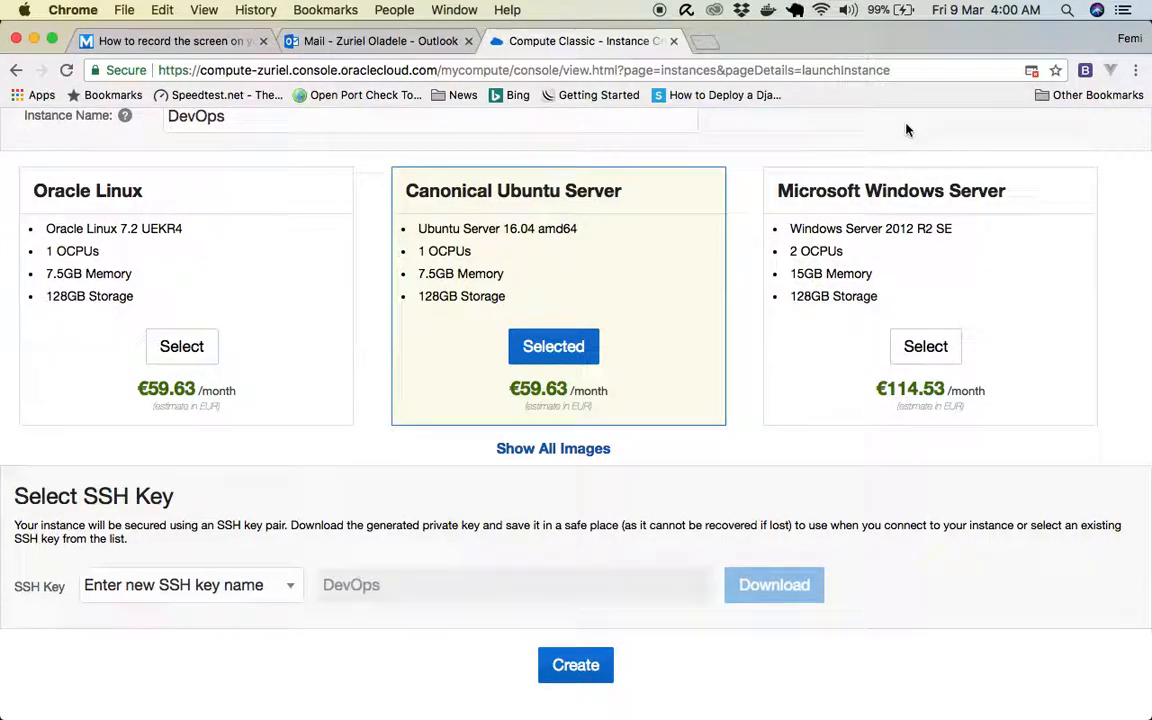
# Confirm the pop-up permission and download the DevOps.key private key again.
pyautogui.click(1032, 70)
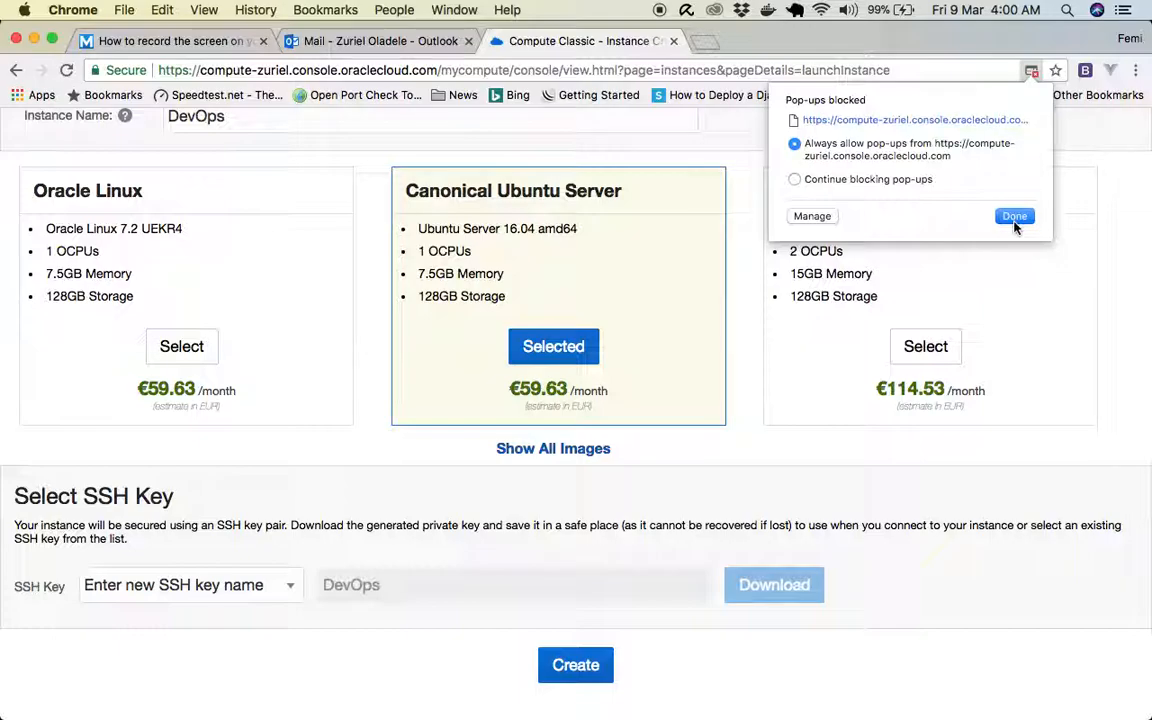
pyautogui.click(1014, 216)
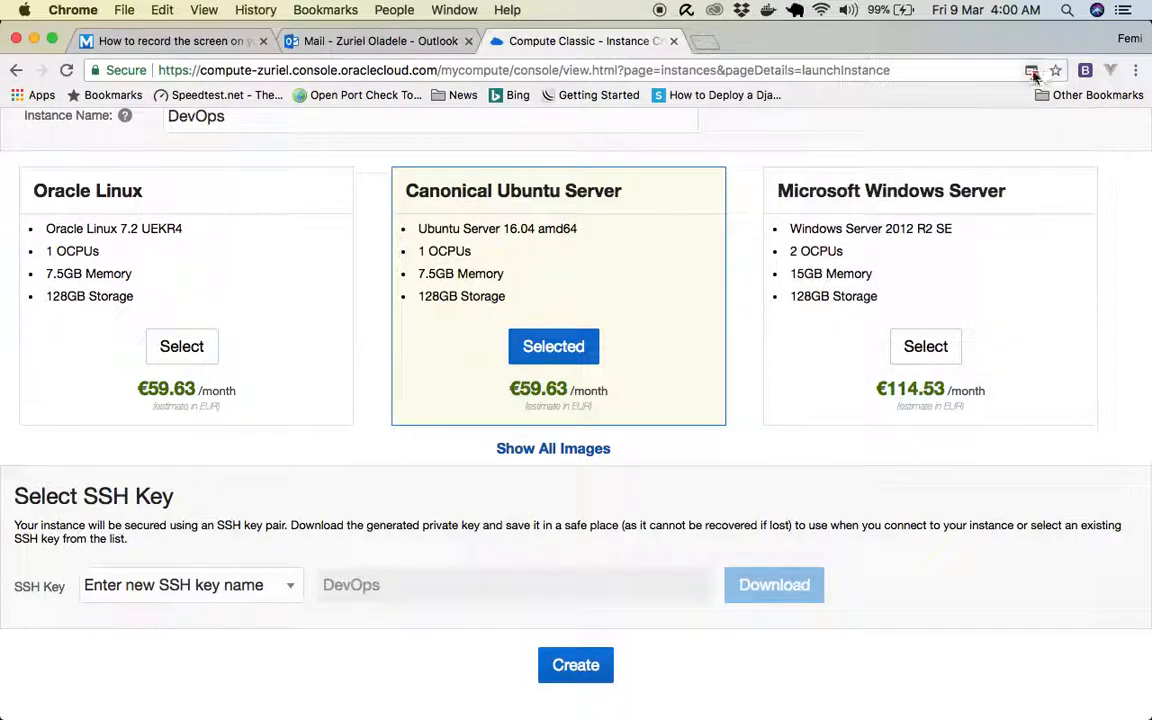
pyautogui.click(773, 585)
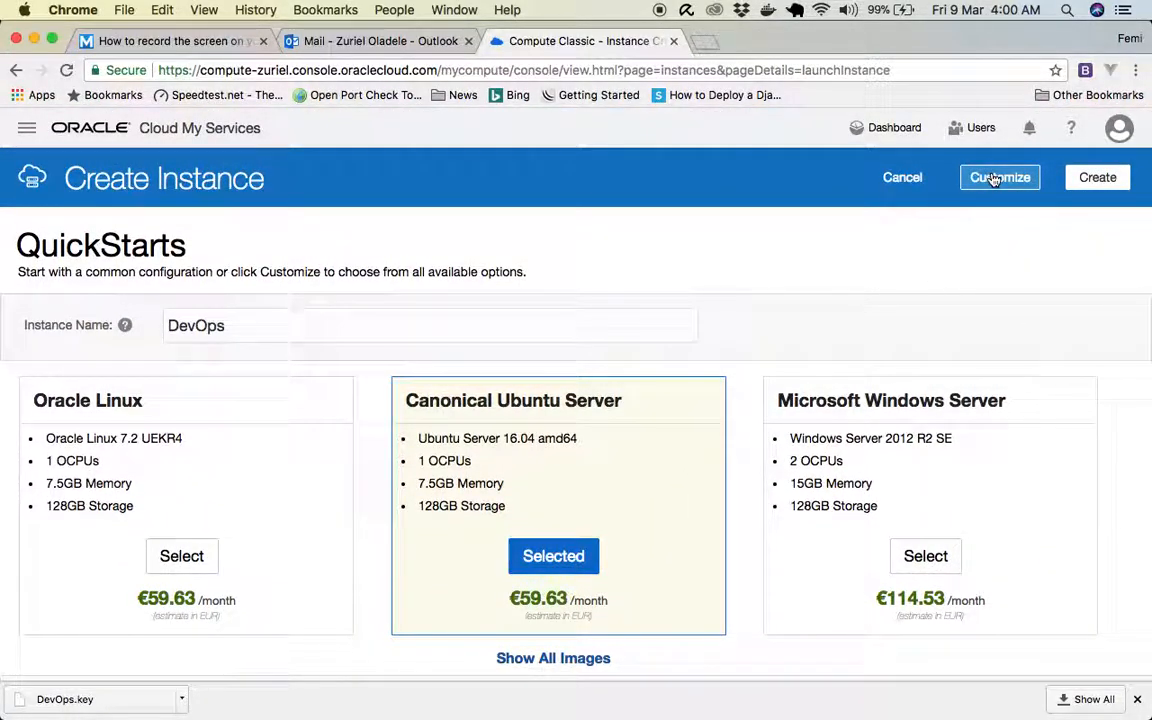
pyautogui.moveTo(865, 236)
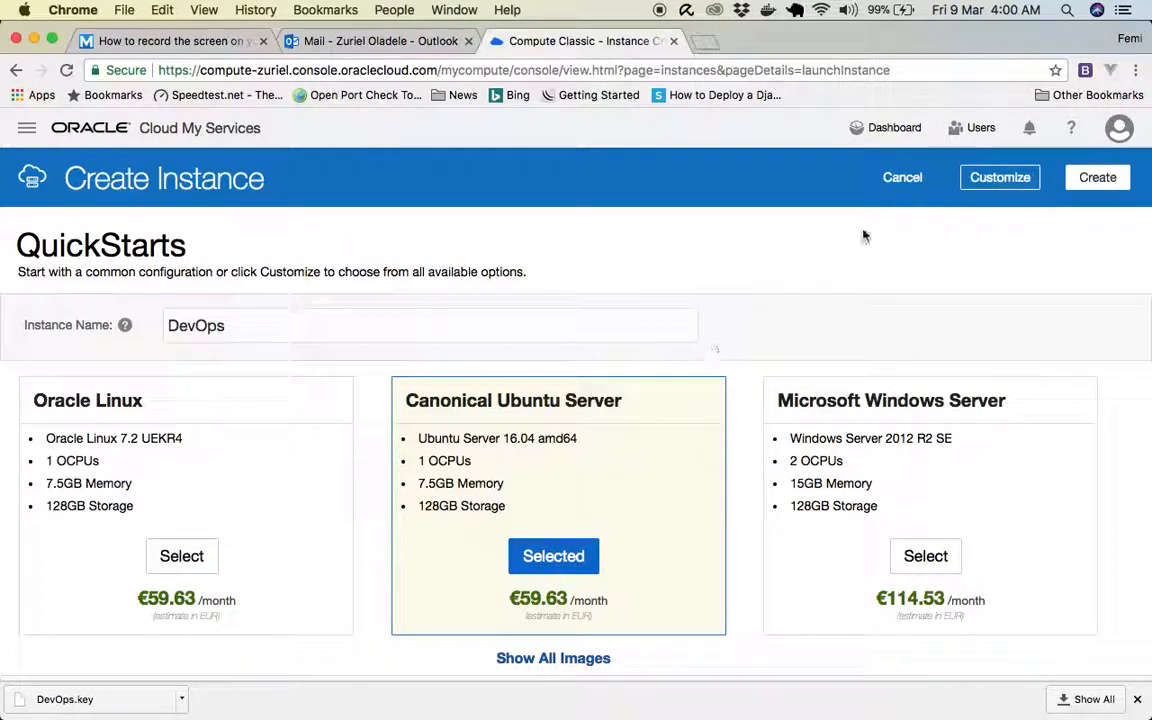
# Create the DevOps instance, choosing Skip and Create at the quota check.
pyautogui.click(1097, 177)
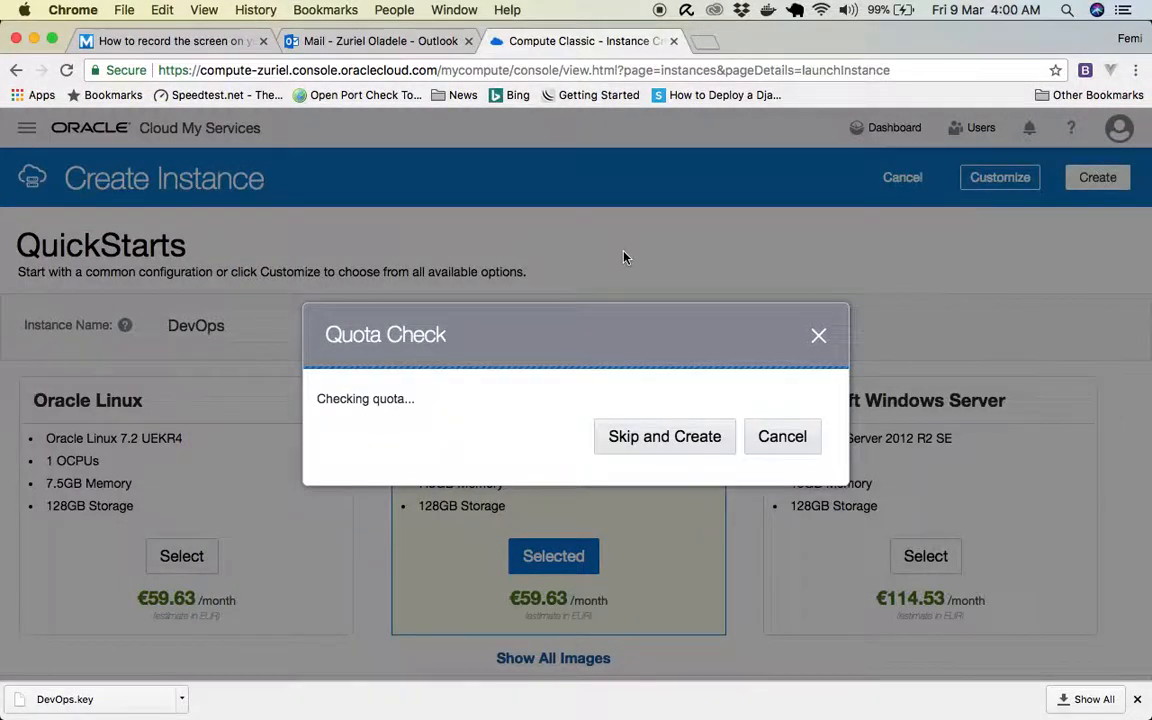
pyautogui.click(664, 436)
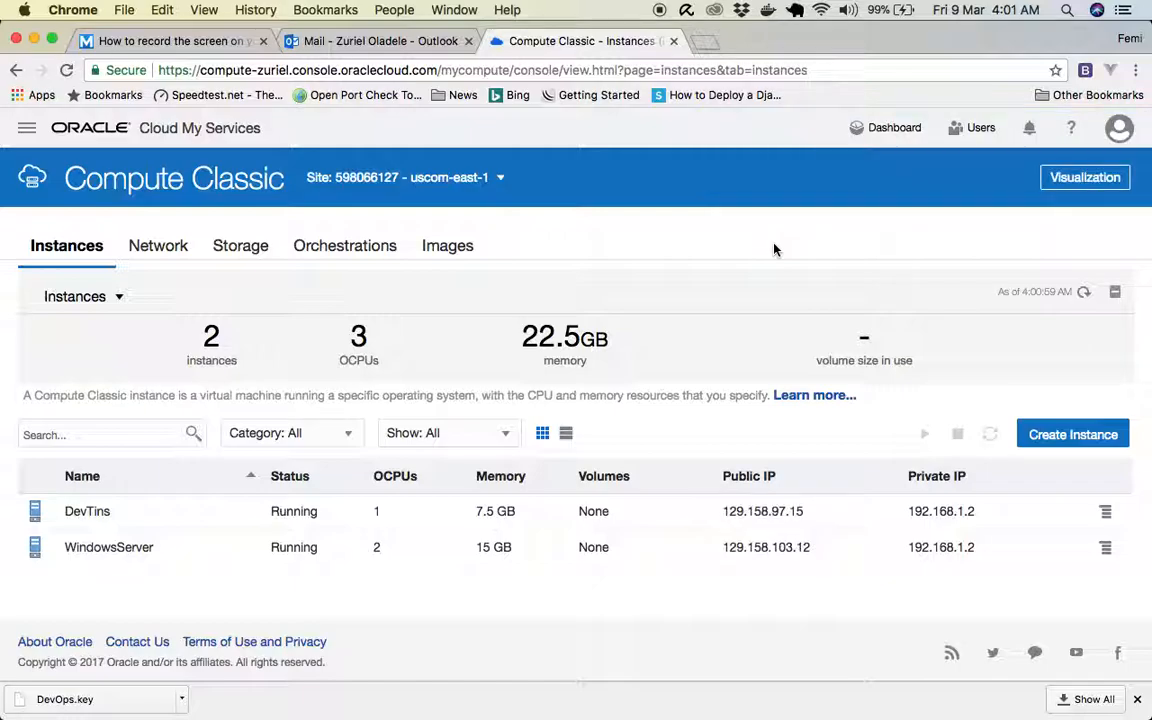
pyautogui.moveTo(740, 250)
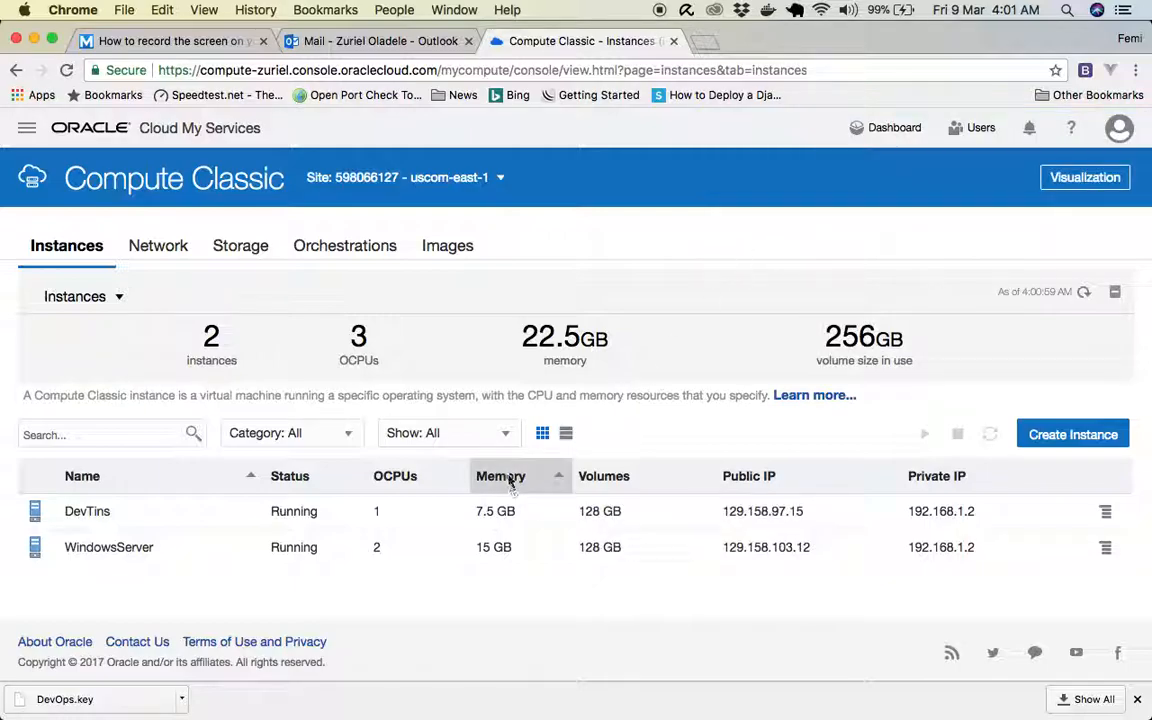
pyautogui.moveTo(718, 458)
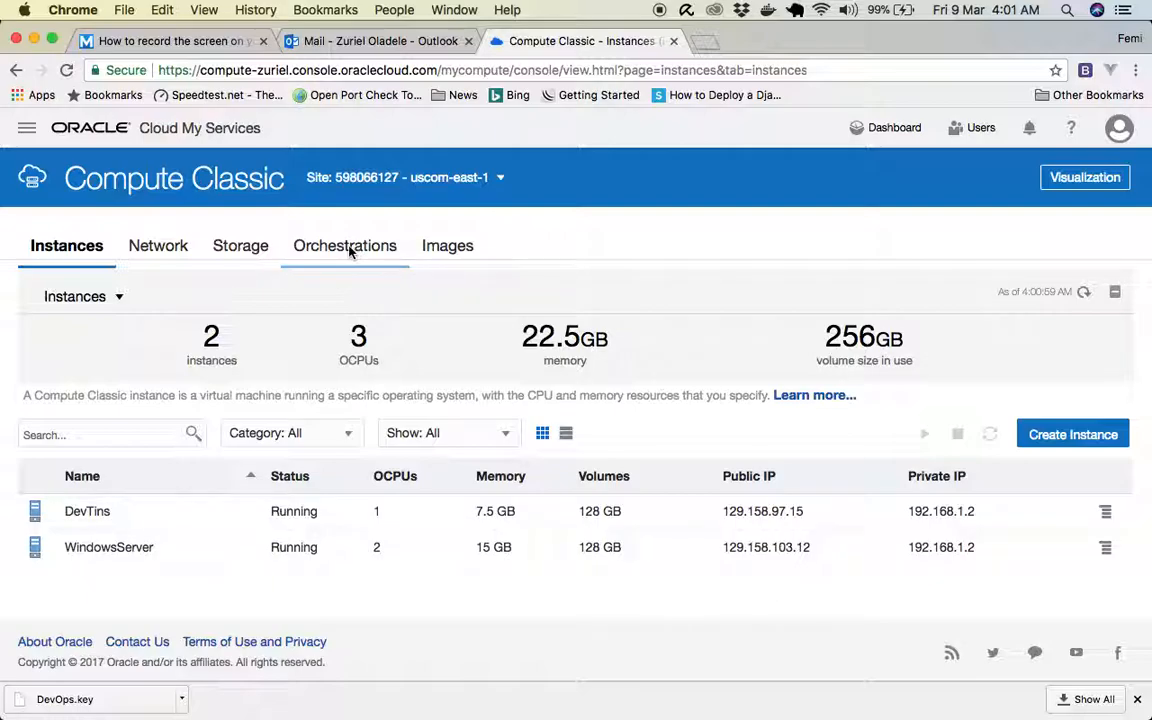
# View the orchestrations list, then search Google for putty in a new tab.
pyautogui.click(344, 245)
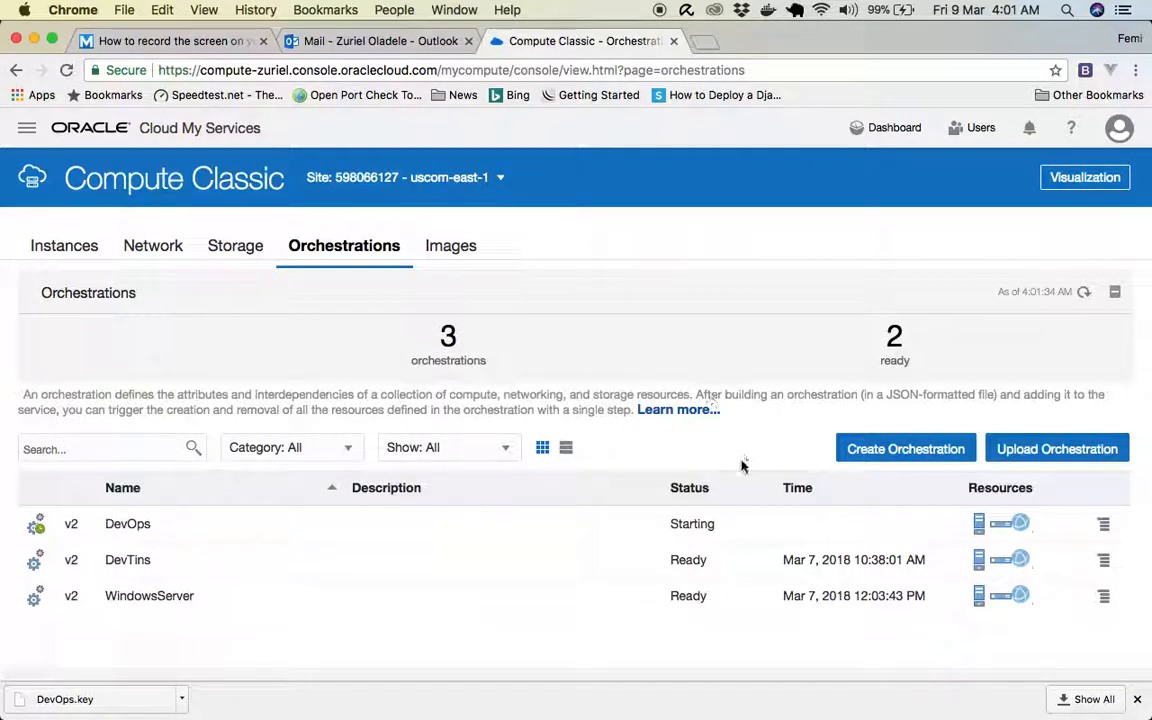
pyautogui.moveTo(655, 346)
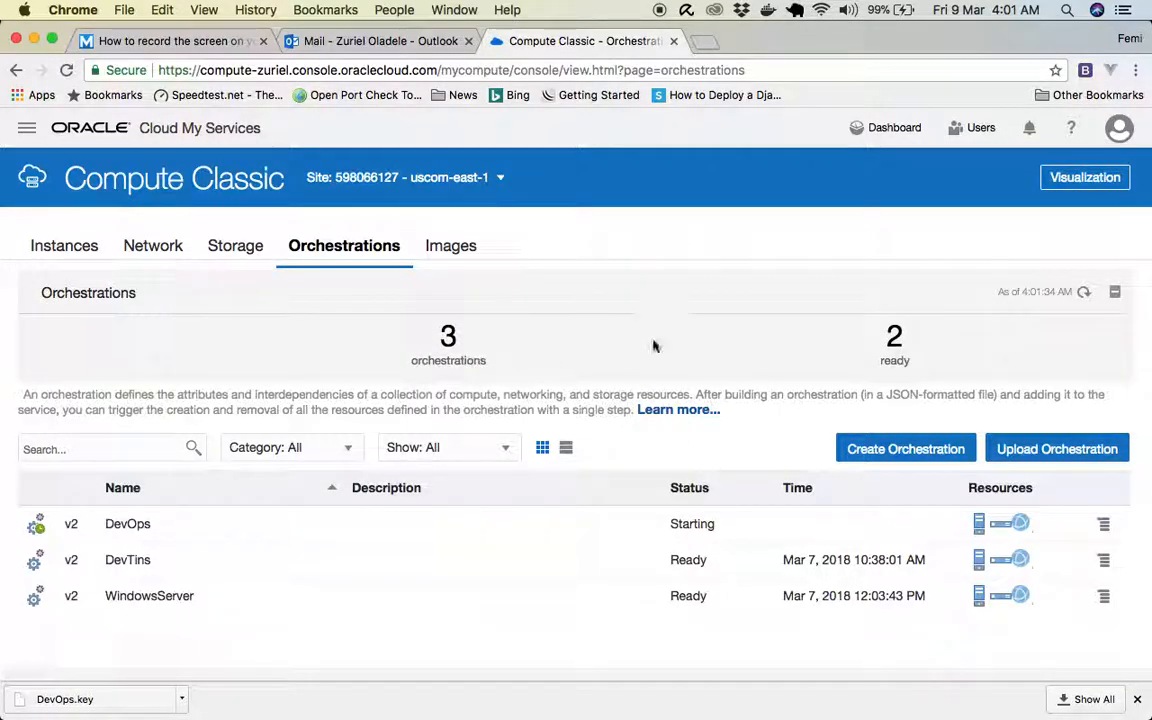
pyautogui.moveTo(643, 573)
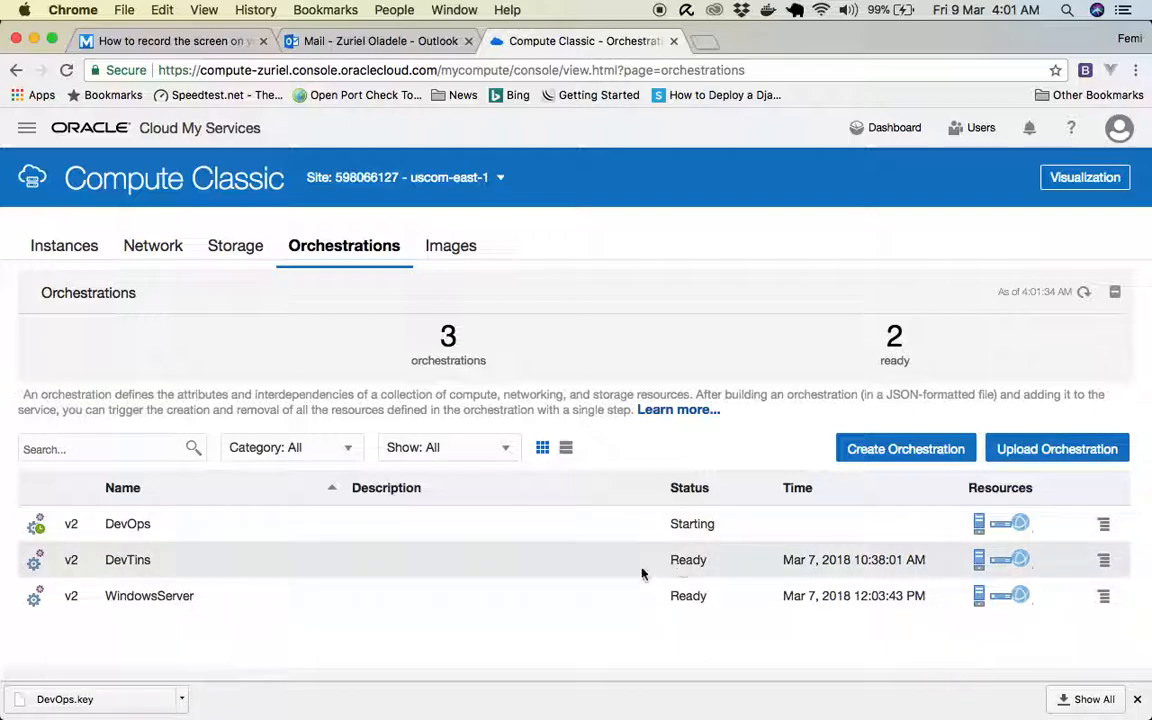
pyautogui.moveTo(710, 524)
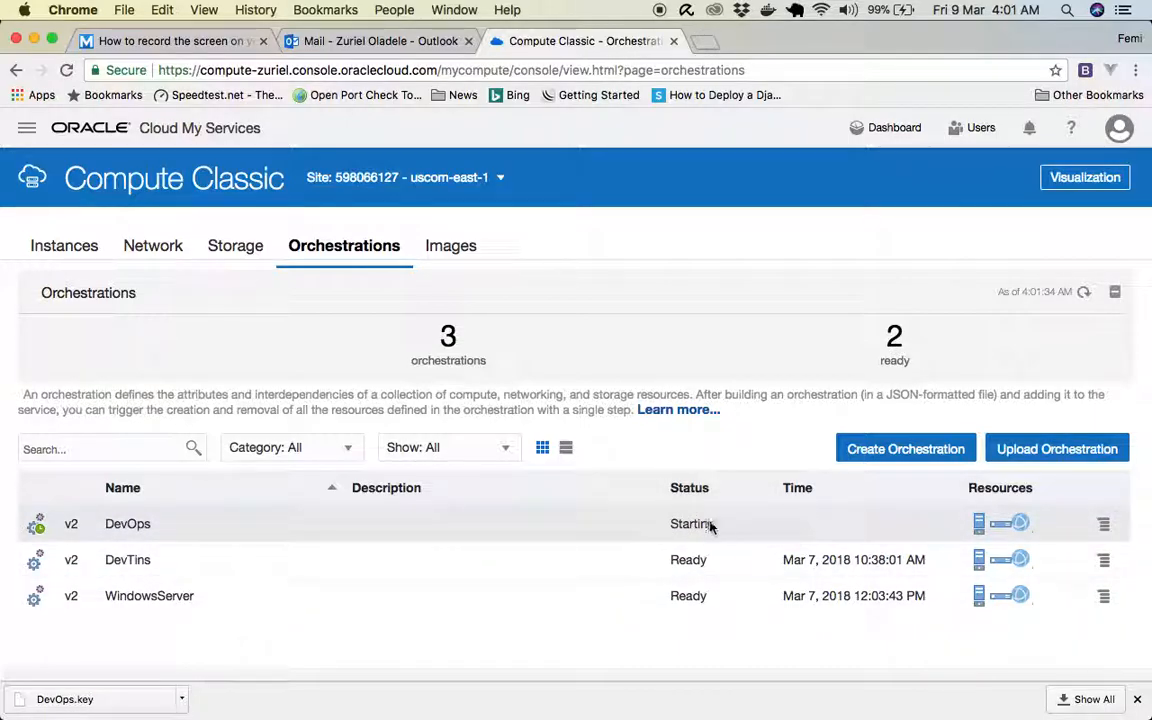
pyautogui.moveTo(689, 542)
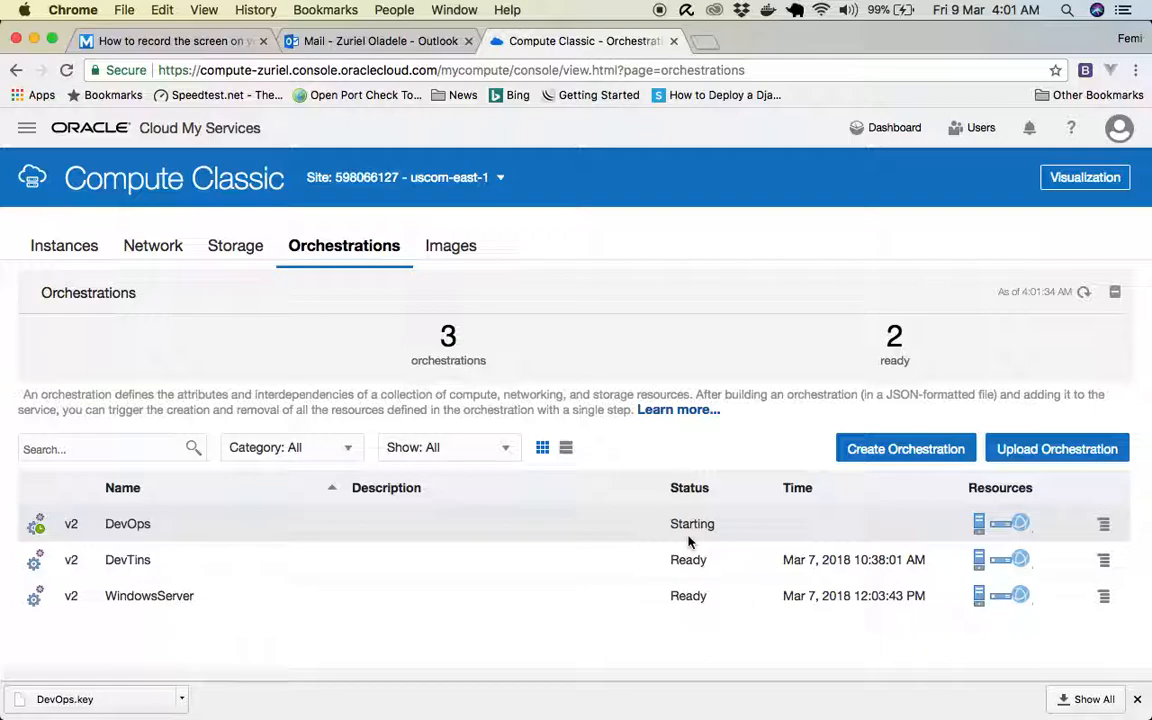
pyautogui.moveTo(598, 355)
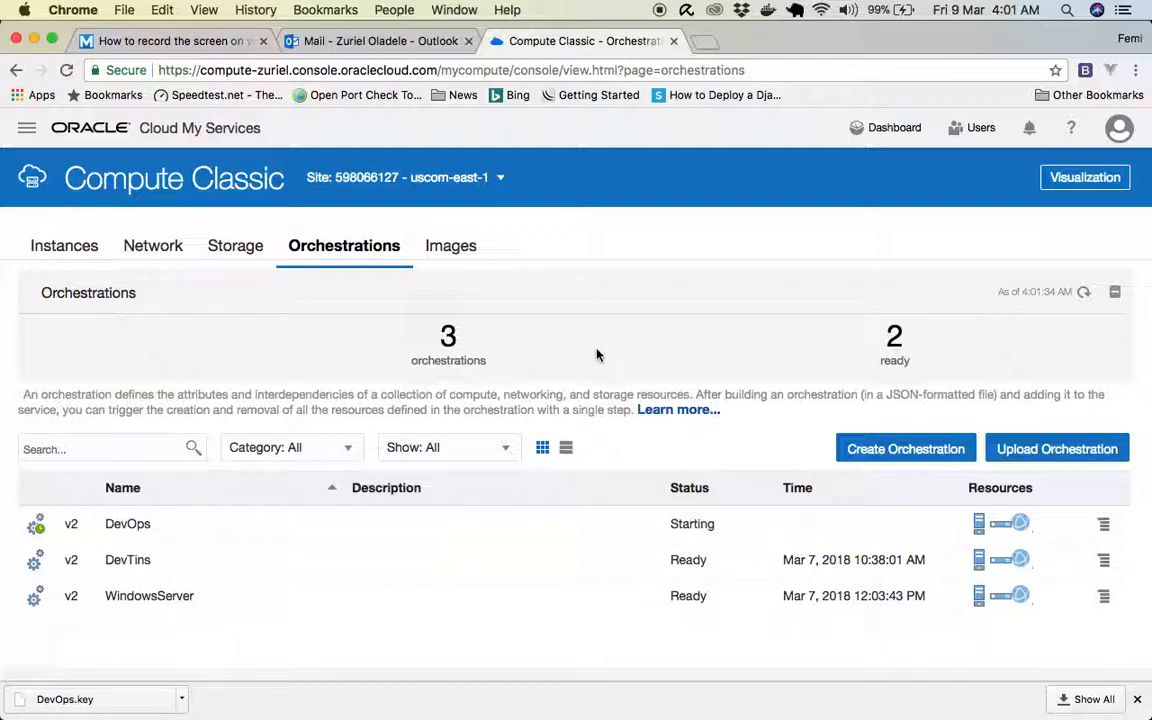
pyautogui.moveTo(749, 334)
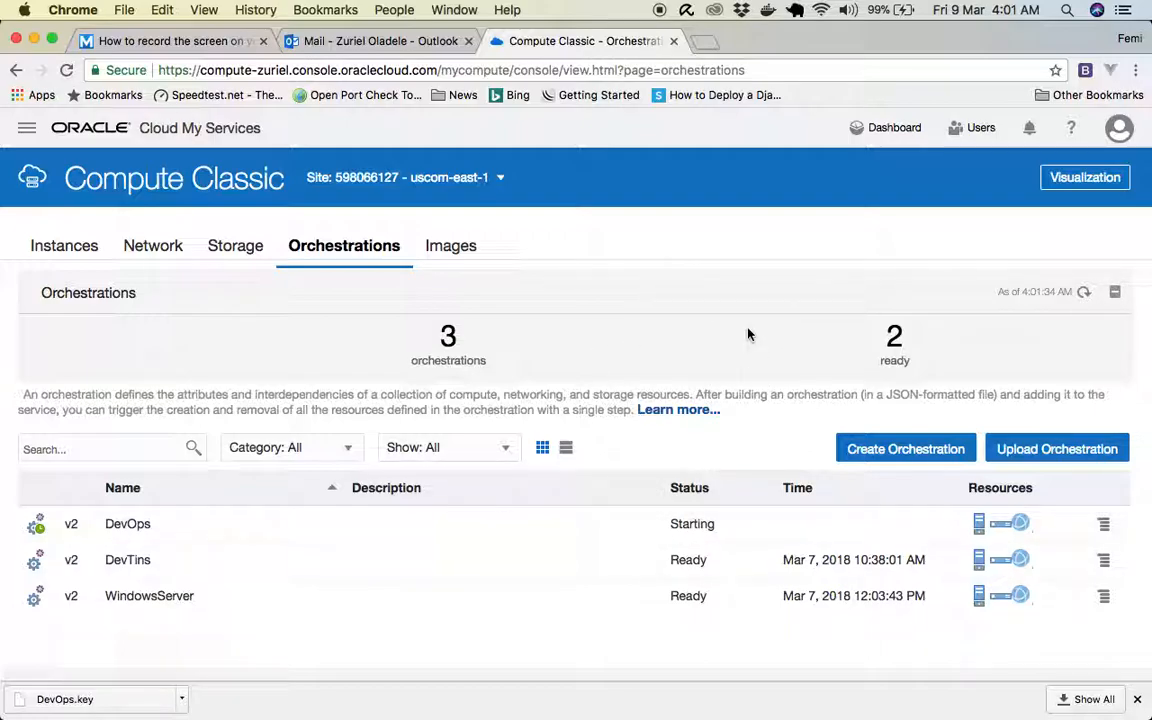
pyautogui.moveTo(520, 332)
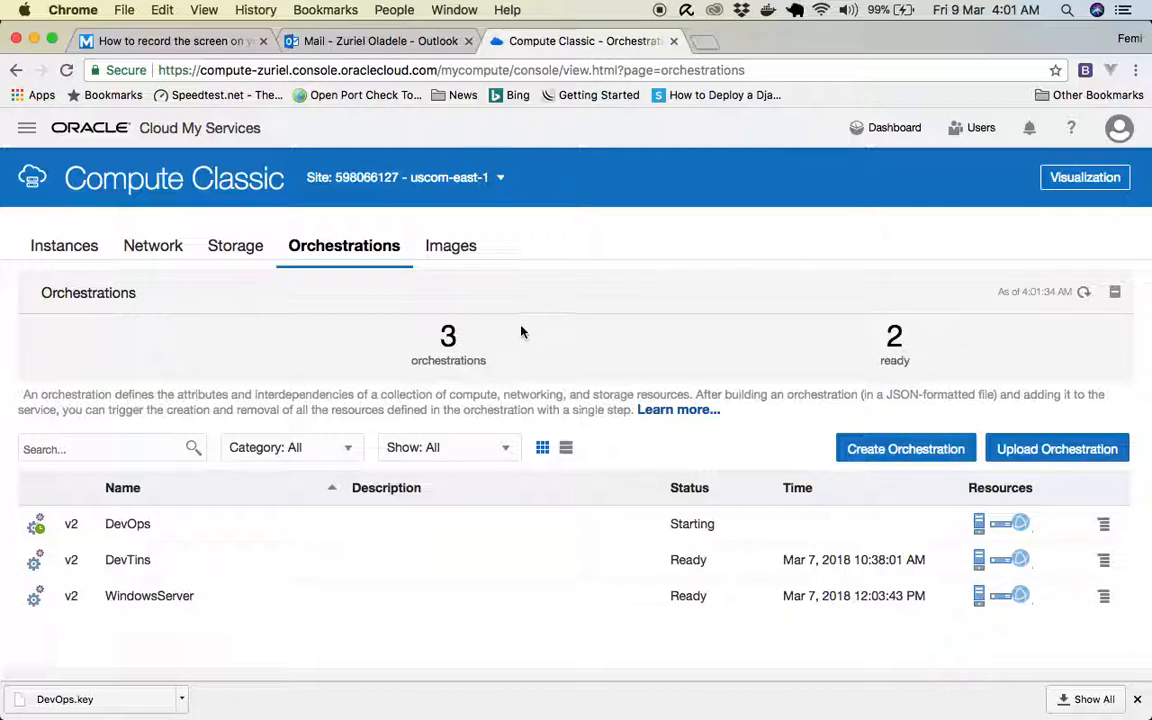
pyautogui.moveTo(652, 335)
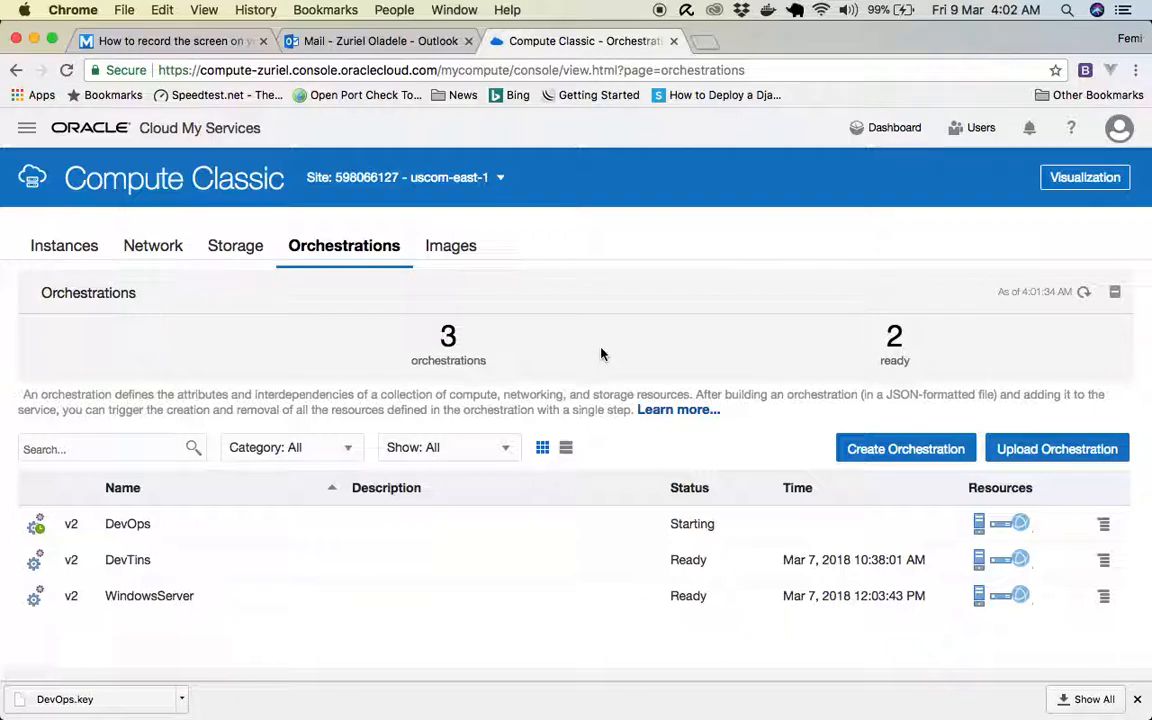
pyautogui.moveTo(608, 337)
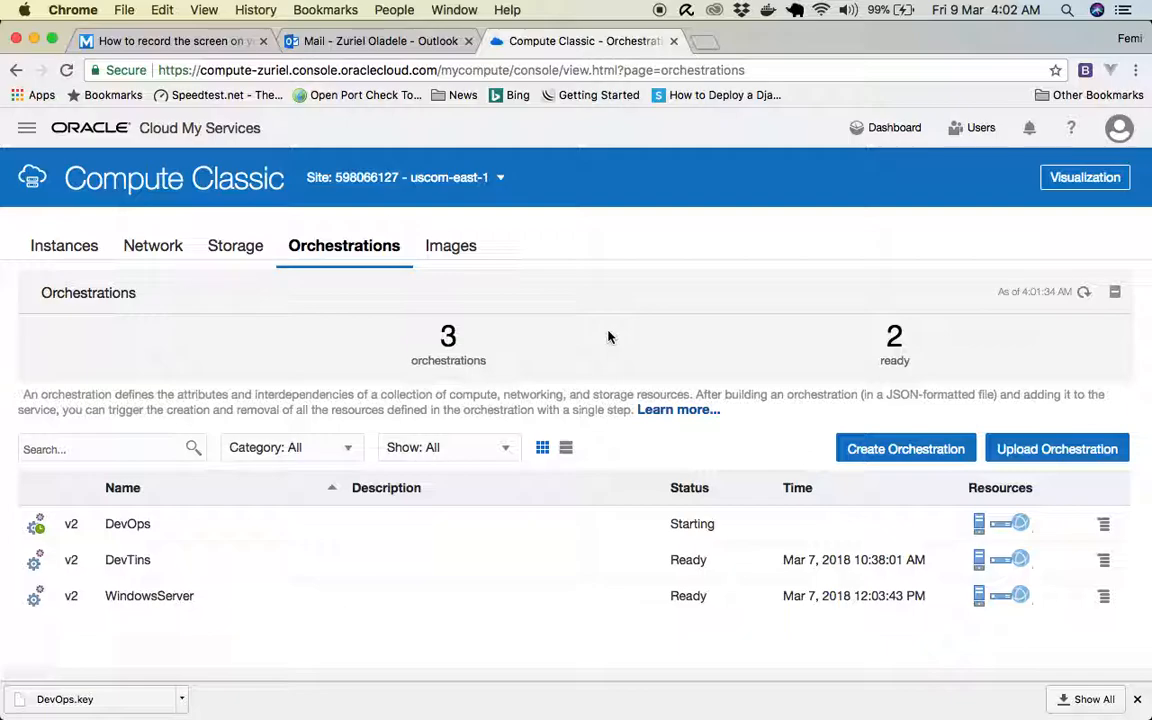
pyautogui.moveTo(714, 684)
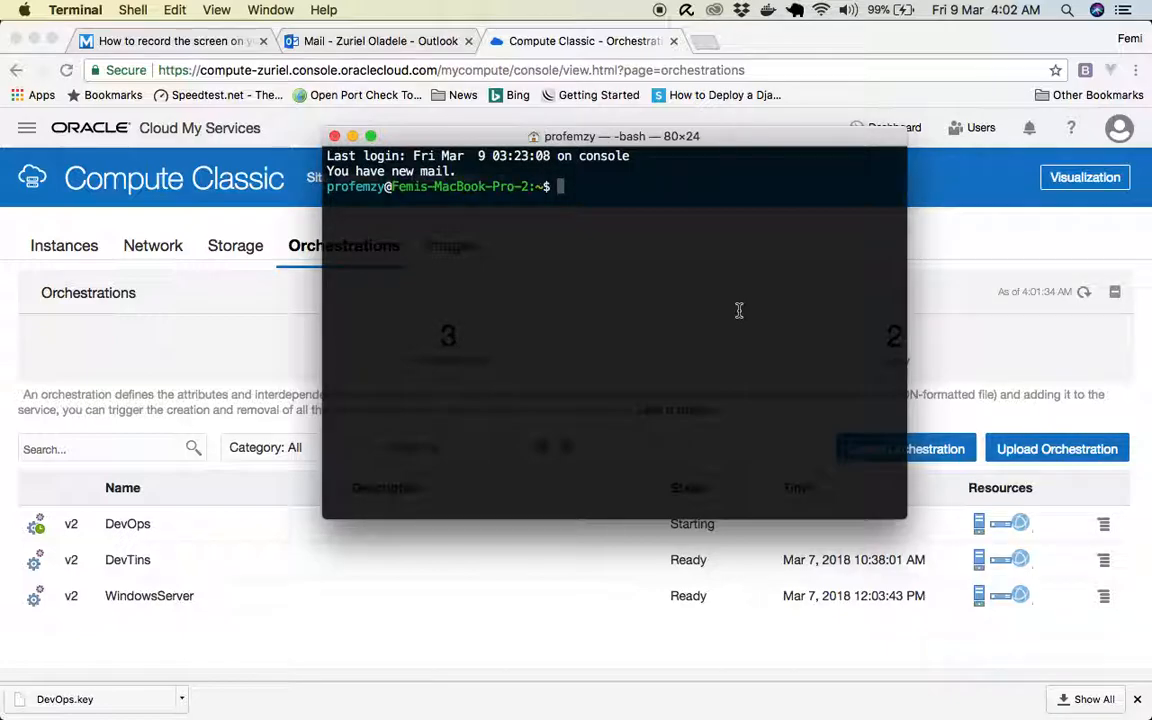
pyautogui.write('putty&oq=putty&aqs=chrome..69i57j0l5.1509j0j7&sourceid=chrome&ie=UTF-8')
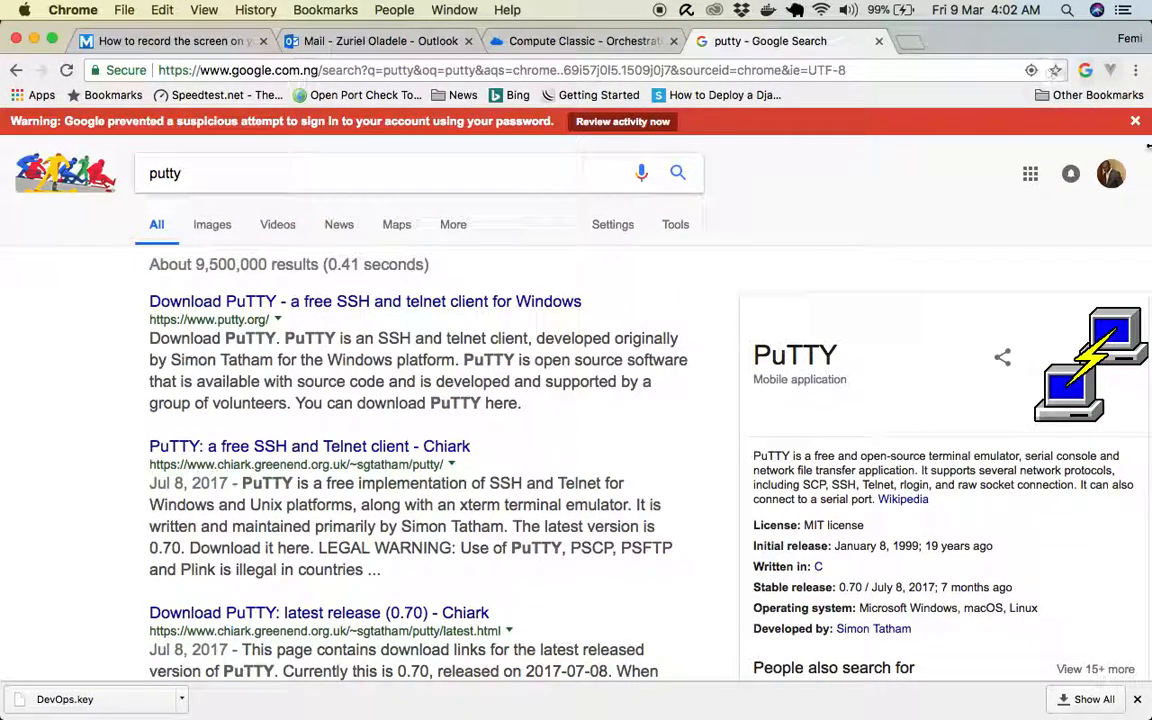
# Dismiss the suspicious sign-in warning and return to the Compute Classic Orchestrations tab.
pyautogui.click(1135, 120)
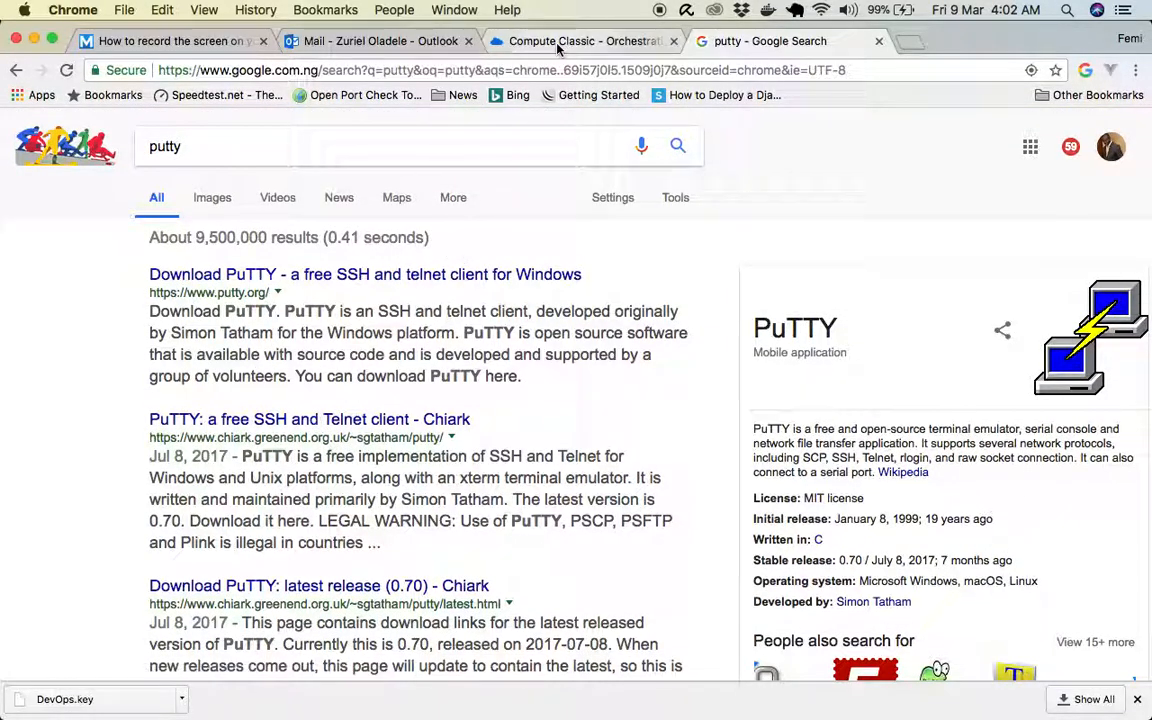
pyautogui.click(580, 41)
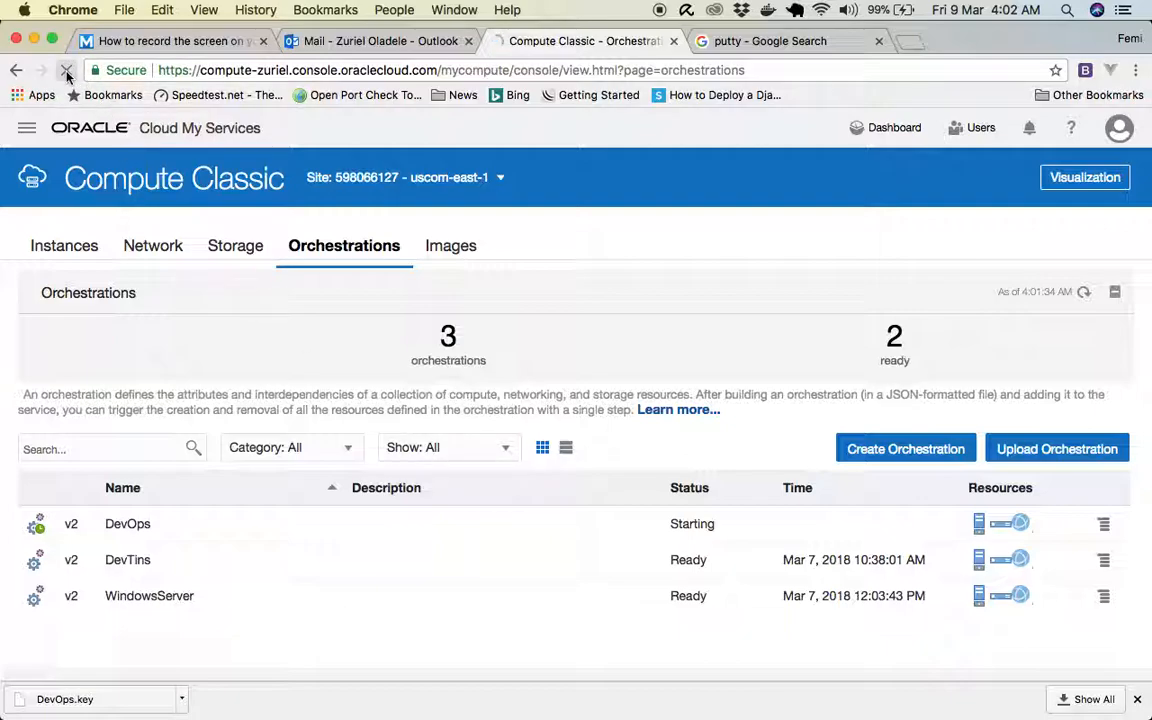
# Reload the orchestrations status and bring the Terminal window to the front.
pyautogui.click(66, 70)
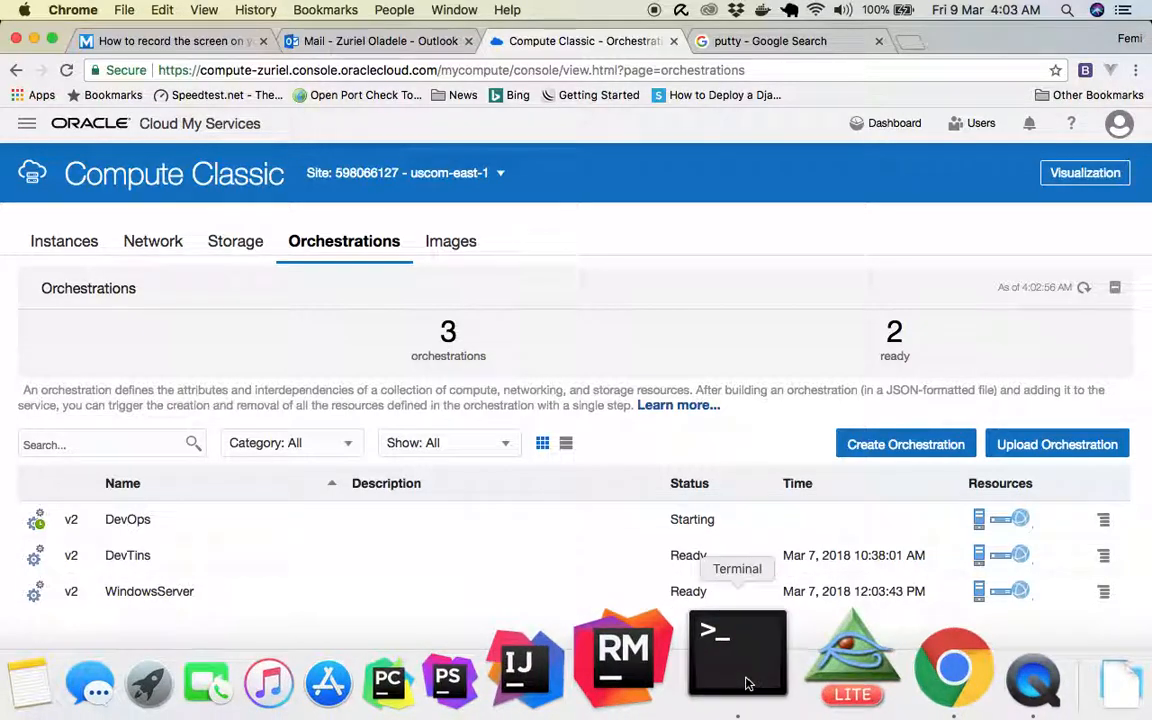
pyautogui.click(737, 655)
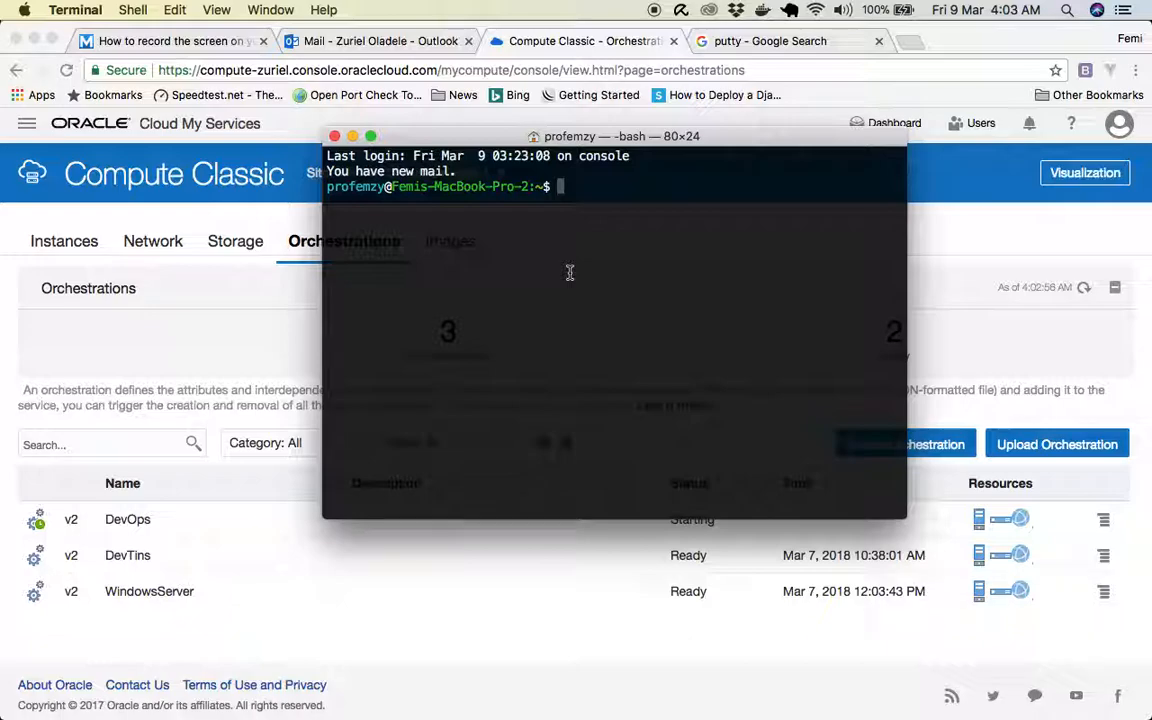
# Change directory to Downloads and start an ls for DevOps.key.
pyautogui.write('cd')
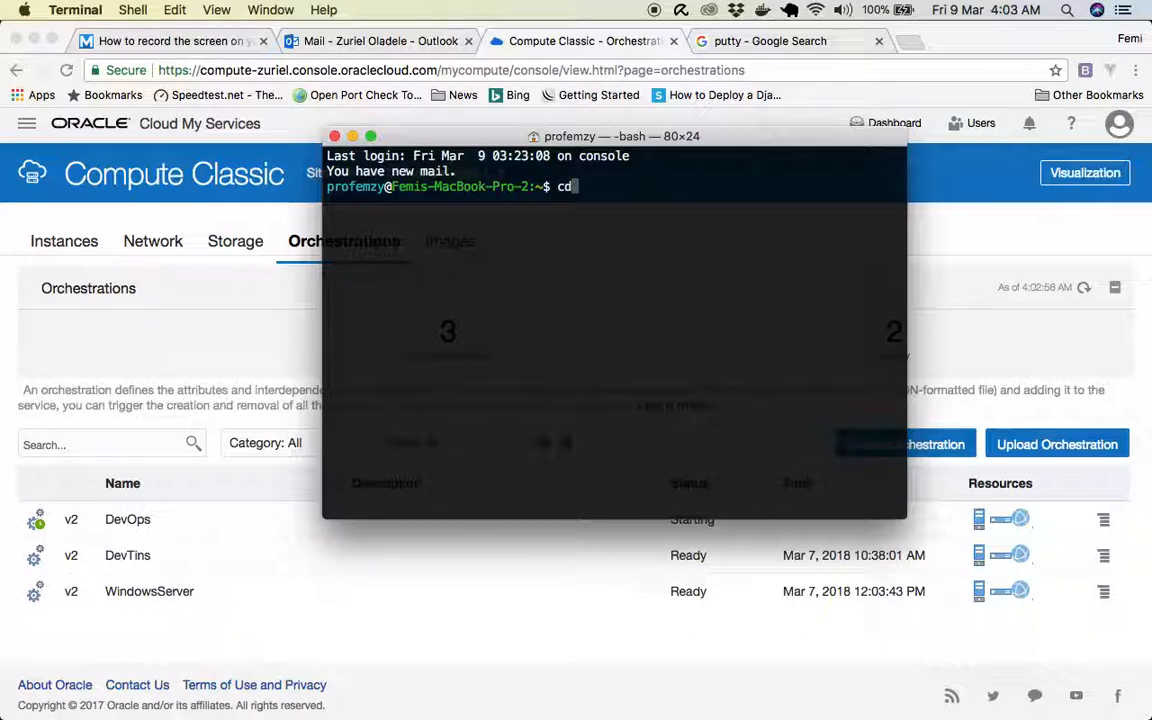
pyautogui.write('Downloads/')
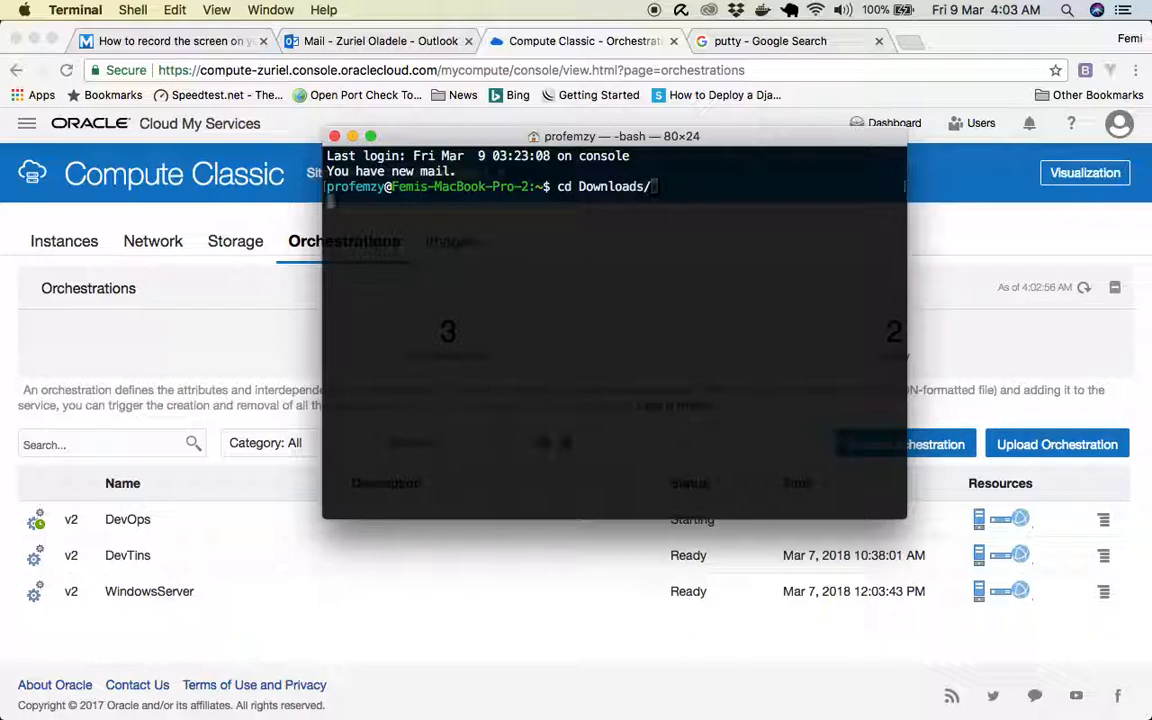
pyautogui.write('ls')
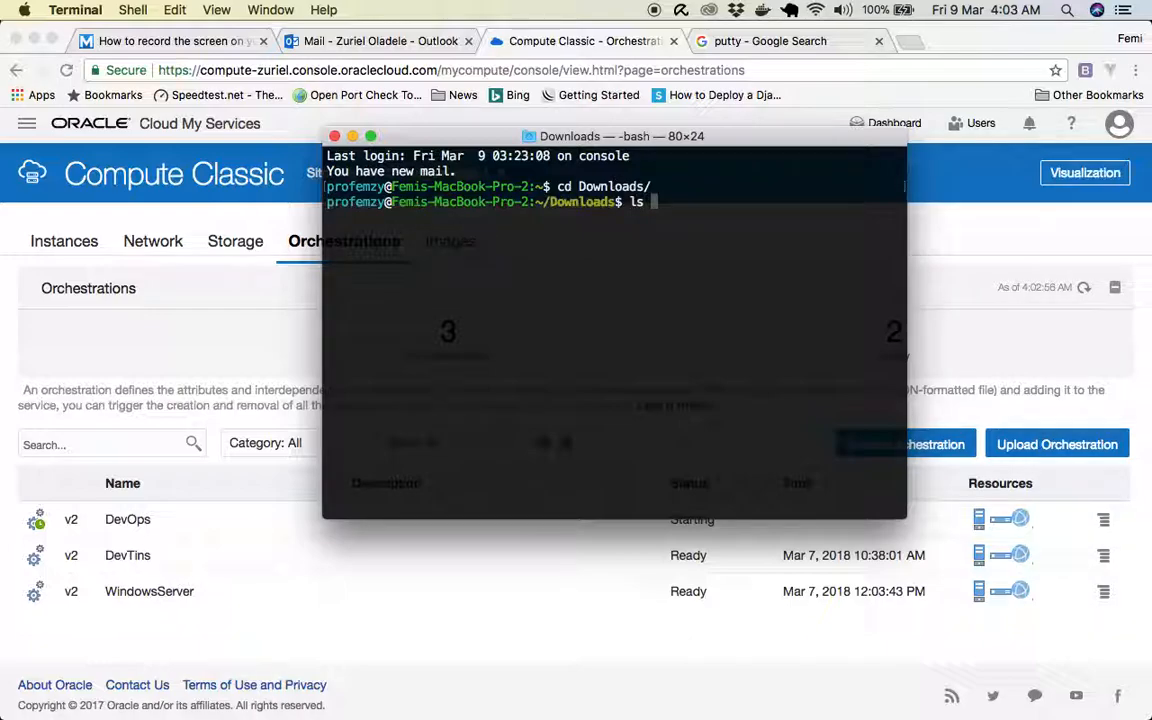
pyautogui.write('DevOp')
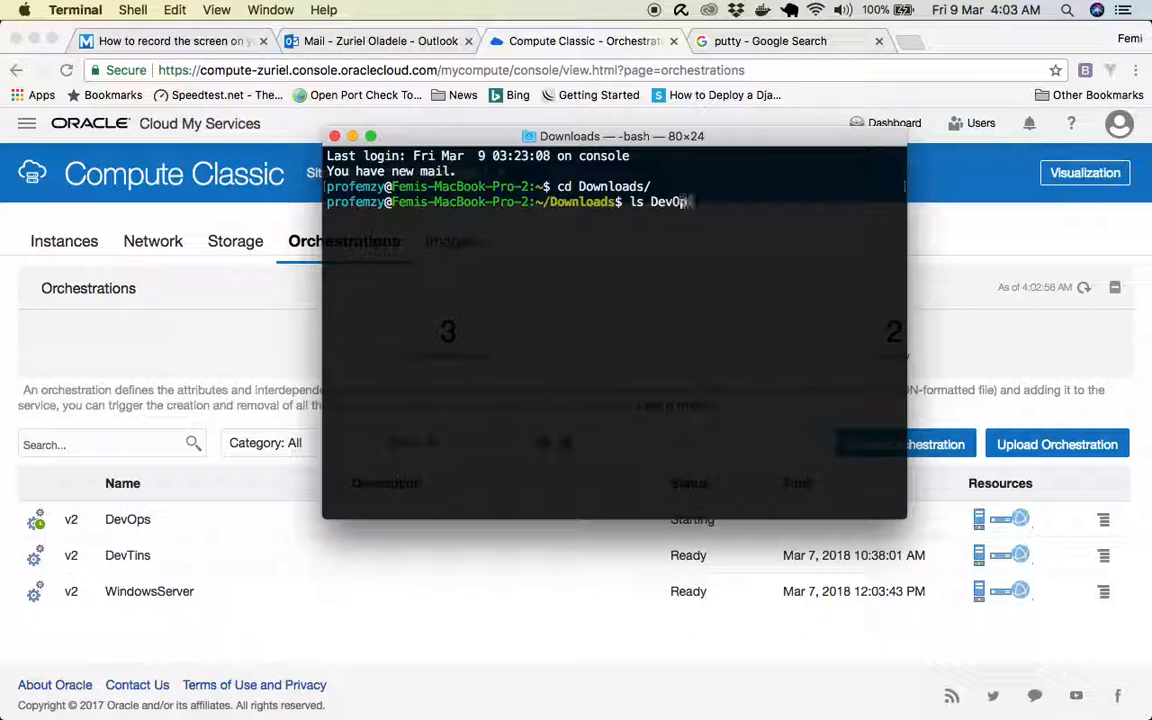
pyautogui.write('.key')
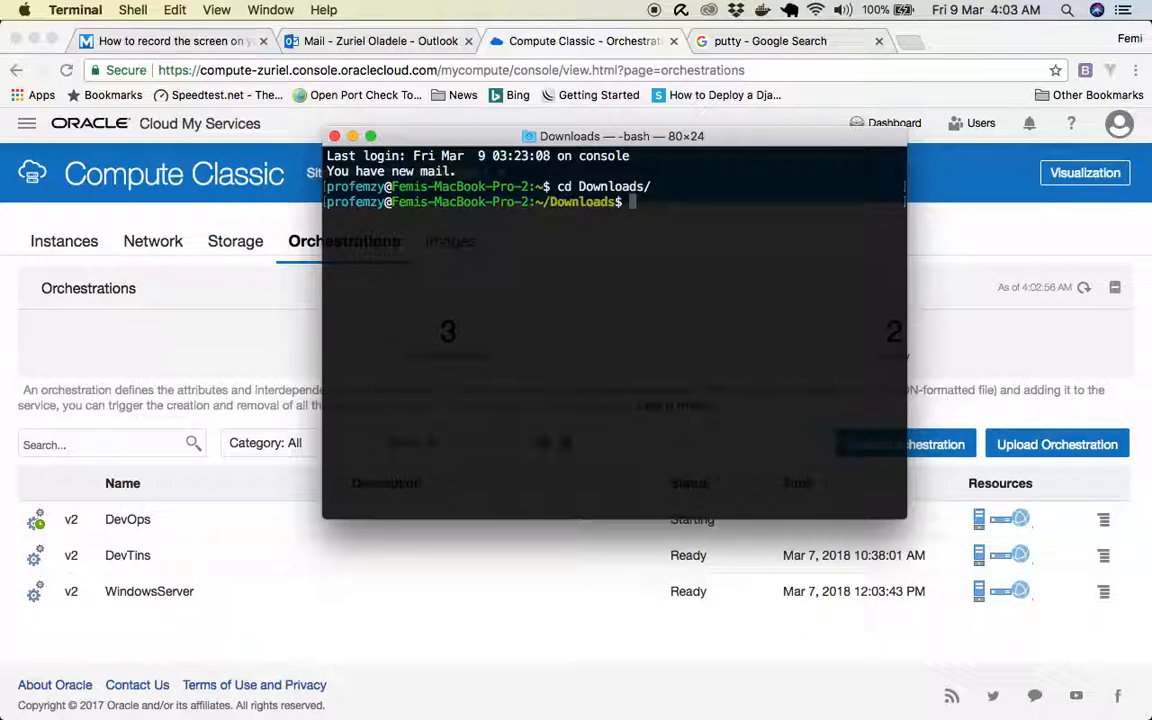
# Run sudo chmod 400 DevOps.key to make the key owner-read-only.
pyautogui.write('sudo')
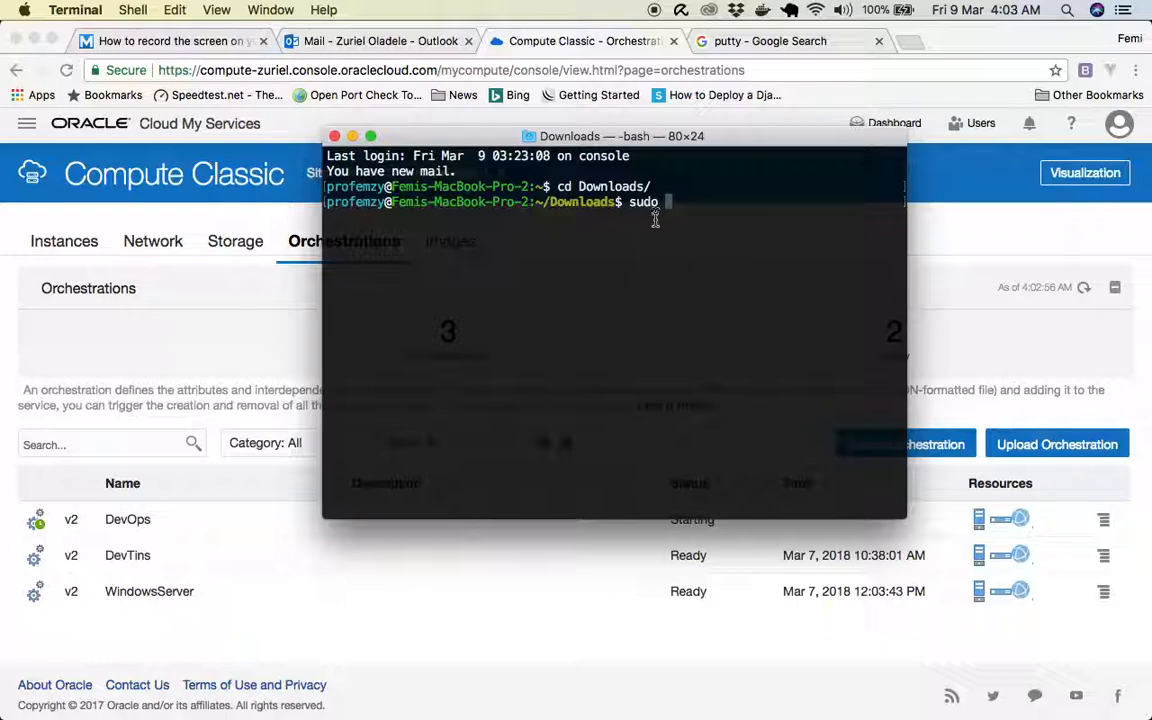
pyautogui.write('ch')
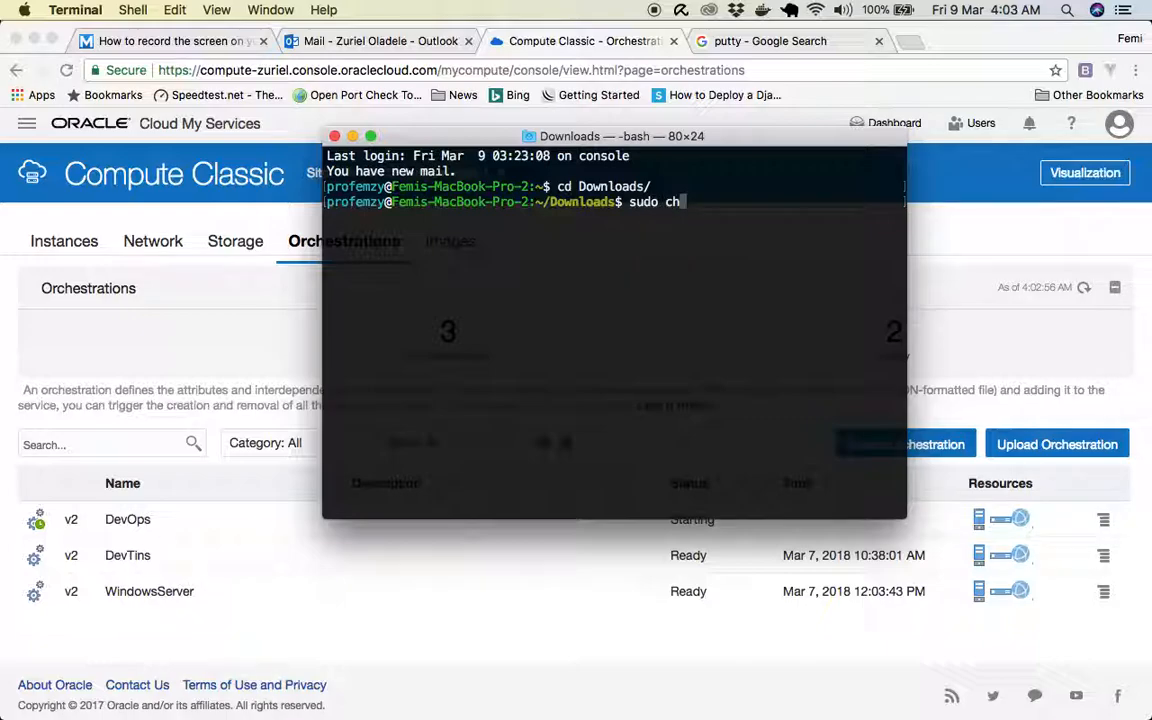
pyautogui.write('mod')
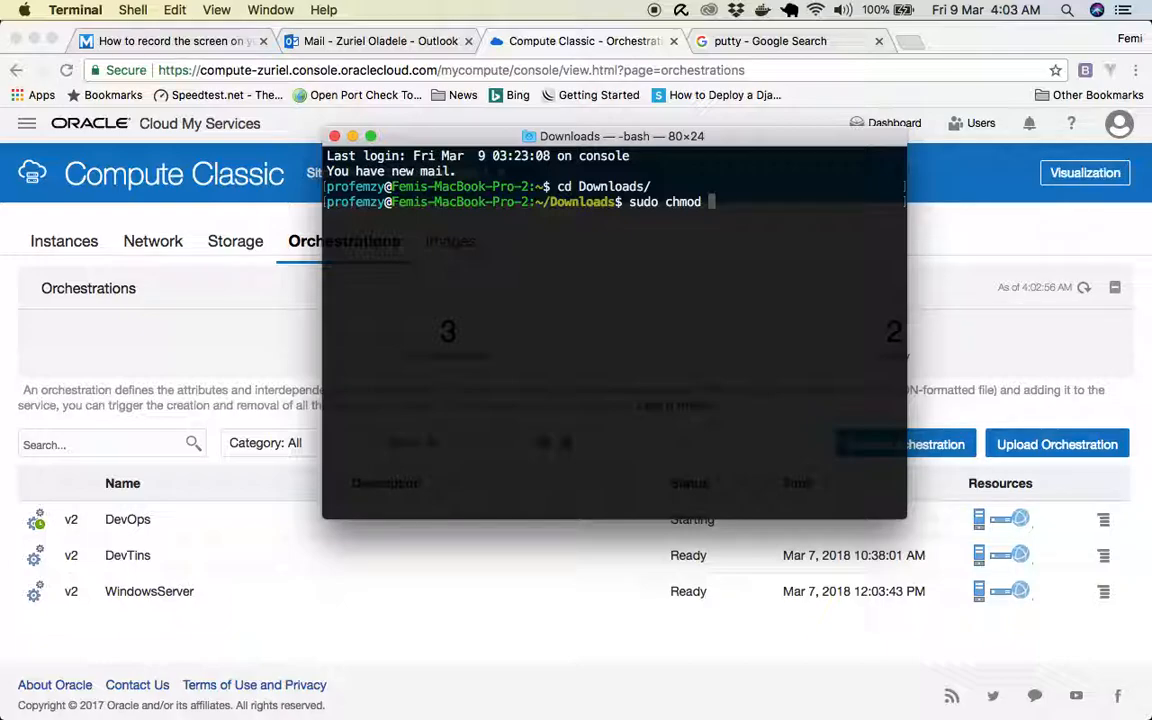
pyautogui.write('44')
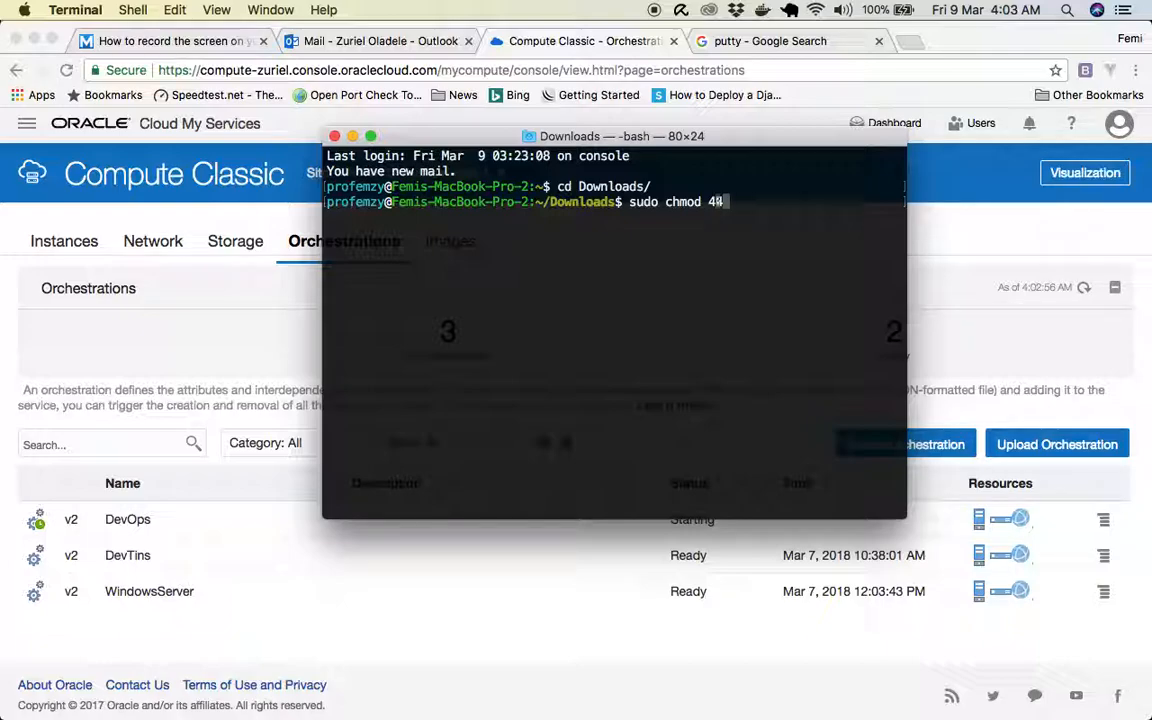
pyautogui.write('00')
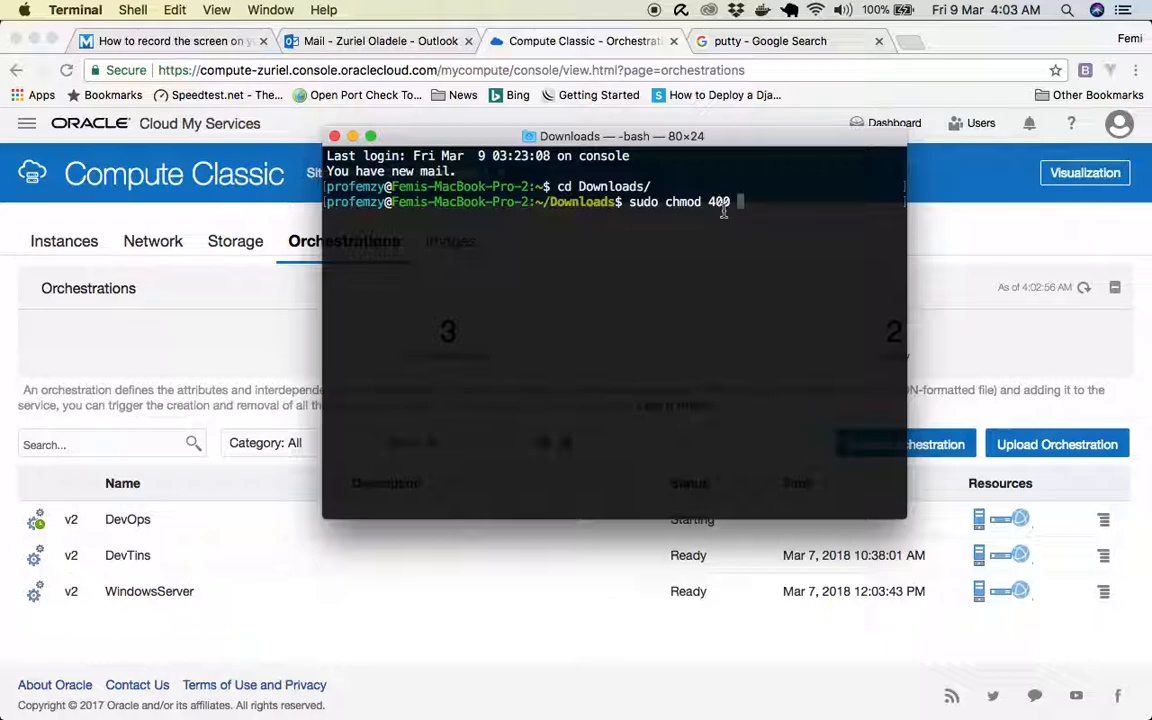
pyautogui.write('D')
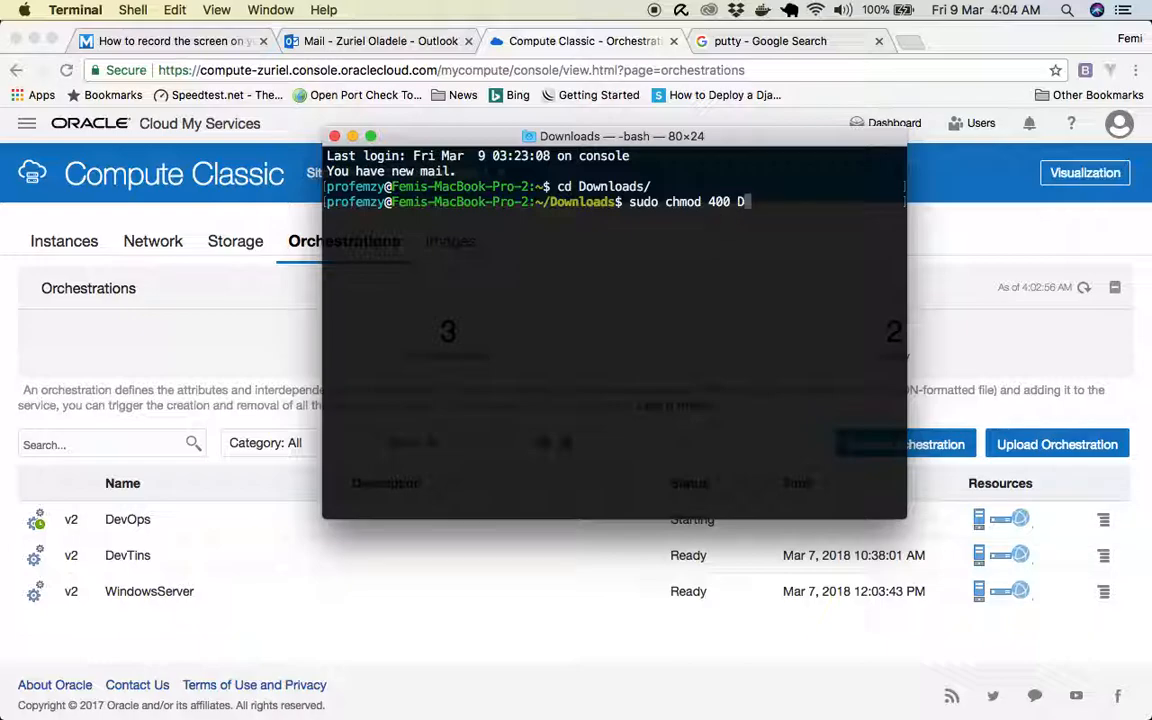
pyautogui.write('DevOps')
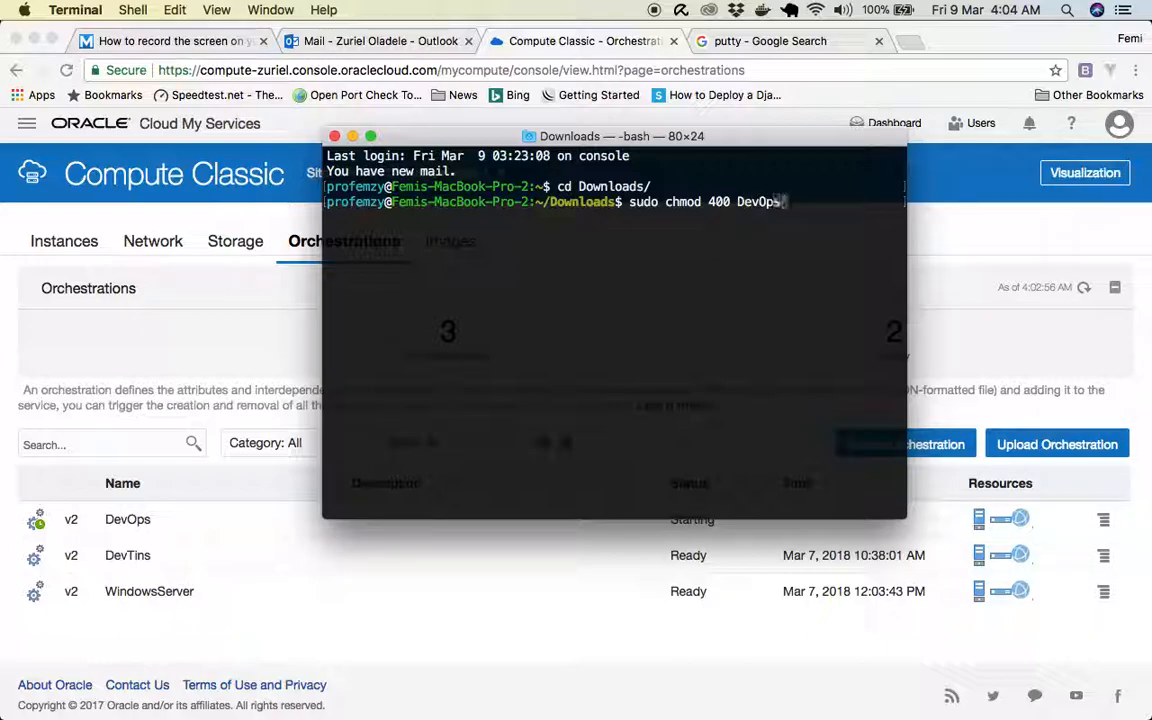
pyautogui.write('.key')
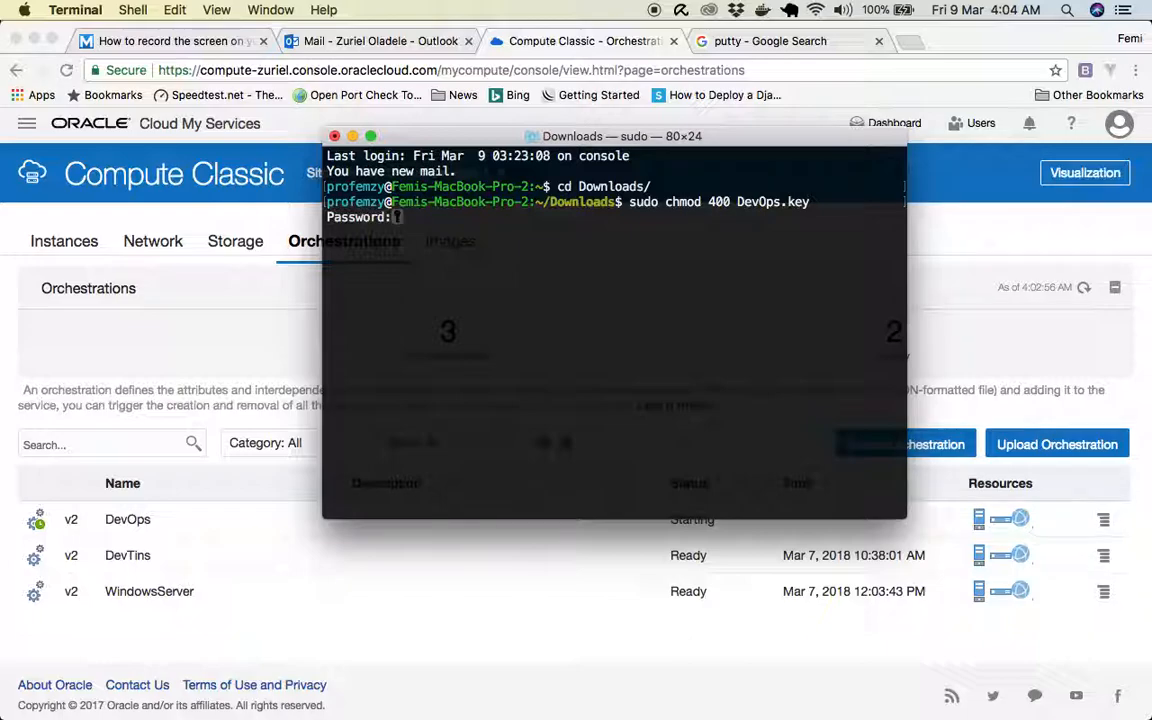
pyautogui.press('Return')
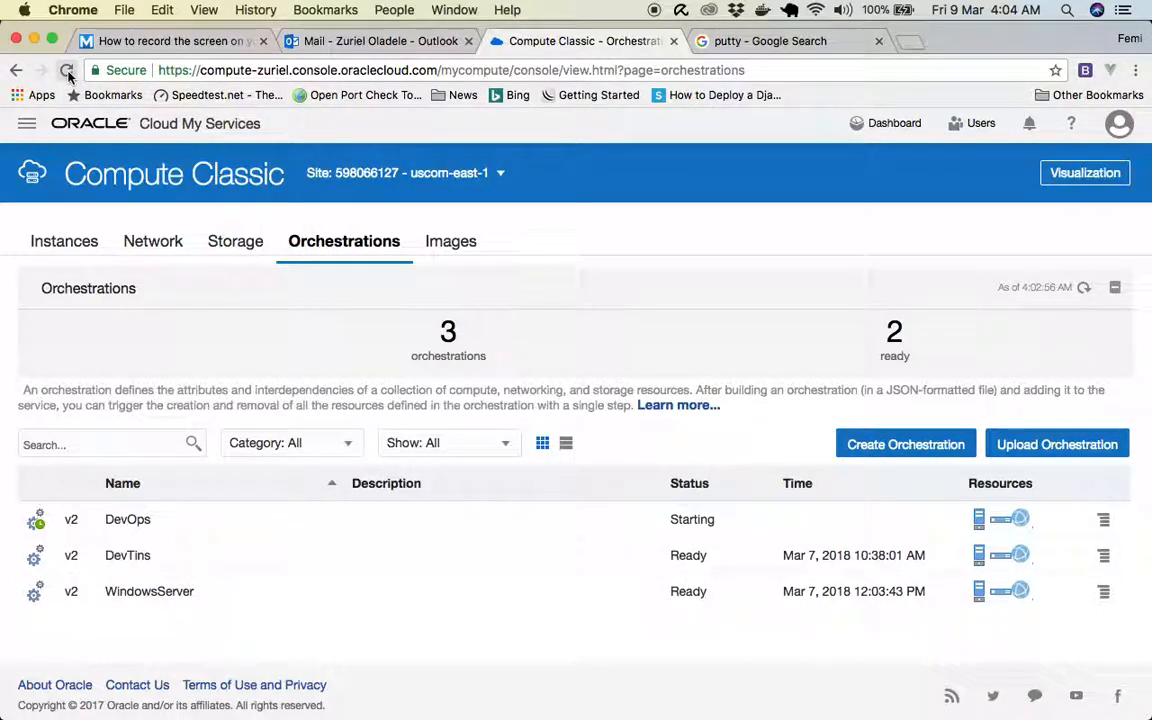
# Reload the orchestrations page, peek at the DevTins row actions, then switch to the Instances list.
pyautogui.click(67, 70)
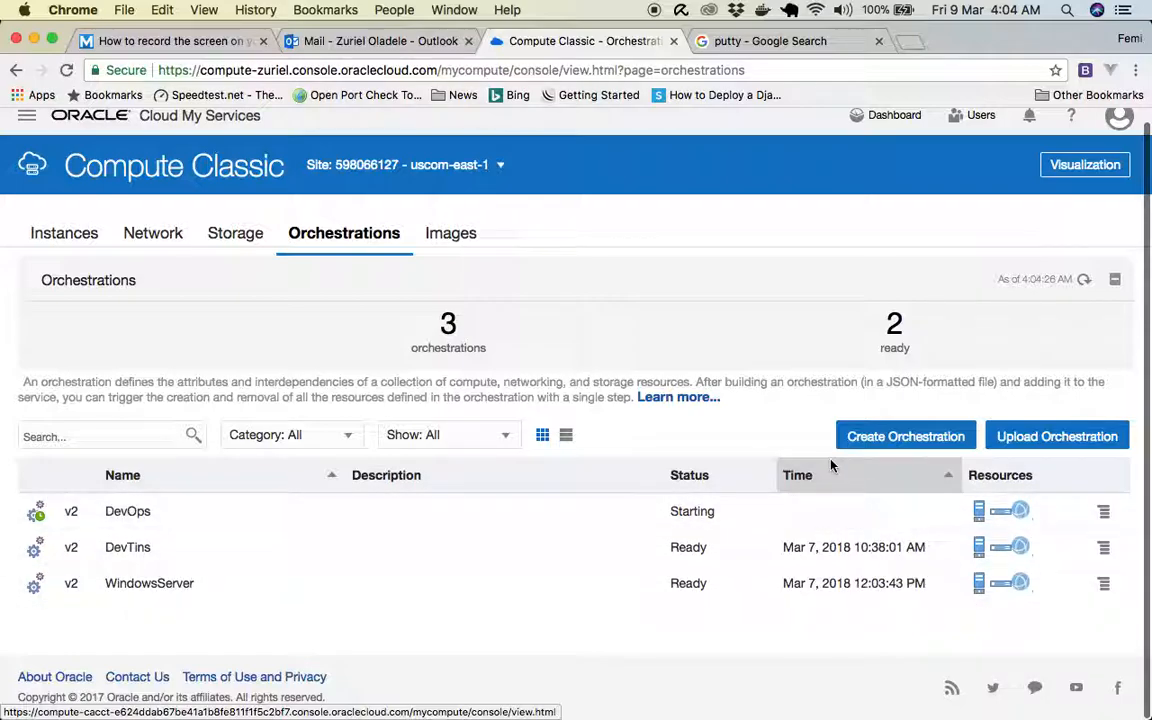
pyautogui.moveTo(818, 475)
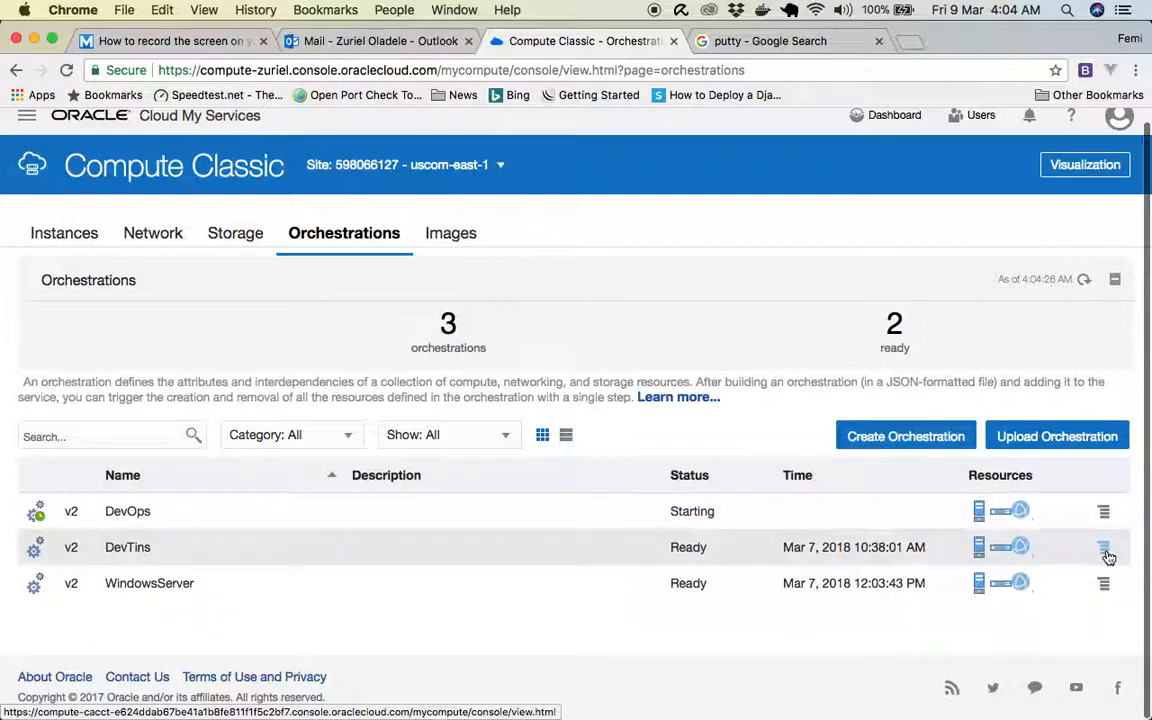
pyautogui.click(1104, 547)
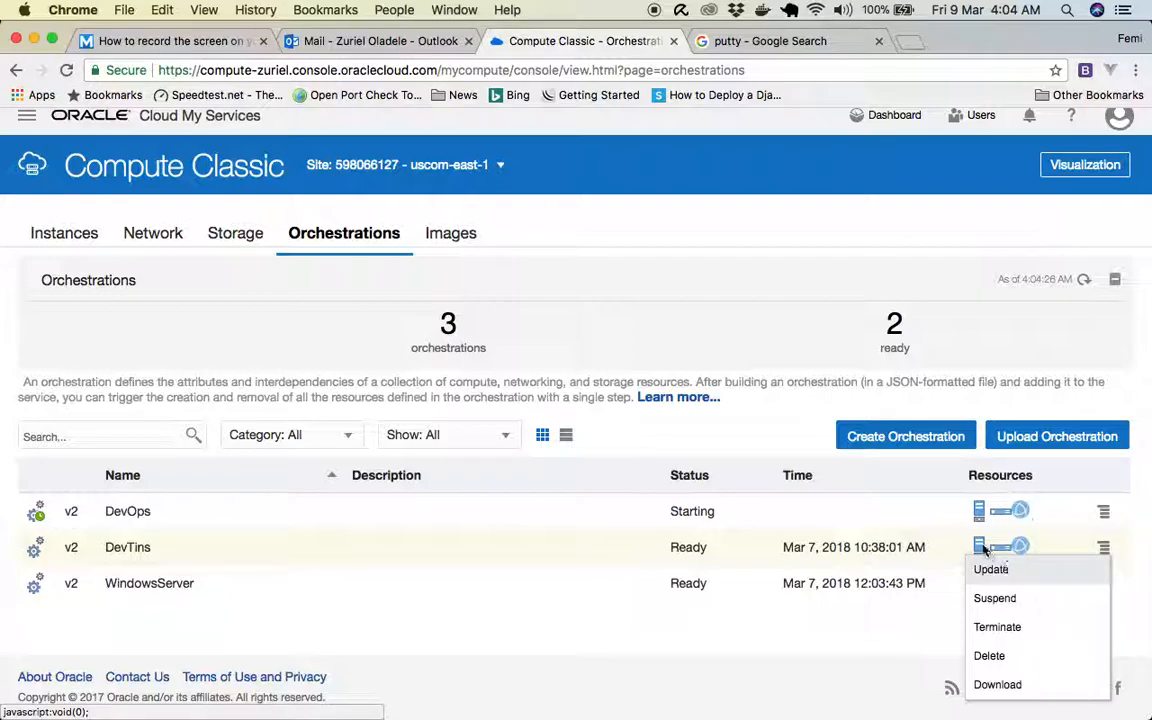
pyautogui.click(367, 433)
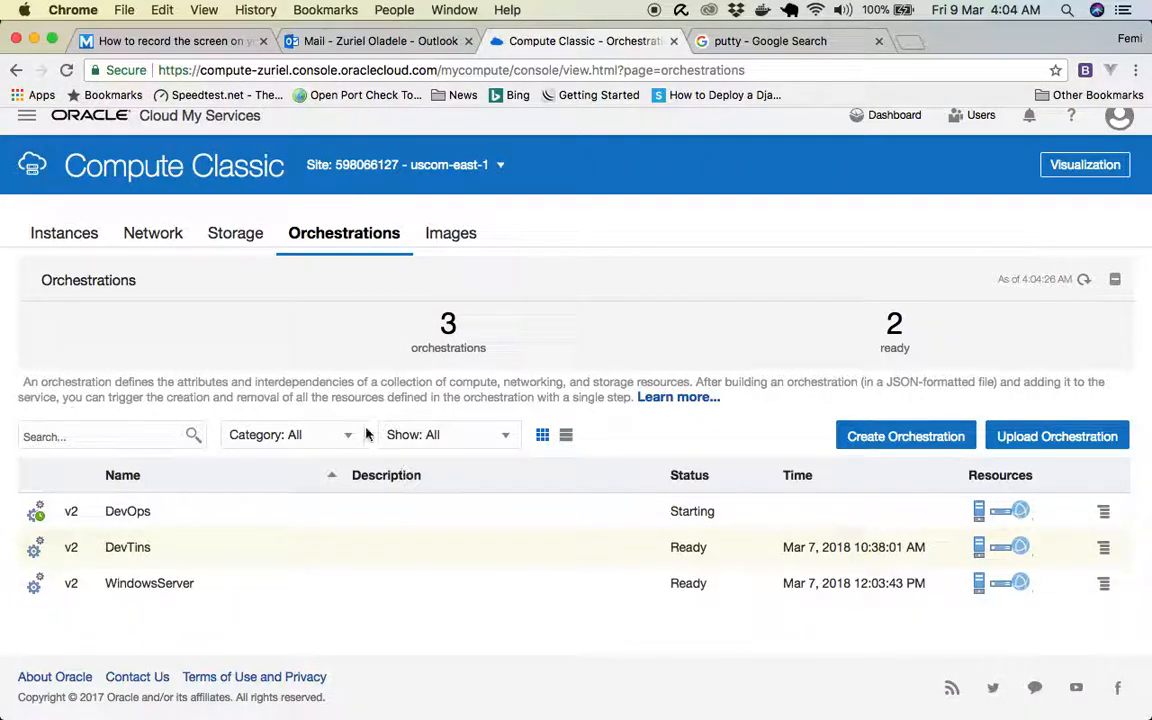
pyautogui.click(64, 233)
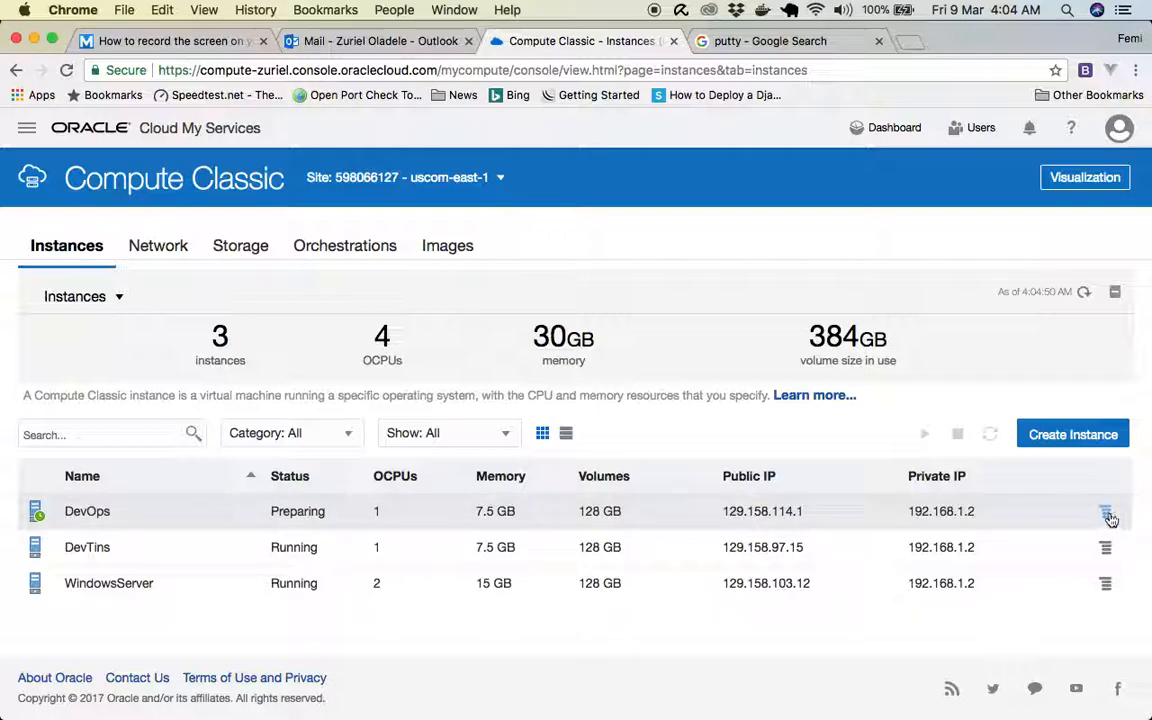
# View the DevOps Connect dialog with ssh opc@ip_address -i private_key, then close it.
pyautogui.click(1105, 511)
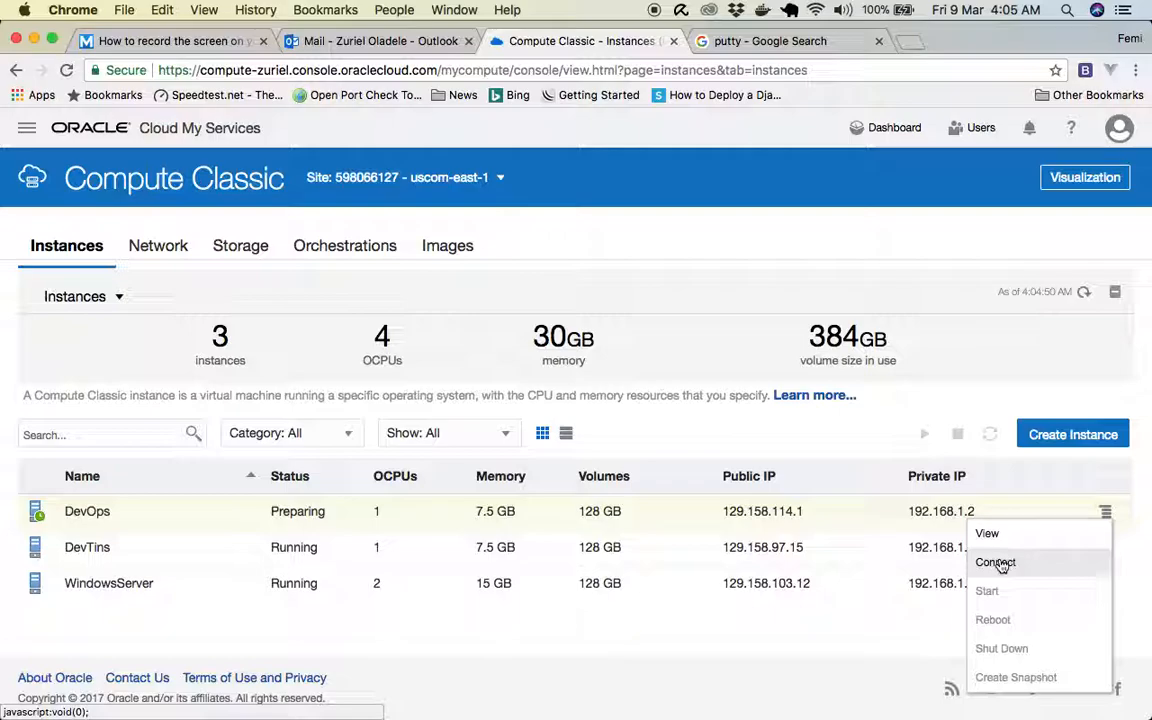
pyautogui.click(995, 562)
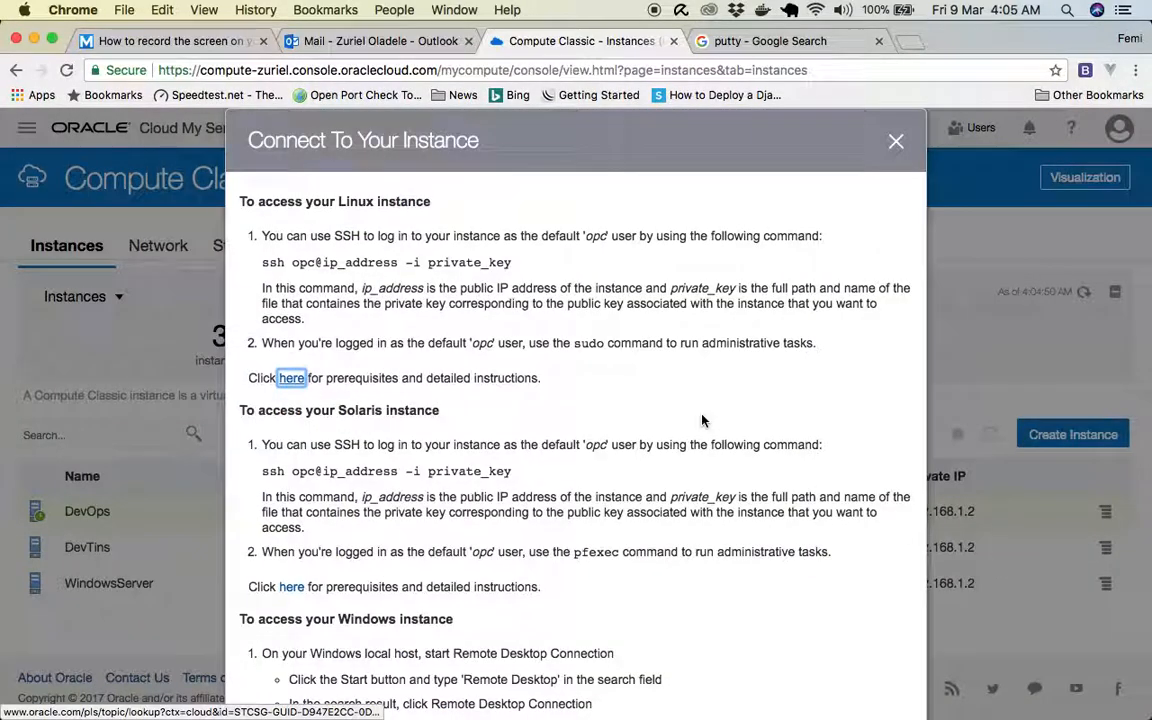
pyautogui.moveTo(418, 354)
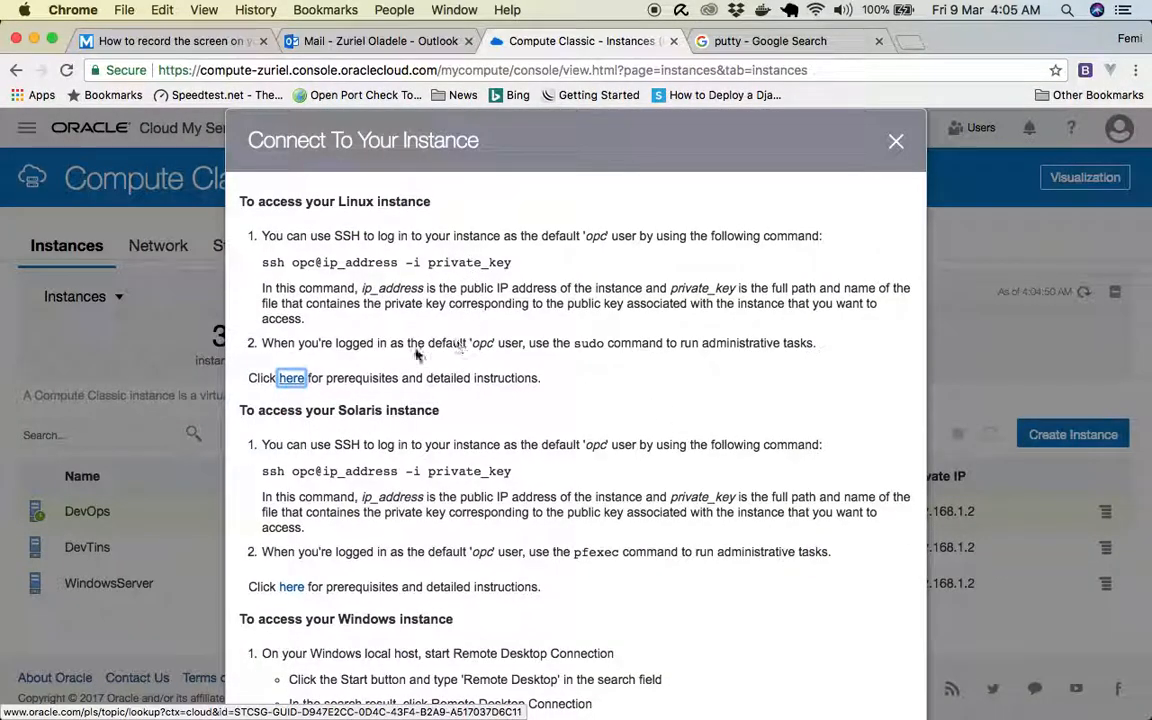
pyautogui.moveTo(367, 247)
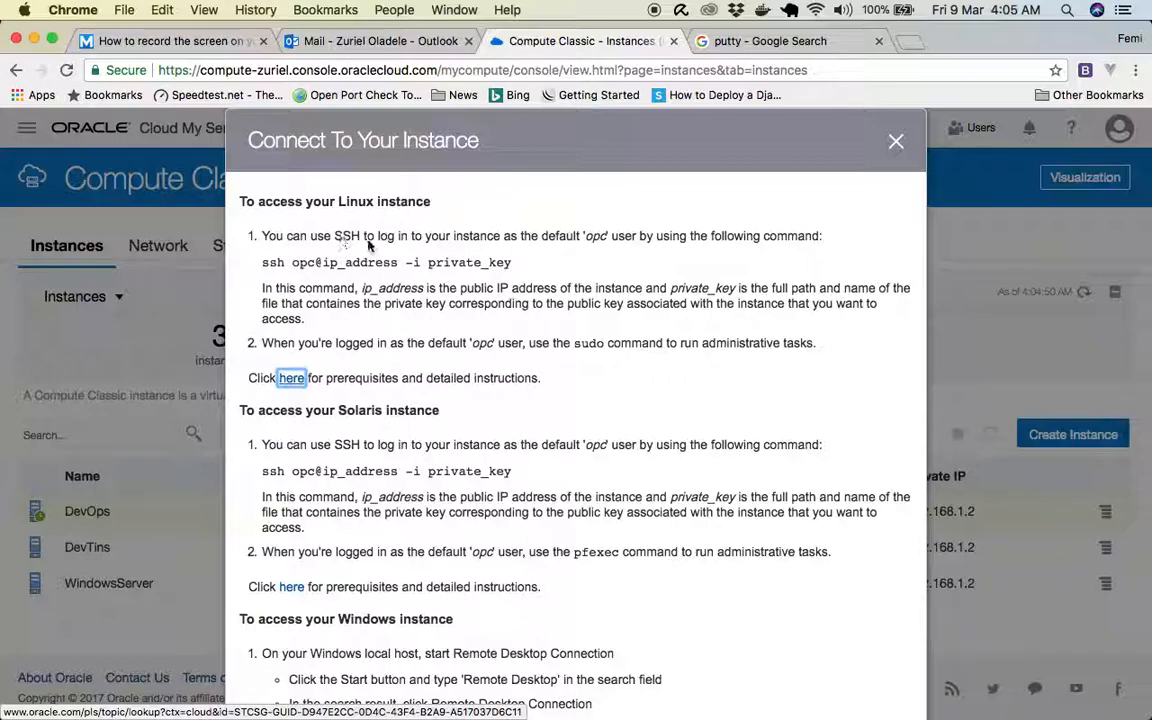
pyautogui.moveTo(418, 253)
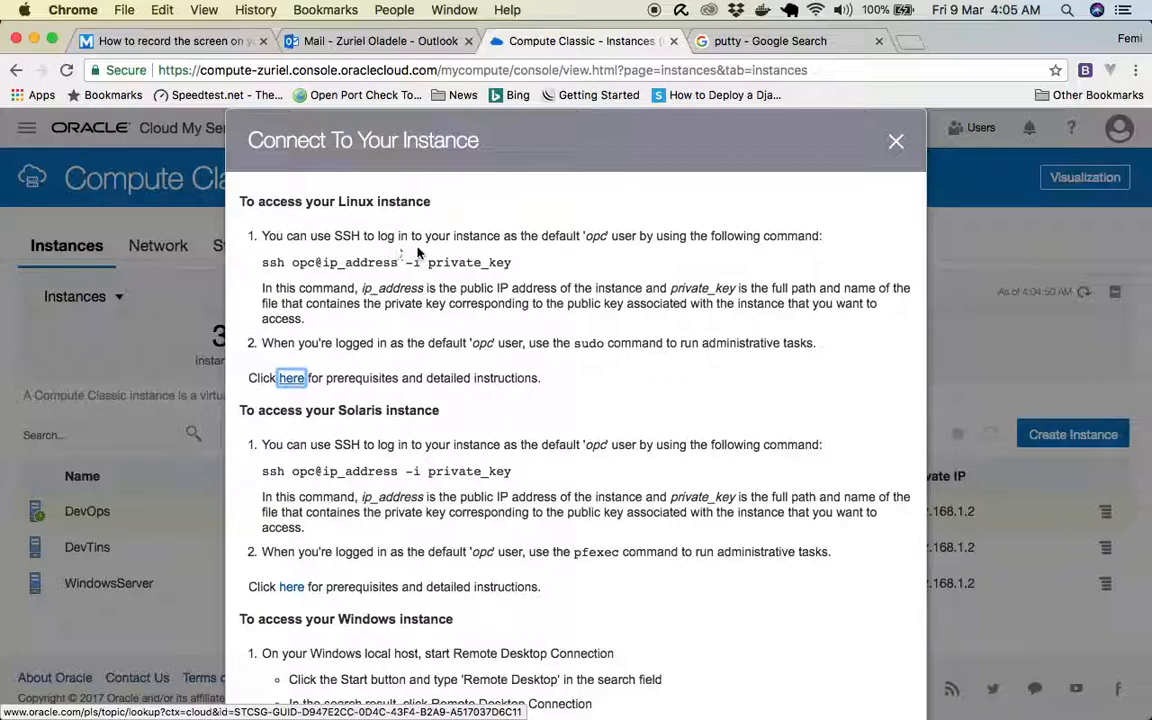
pyautogui.moveTo(495, 280)
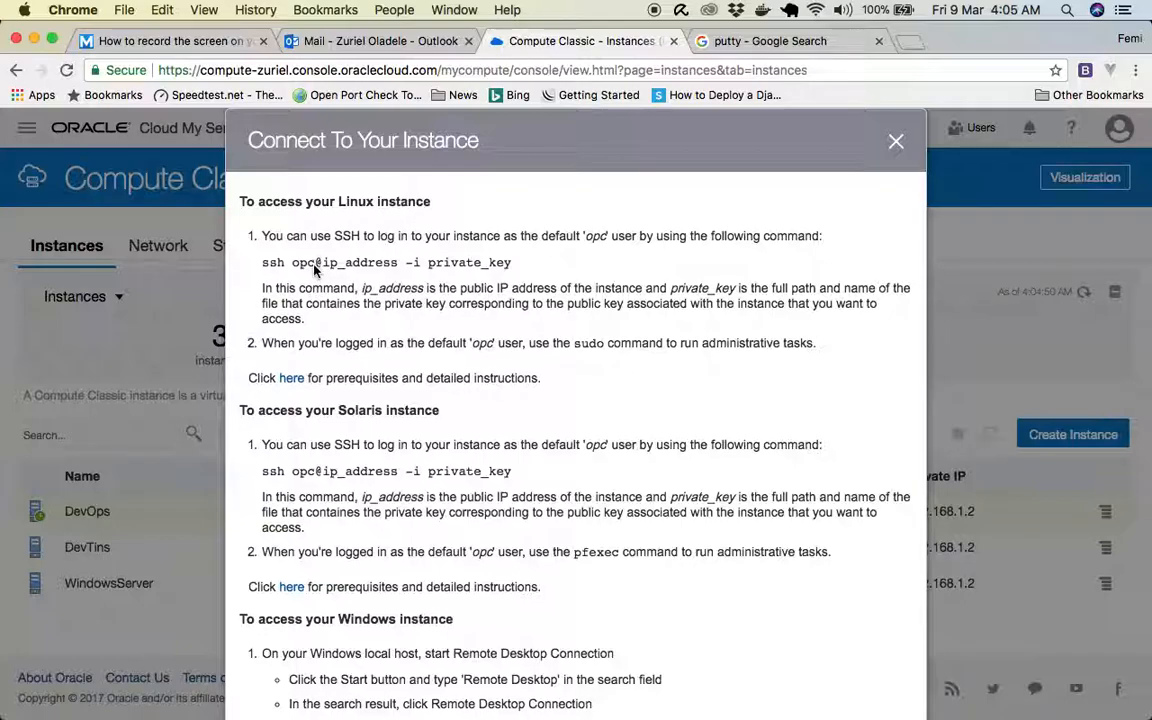
pyautogui.moveTo(322, 248)
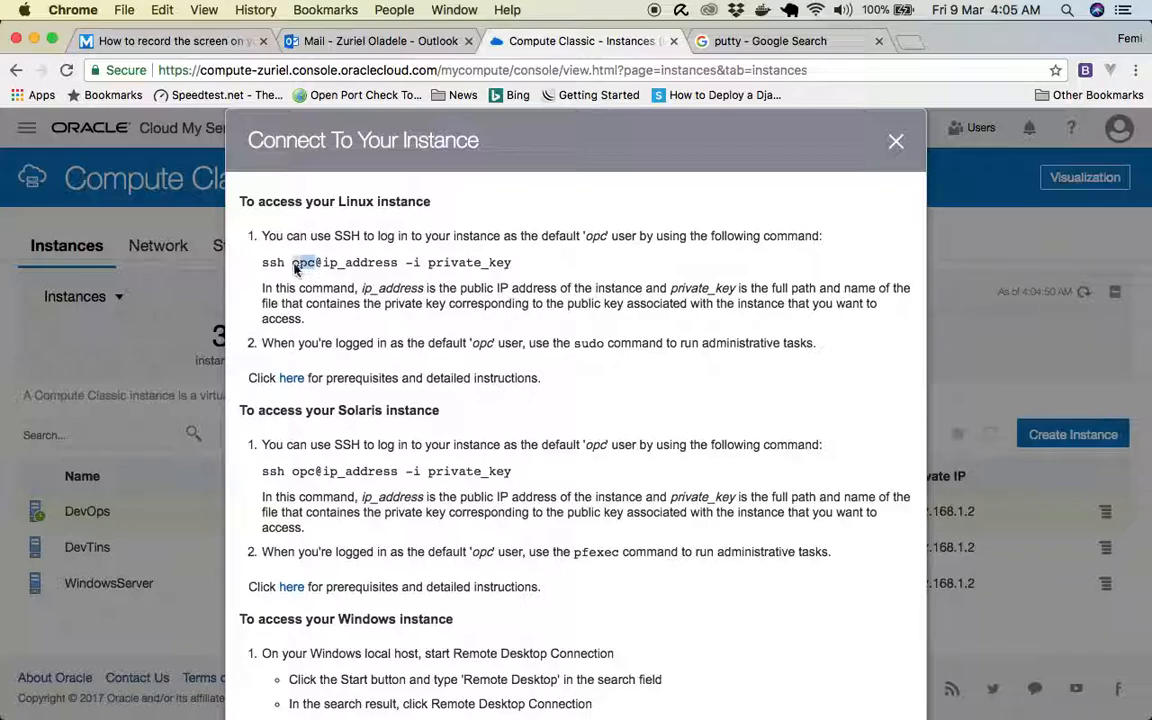
pyautogui.doubleClick(303, 262)
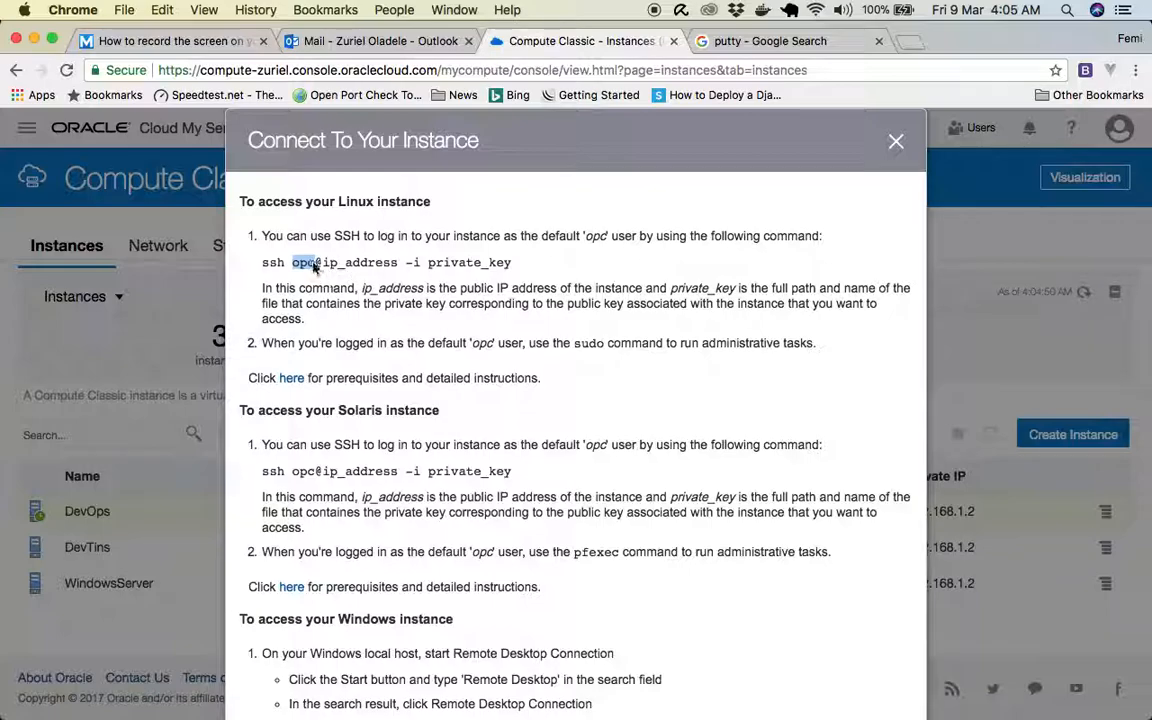
pyautogui.moveTo(360, 278)
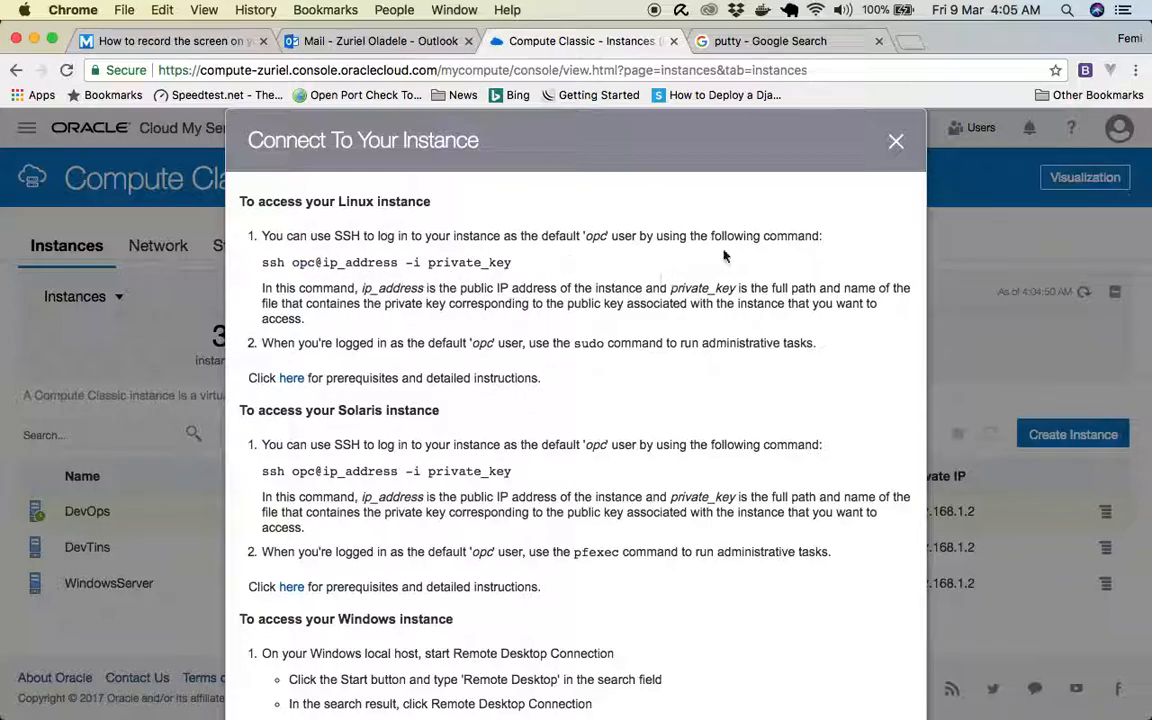
pyautogui.click(895, 140)
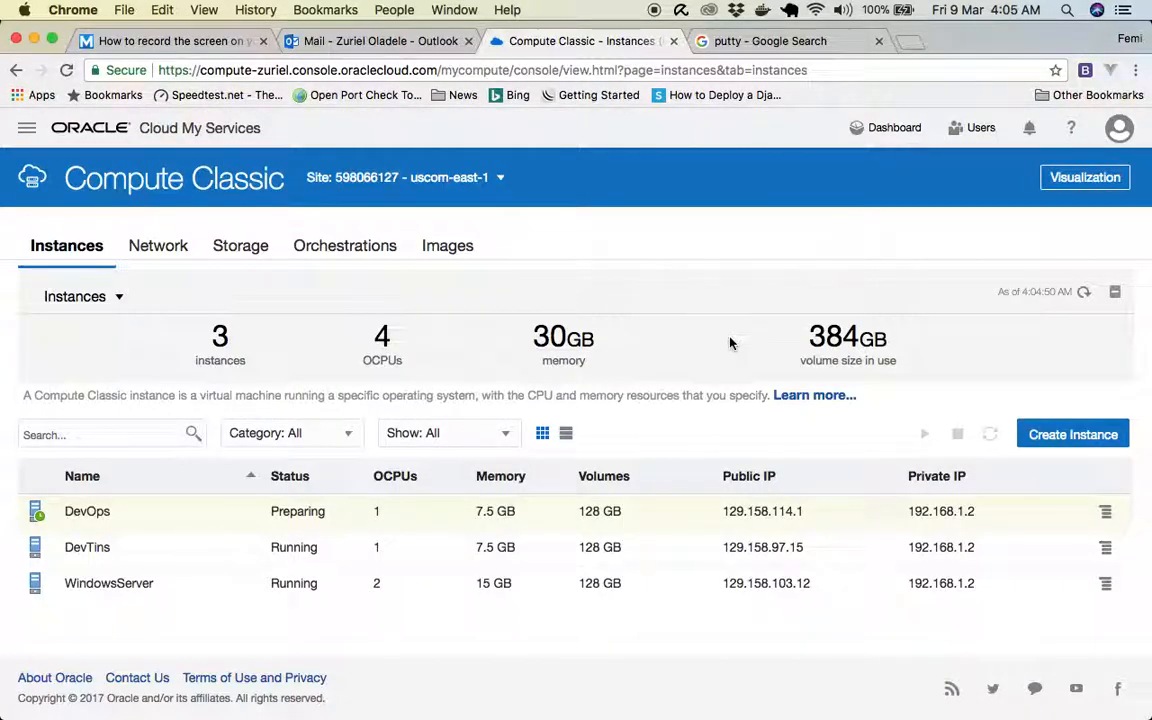
pyautogui.moveTo(312, 516)
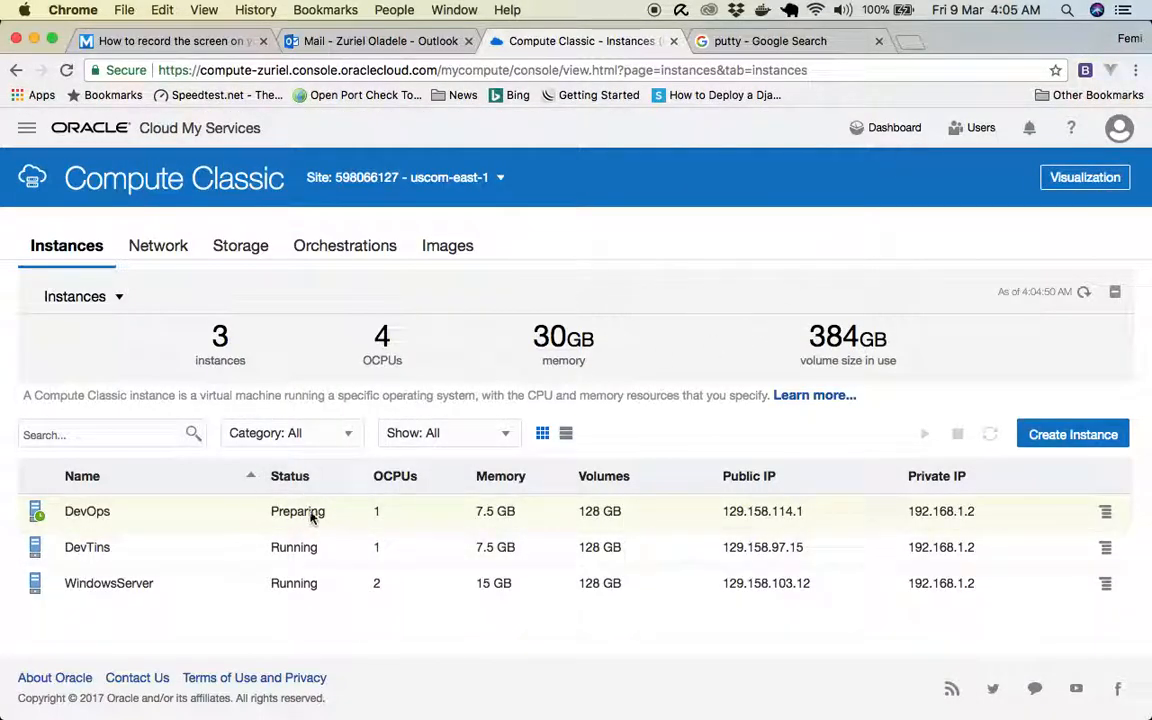
# Show the Connect instructions for the running DevTins instance and close them.
pyautogui.click(749, 476)
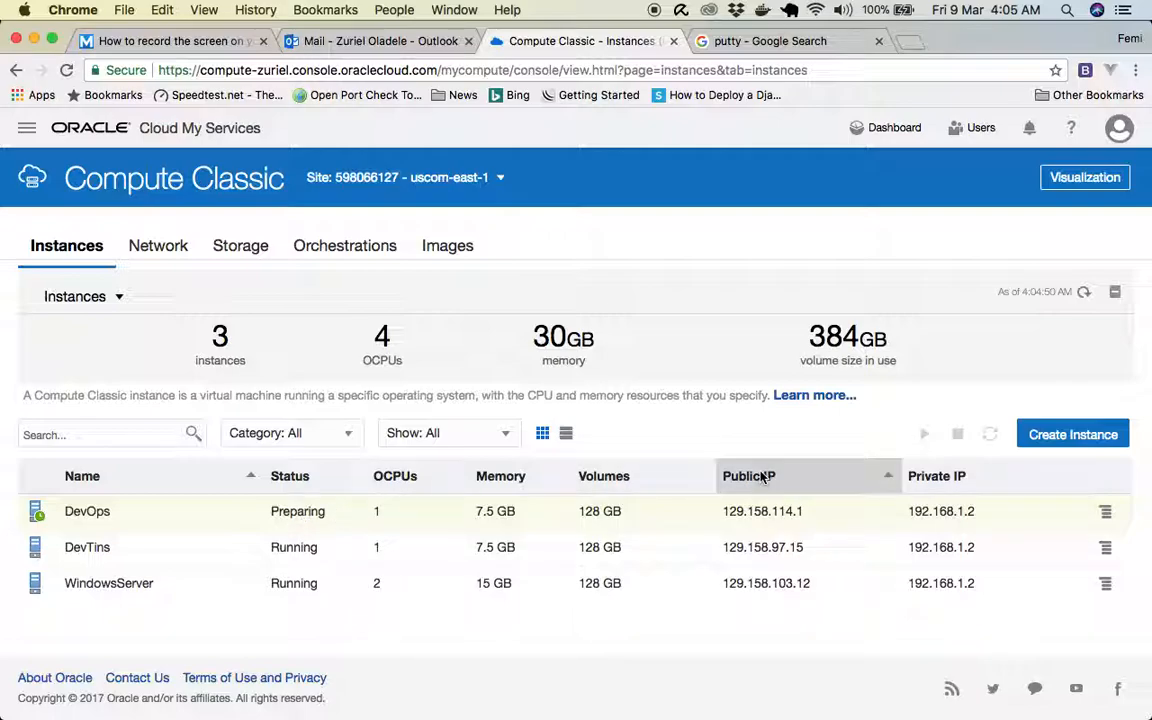
pyautogui.click(1106, 547)
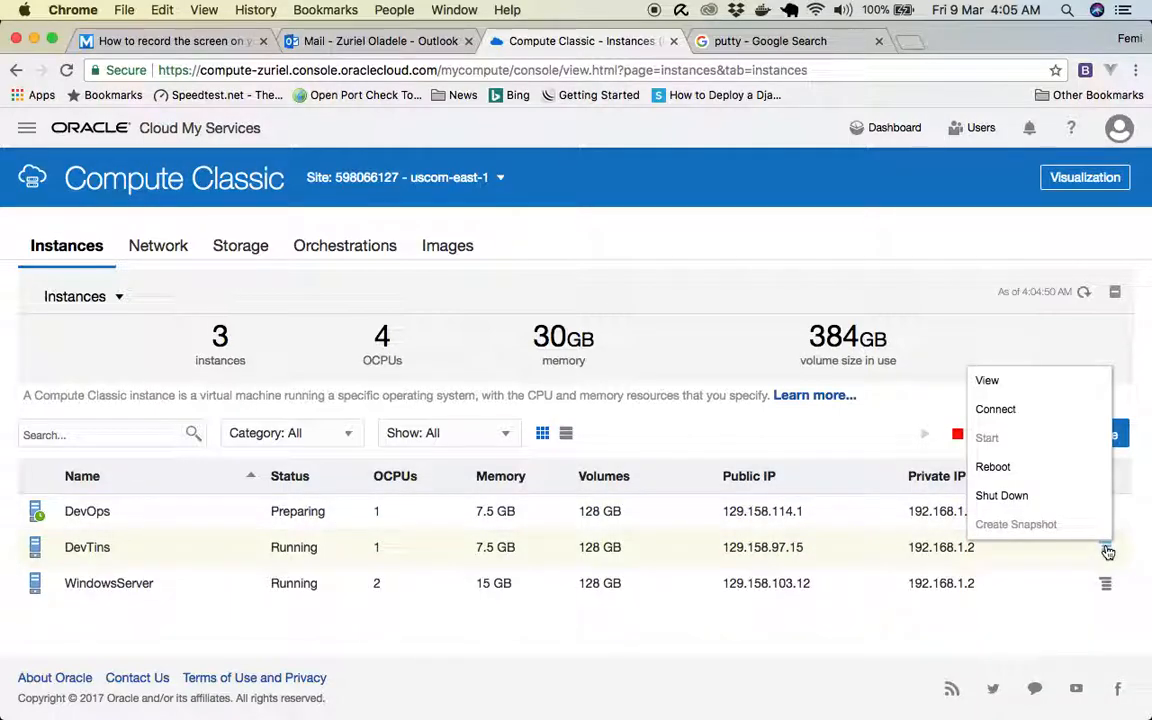
pyautogui.moveTo(995, 408)
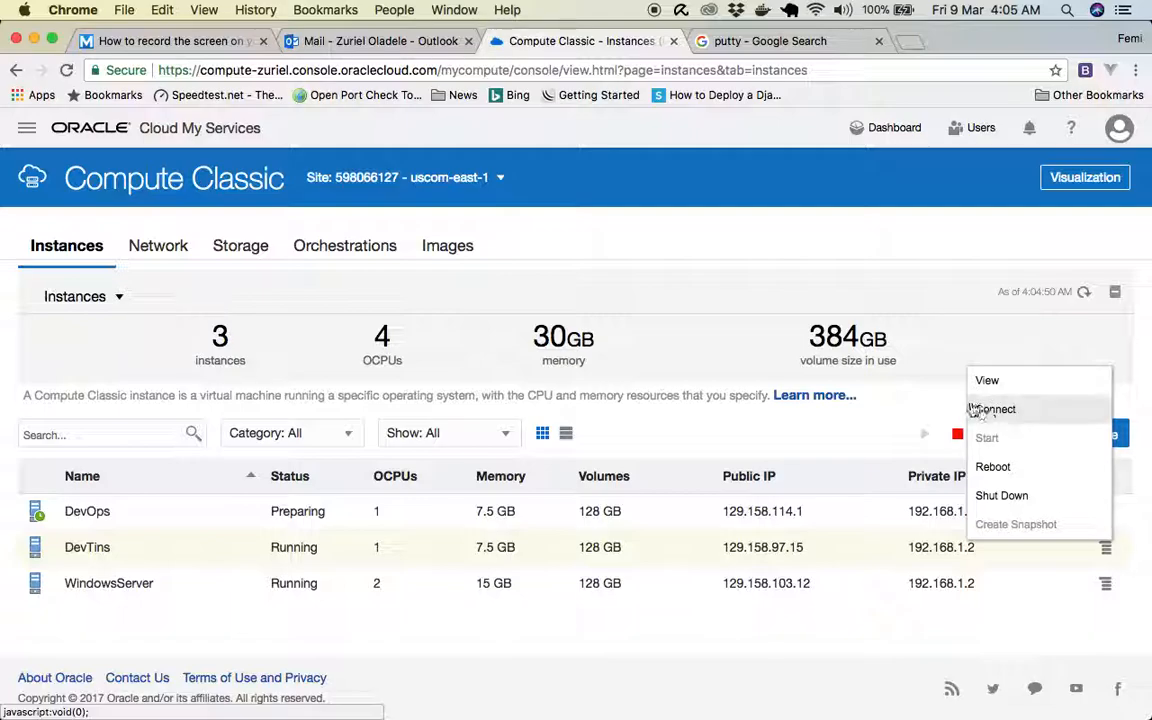
pyautogui.click(993, 409)
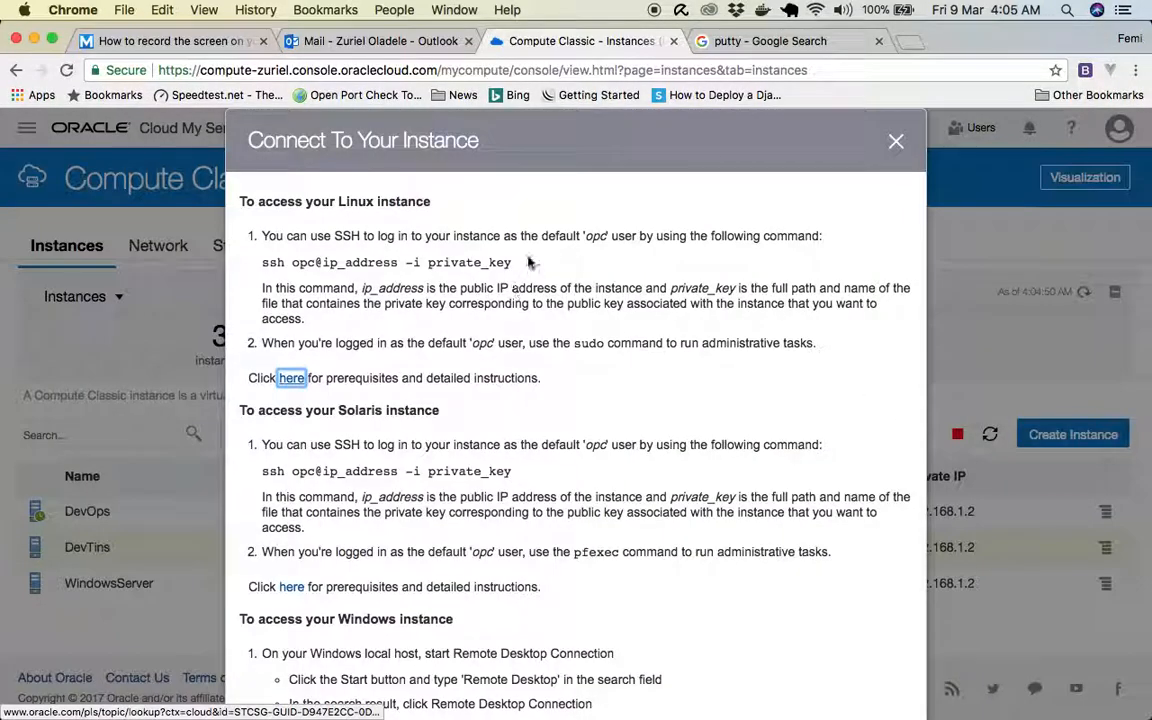
pyautogui.click(895, 141)
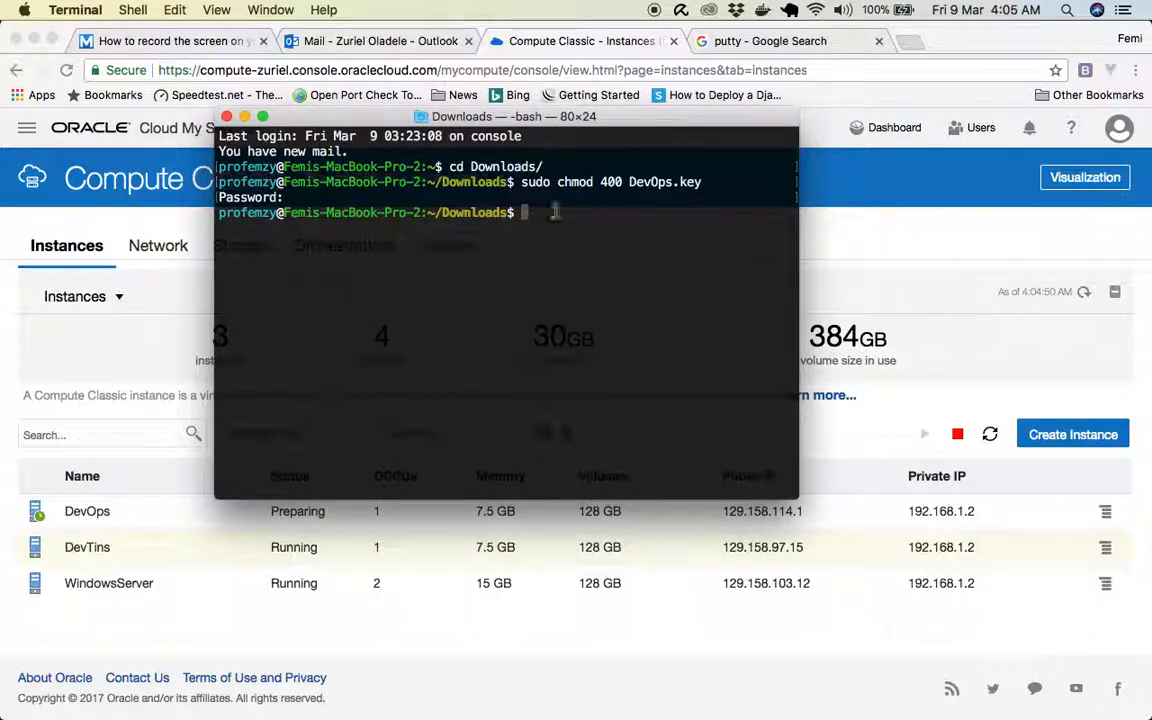
pyautogui.moveTo(560, 244)
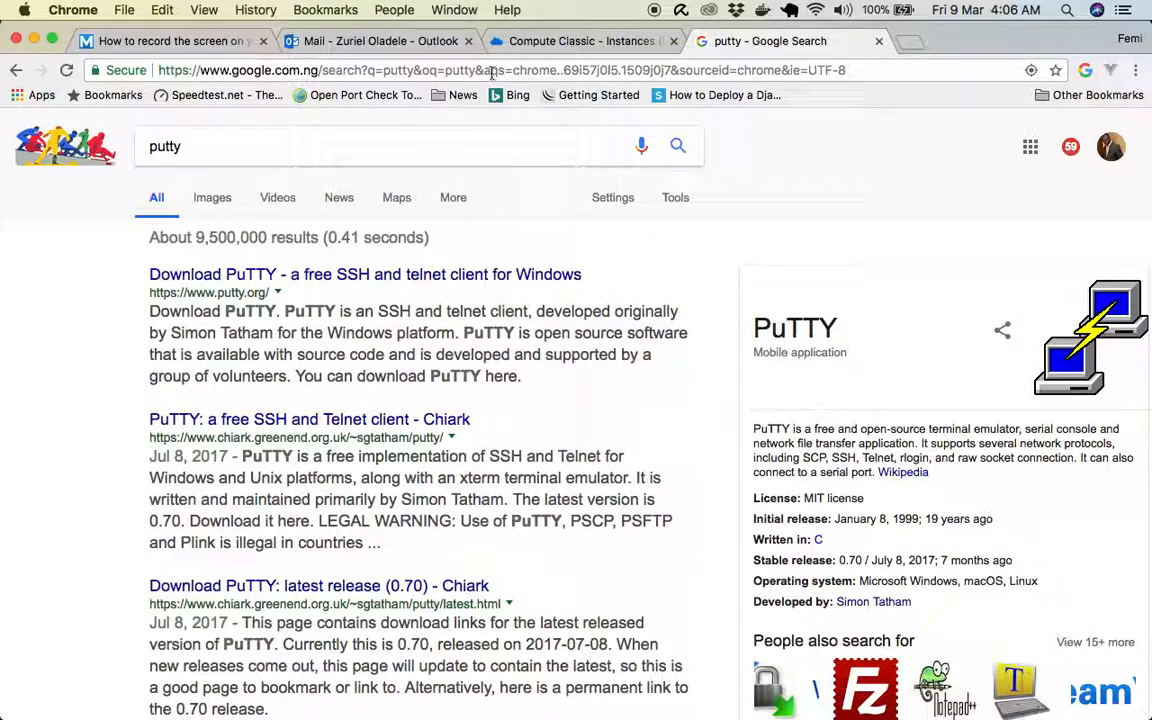
# Search Google for 'set up web server on ubuntu' and browse the results.
pyautogui.click(490, 70)
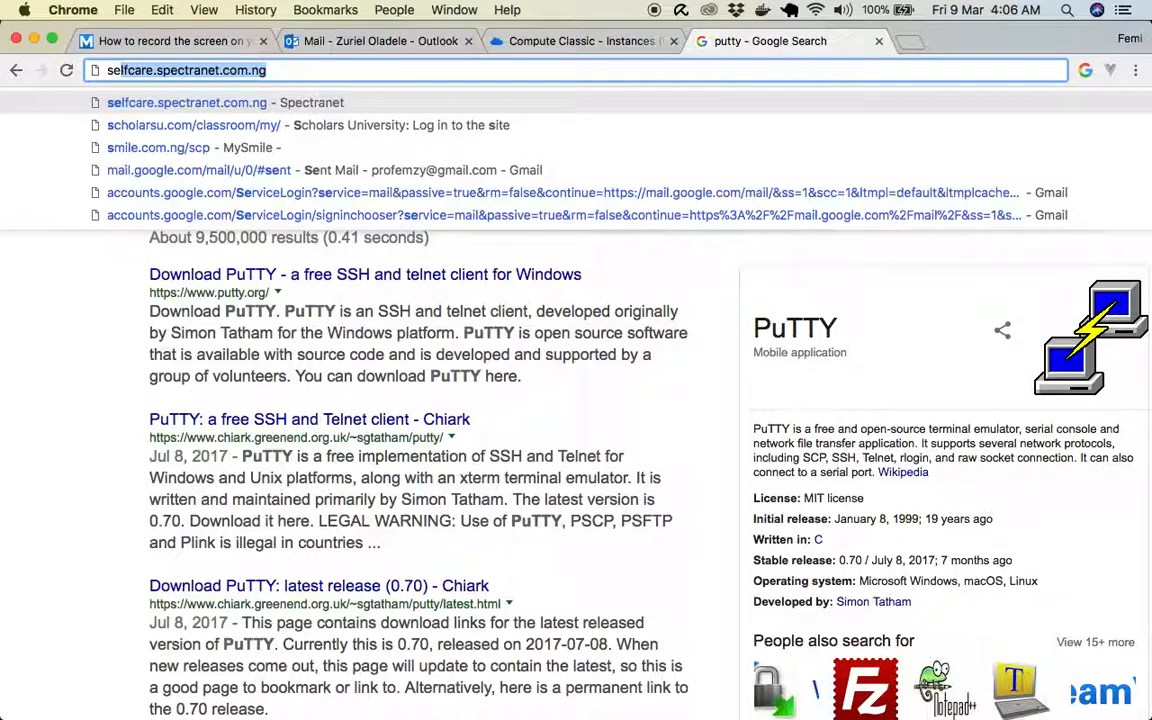
pyautogui.write('set up web server on')
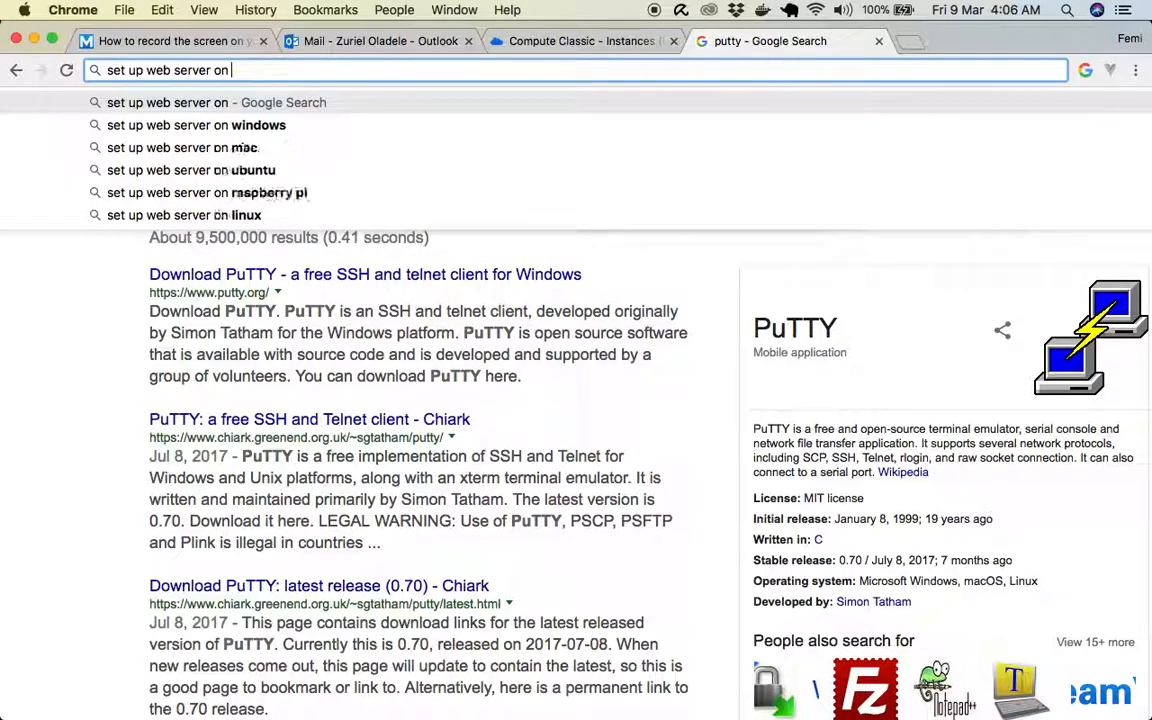
pyautogui.write('ubuntu&oq=set+up+web+server+on+ubuntu&aqs=chrome..69i57j0l5.10879j0j9&sour')
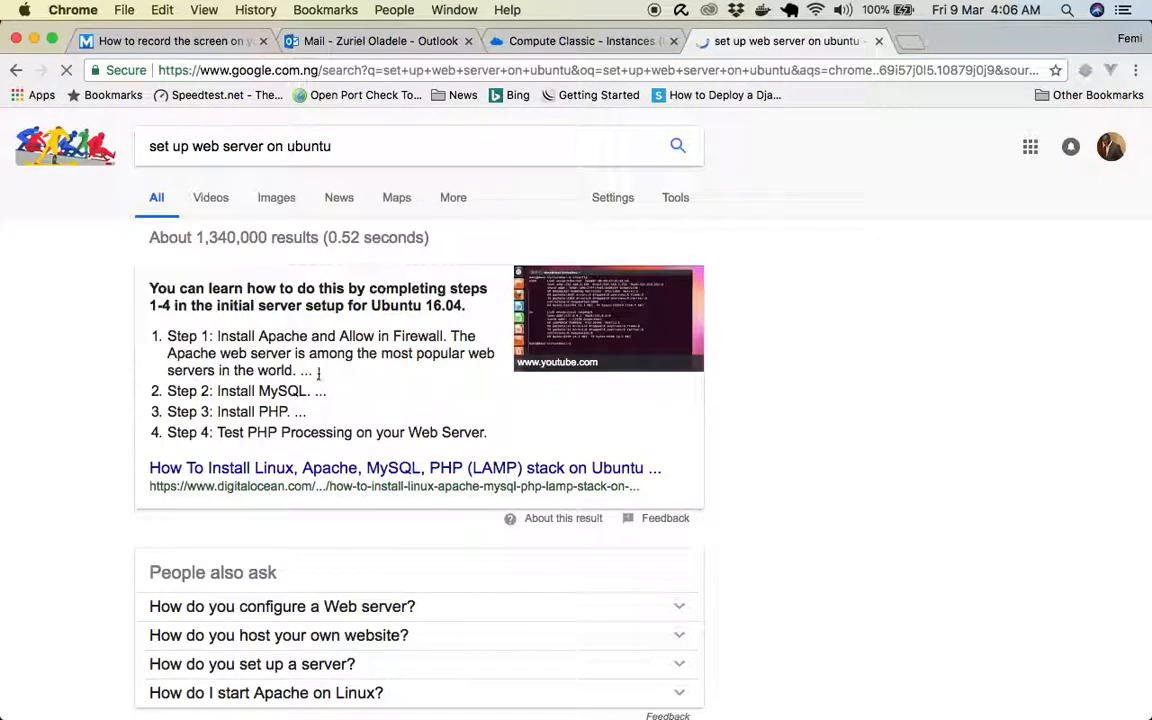
pyautogui.scroll(-3)
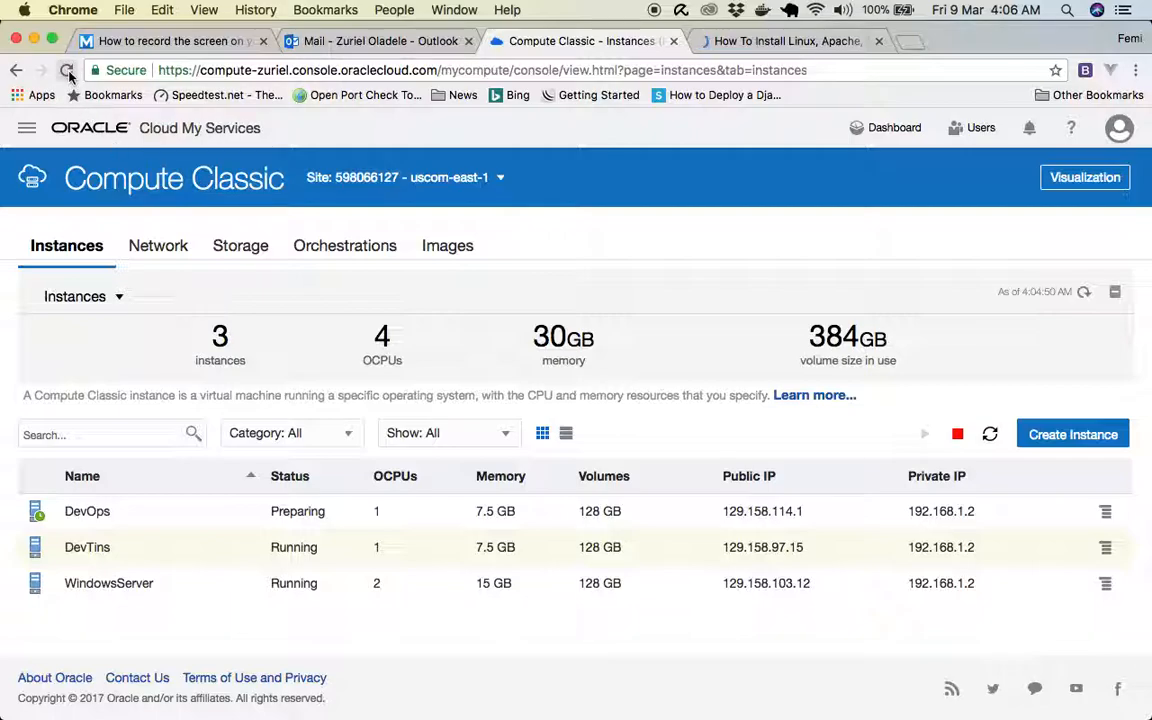
# Reload the Compute Classic instances page to check DevOps, still Preparing.
pyautogui.click(68, 70)
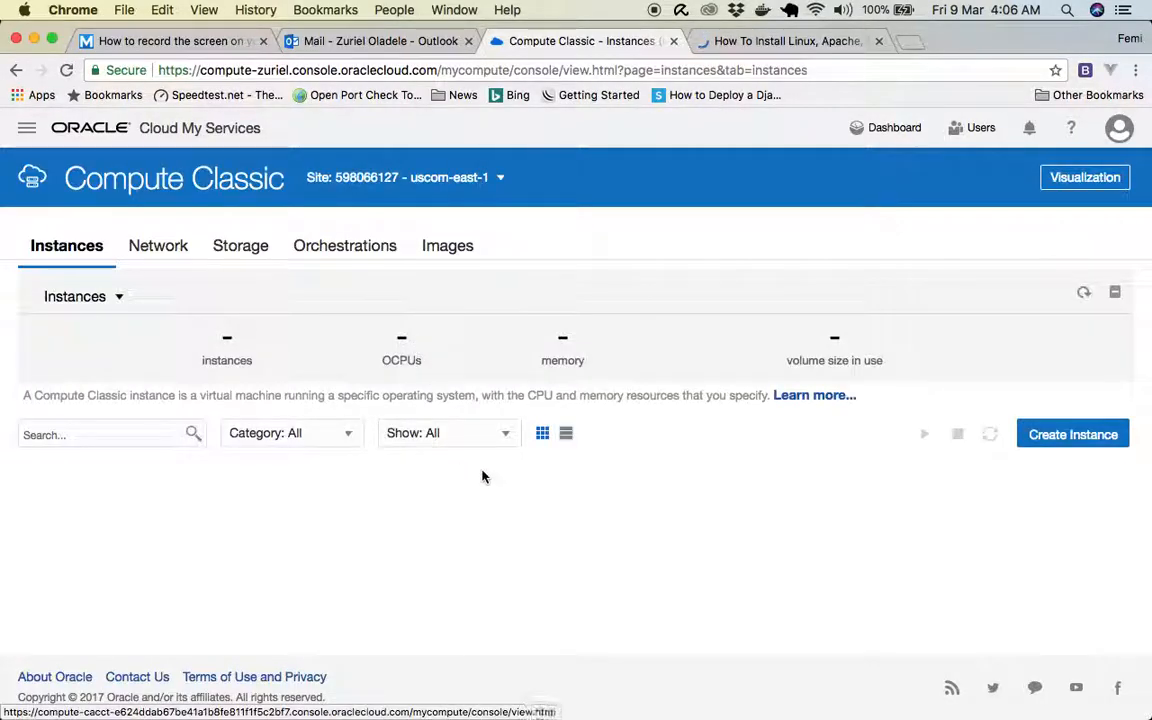
pyautogui.moveTo(418, 546)
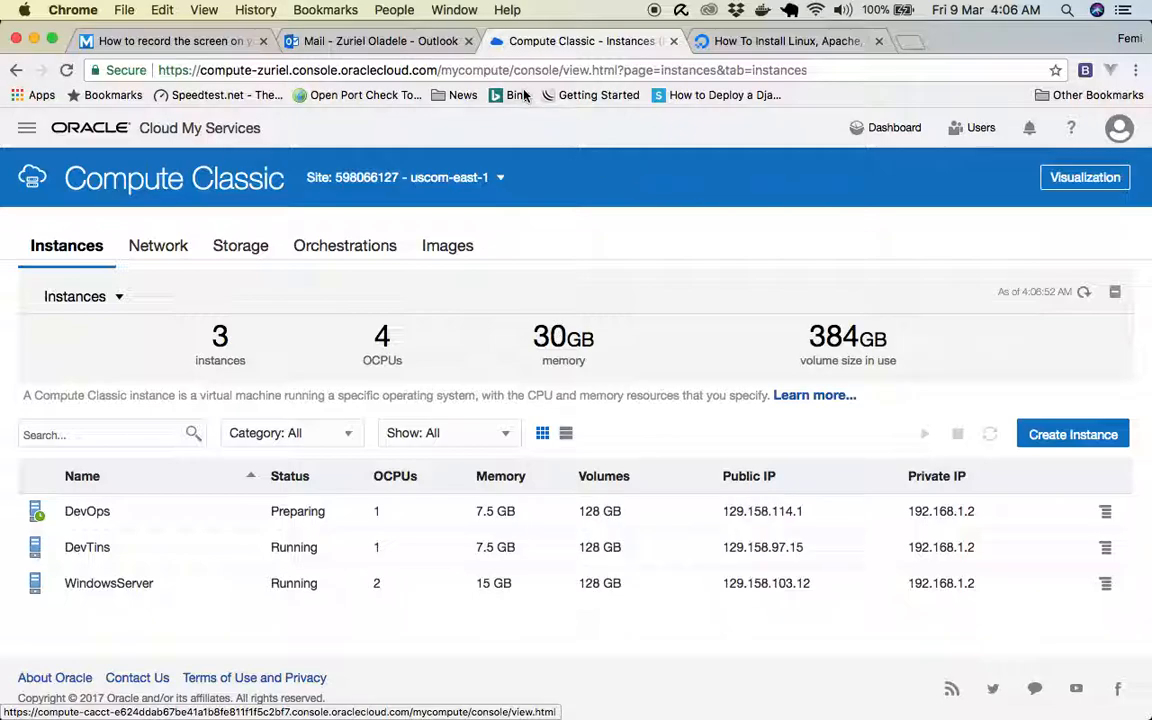
pyautogui.click(748, 475)
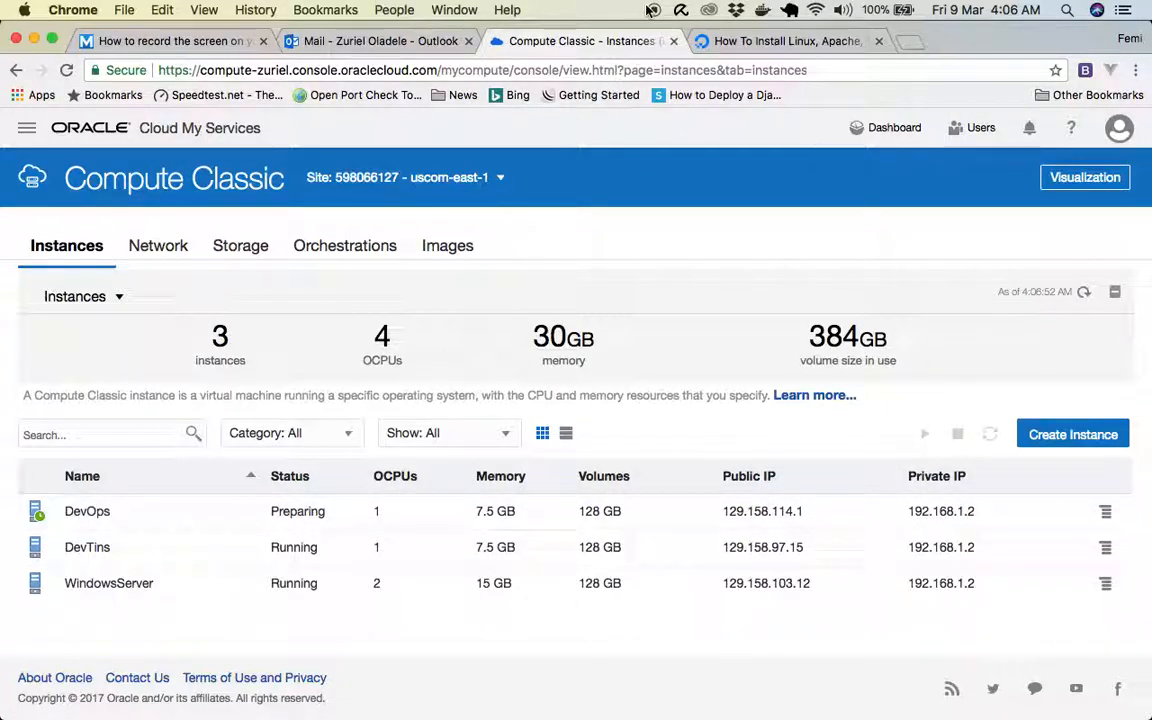
pyautogui.moveTo(486, 428)
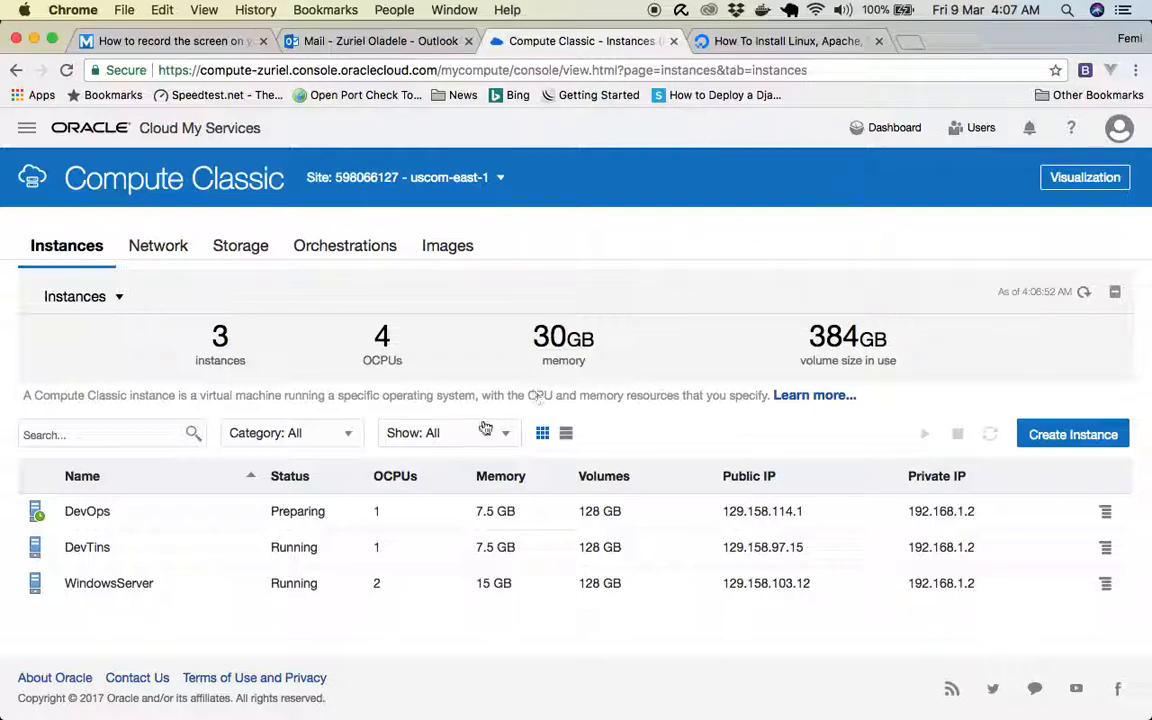